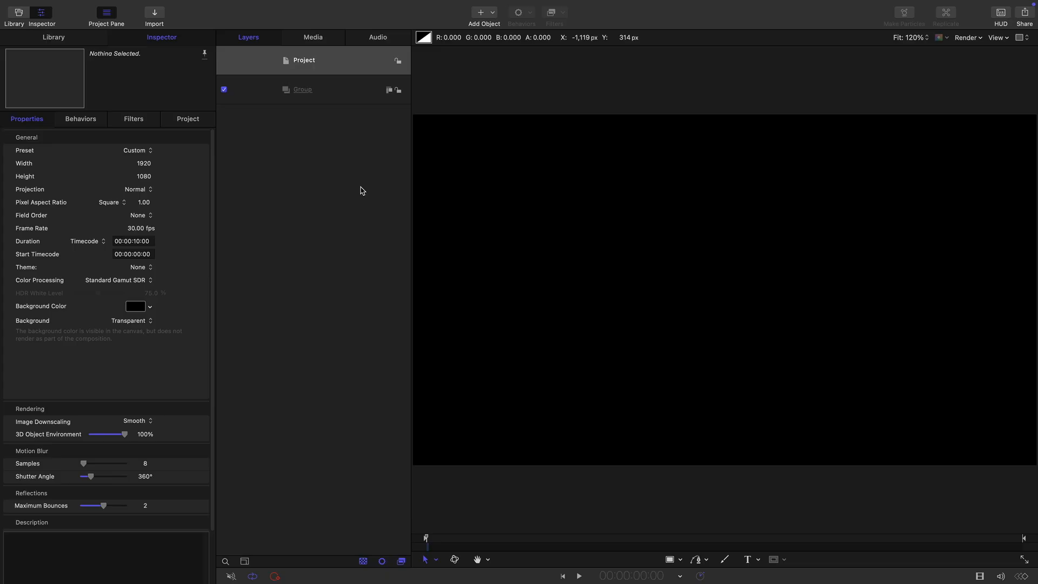
# Review the 1920×1080, 30 fps project settings and ready the Rectangle tool
pyautogui.doubleClick(144, 177)
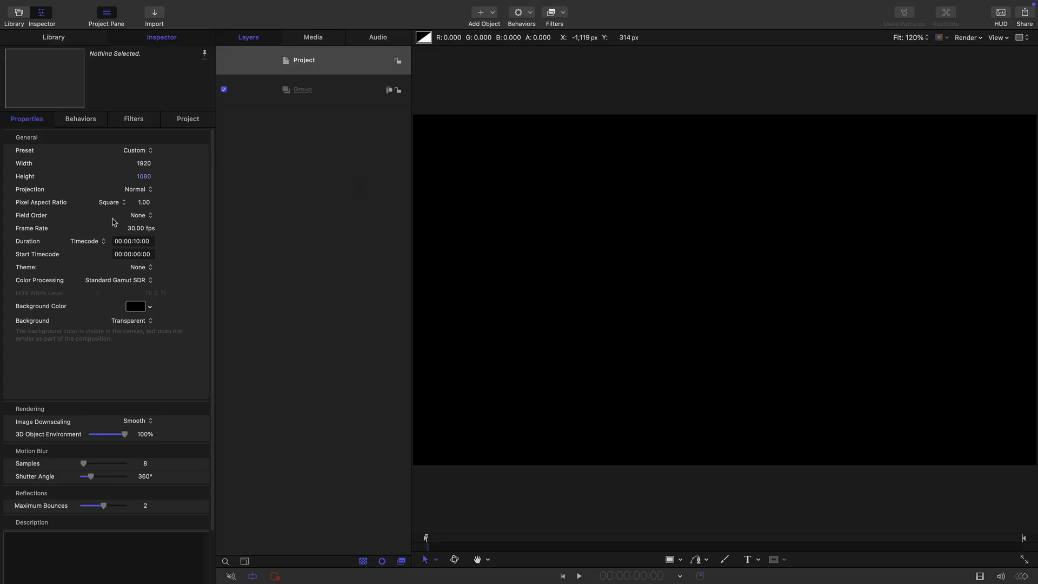
pyautogui.moveTo(166, 236)
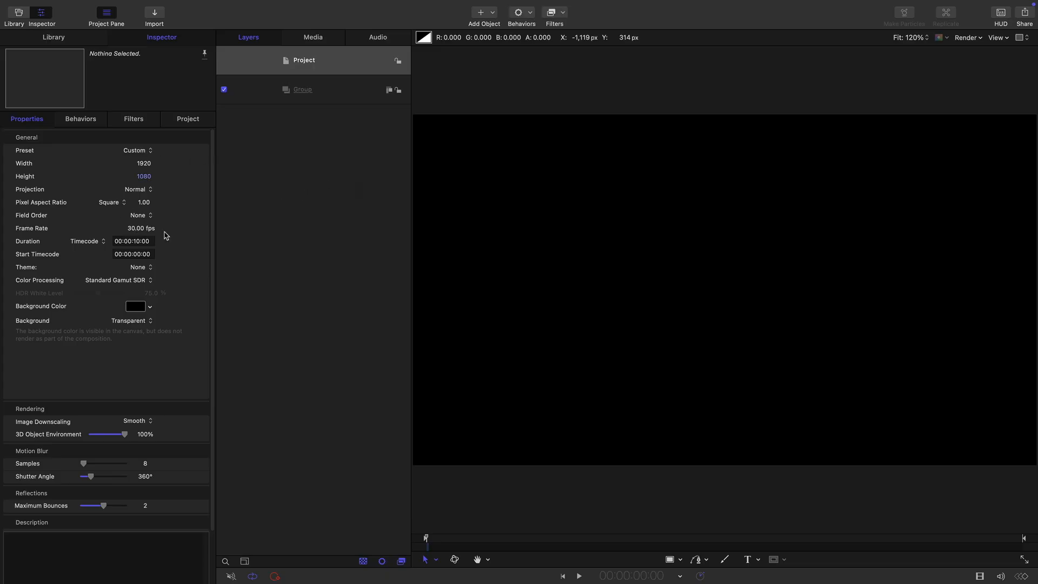
pyautogui.moveTo(322, 94)
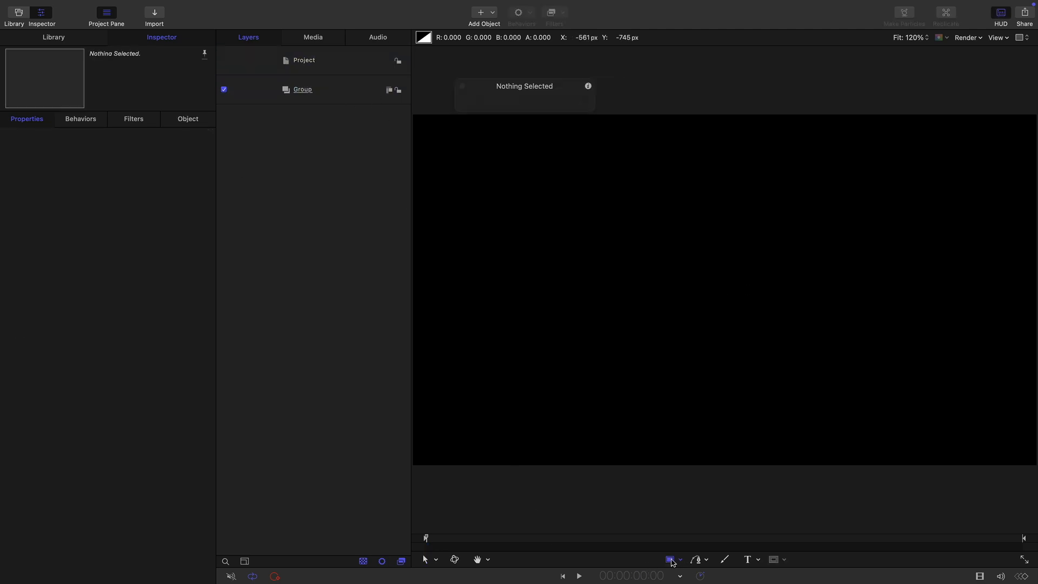
# Draw a small square at canvas centre, reset its position, fill it red and name it A
pyautogui.click(670, 559)
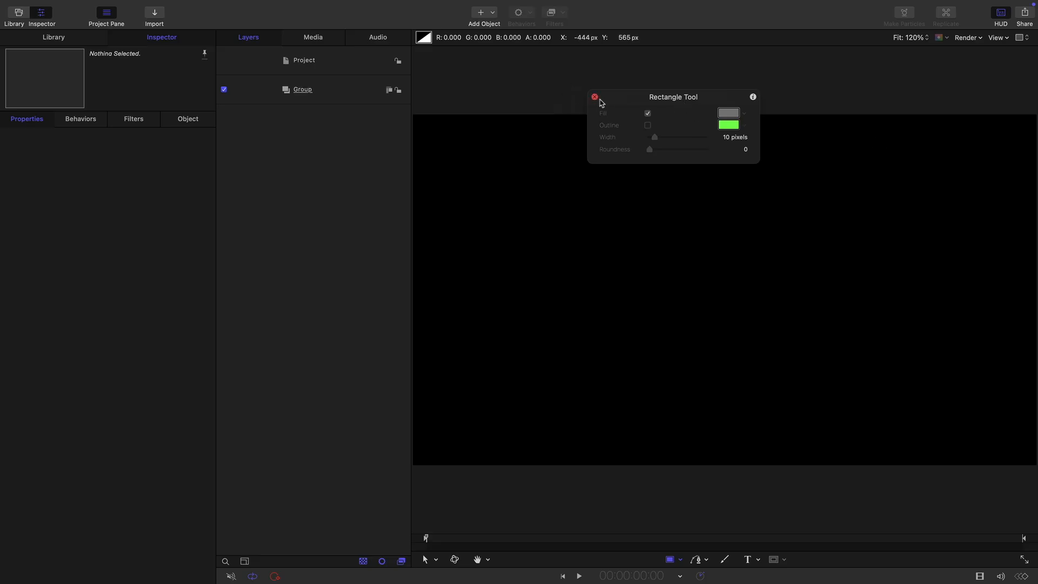
pyautogui.click(594, 96)
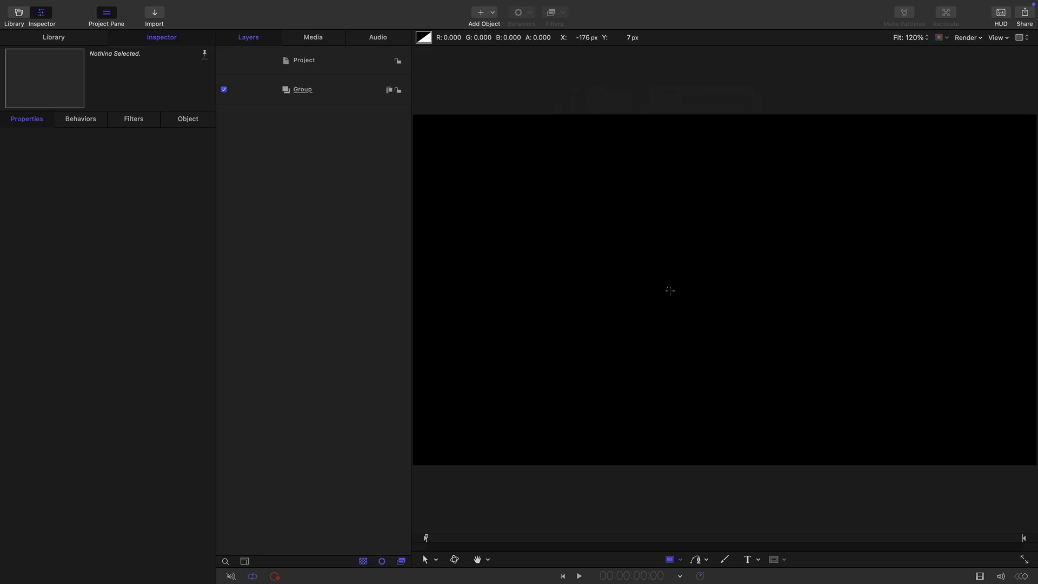
pyautogui.click(483, 12)
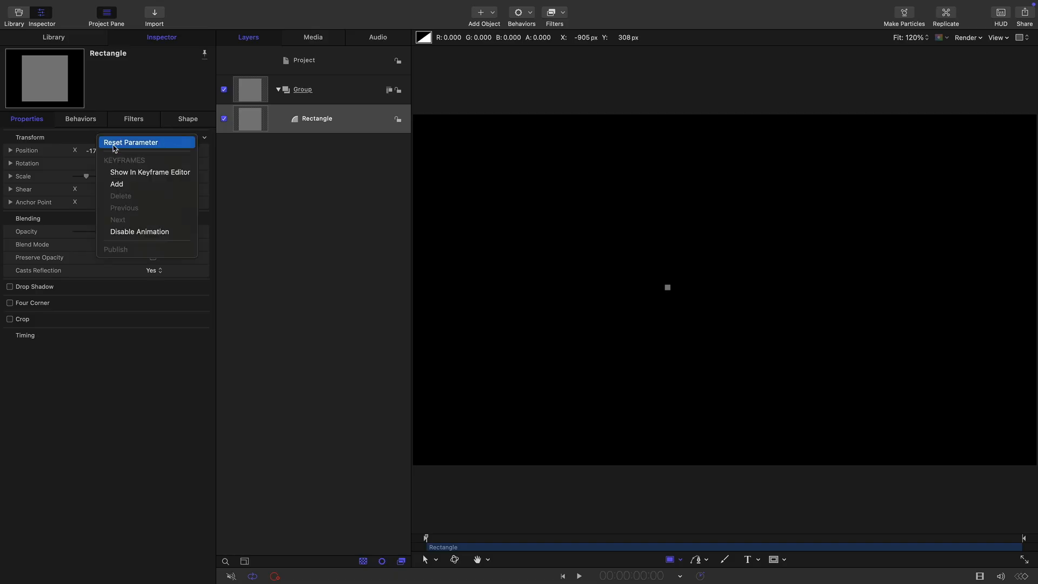
pyautogui.click(187, 119)
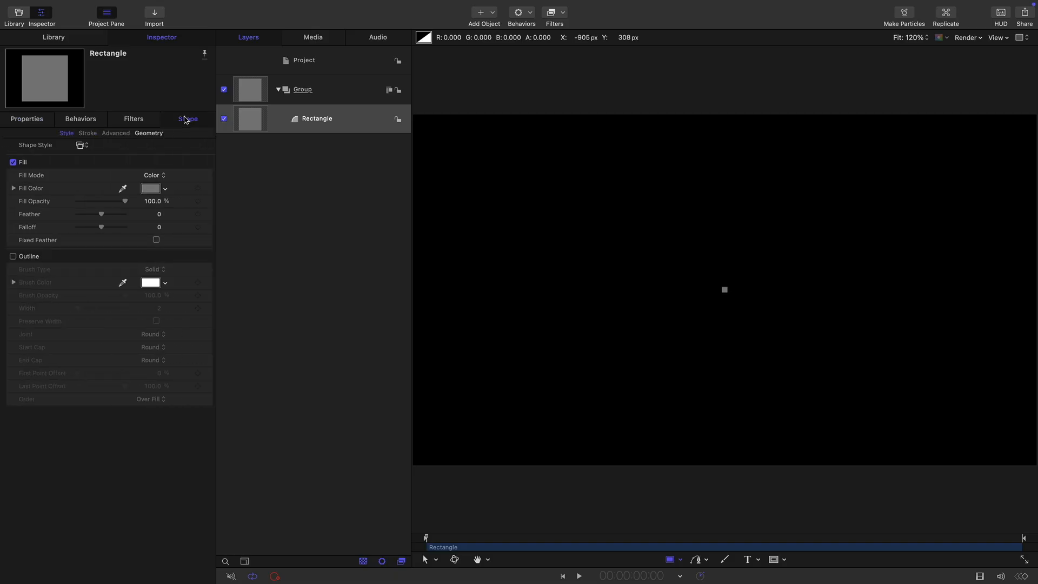
pyautogui.click(150, 188)
pyautogui.write('A')
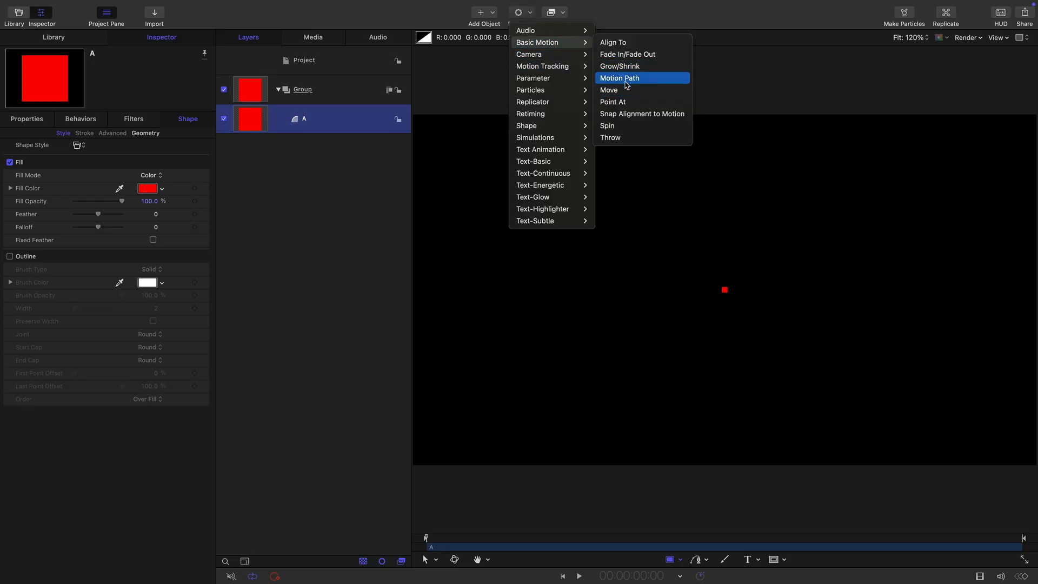
# Give square A a circular Motion Path behaviour with radius 270
pyautogui.click(618, 78)
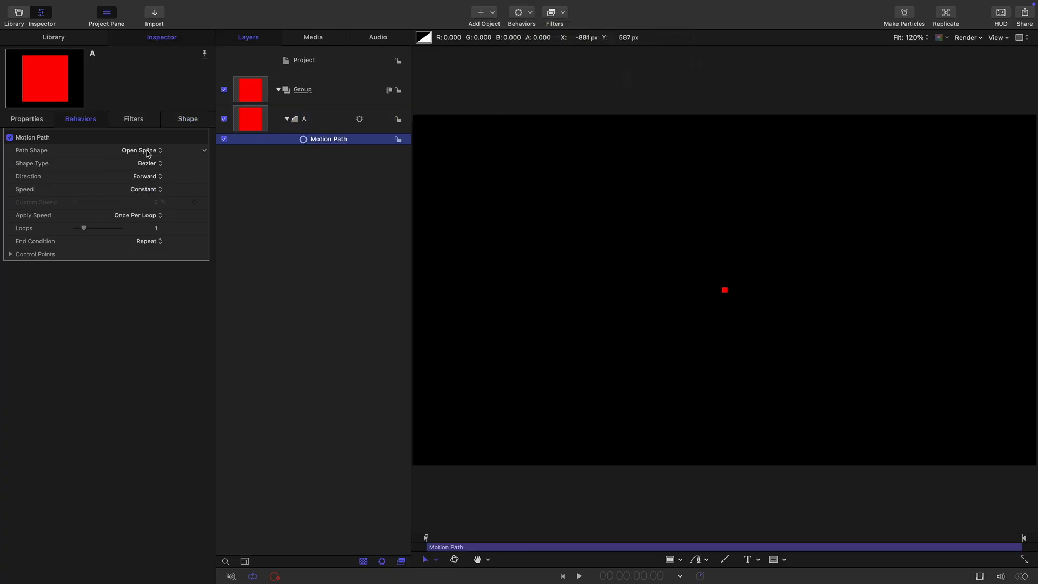
pyautogui.click(140, 151)
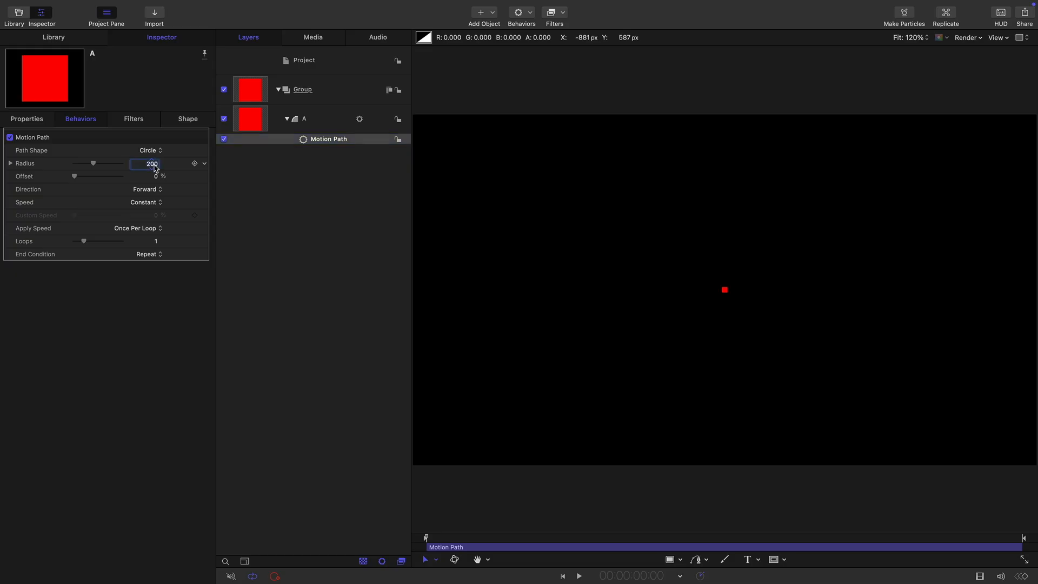
pyautogui.moveTo(93, 164); pyautogui.dragTo(99, 164)
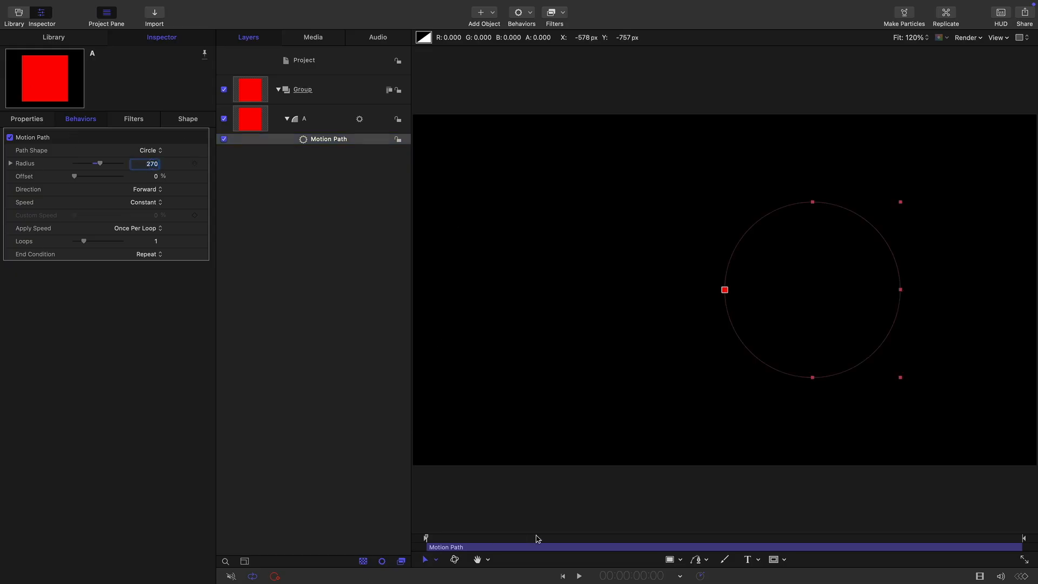
pyautogui.moveTo(797, 149)
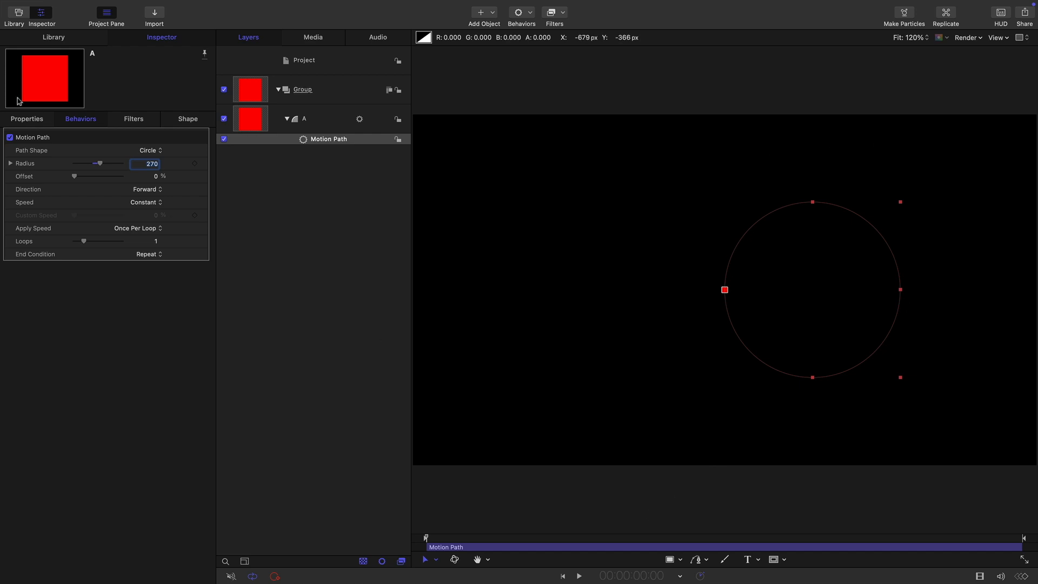
# Set square A's position to X −270, Y −85
pyautogui.click(26, 119)
pyautogui.write('-270')
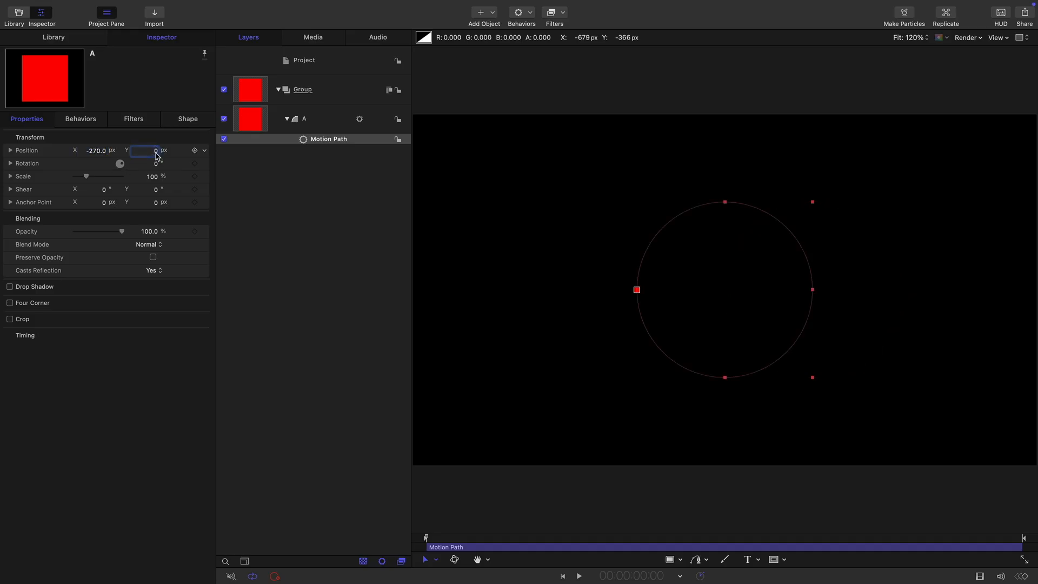
pyautogui.click(144, 151)
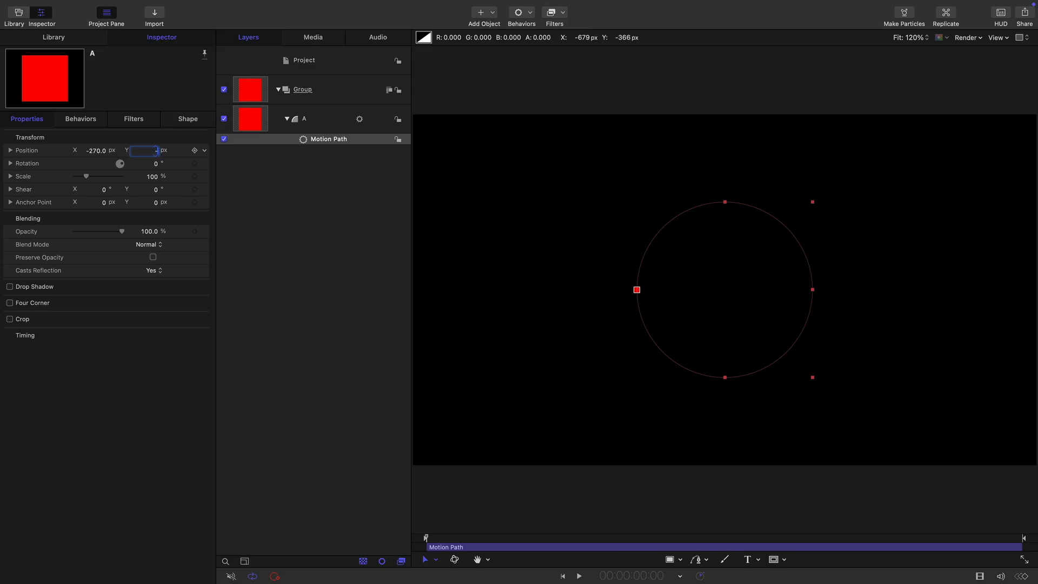
pyautogui.write('-85.0')
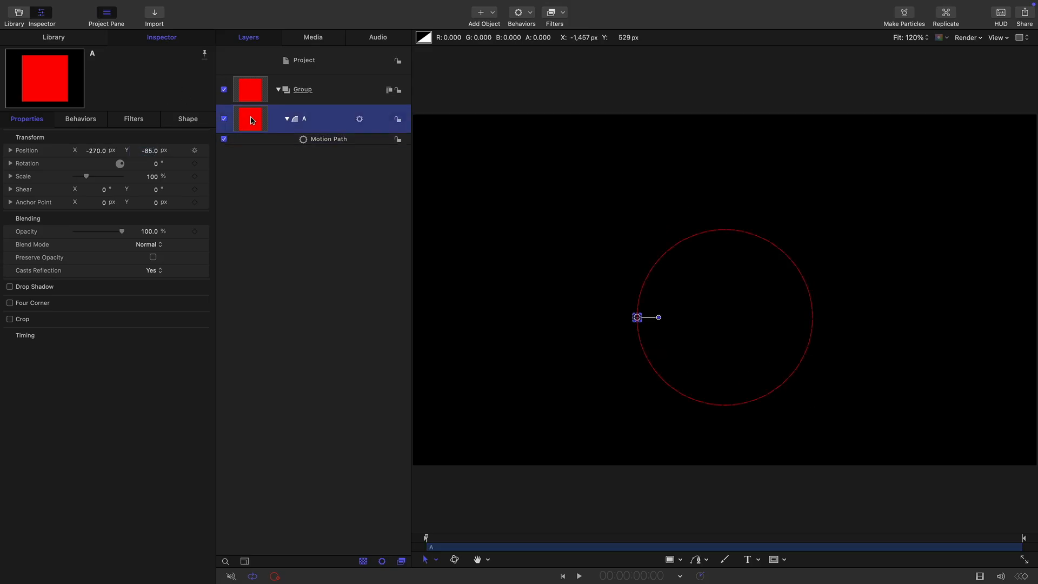
# Duplicate A as green copy B with a 33.33% path offset
pyautogui.rightClick(250, 119)
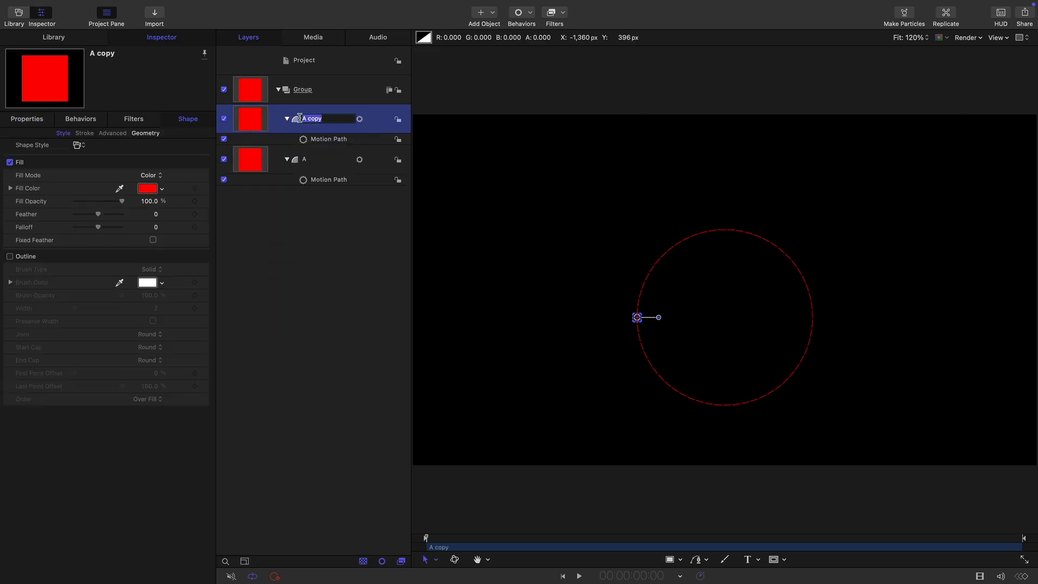
pyautogui.write('B')
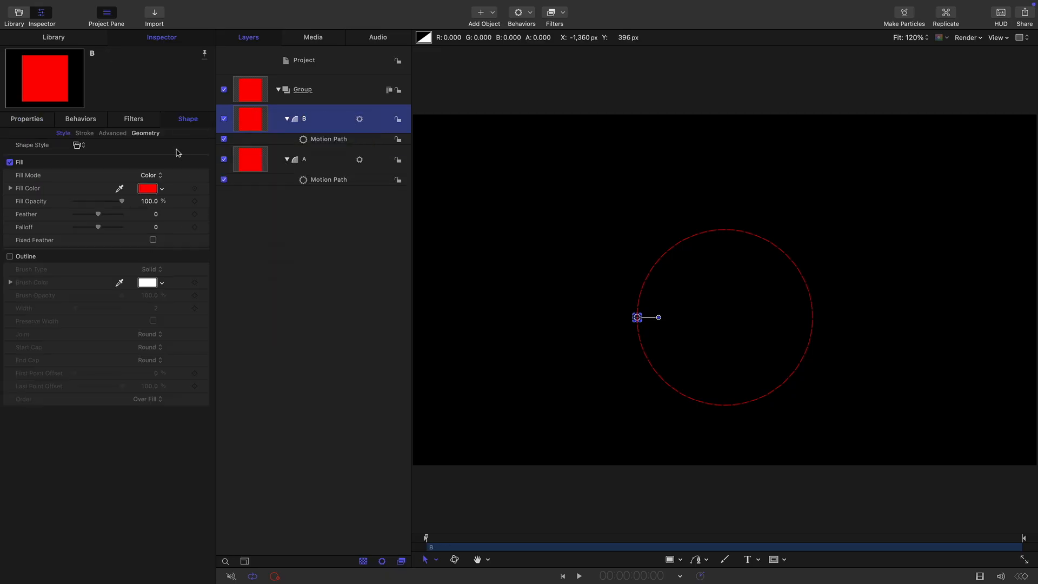
pyautogui.click(147, 188)
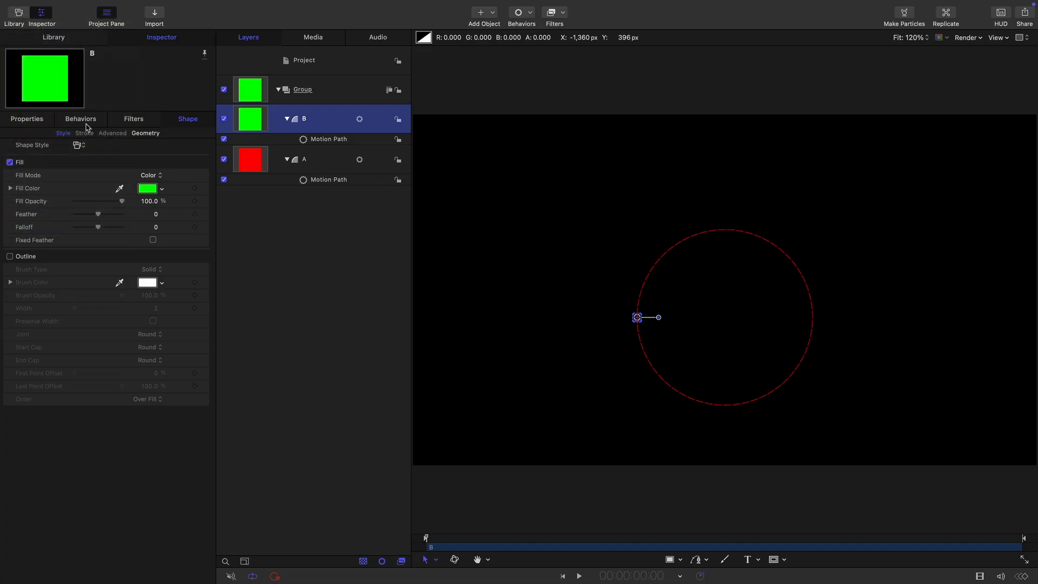
pyautogui.click(81, 119)
pyautogui.write('33')
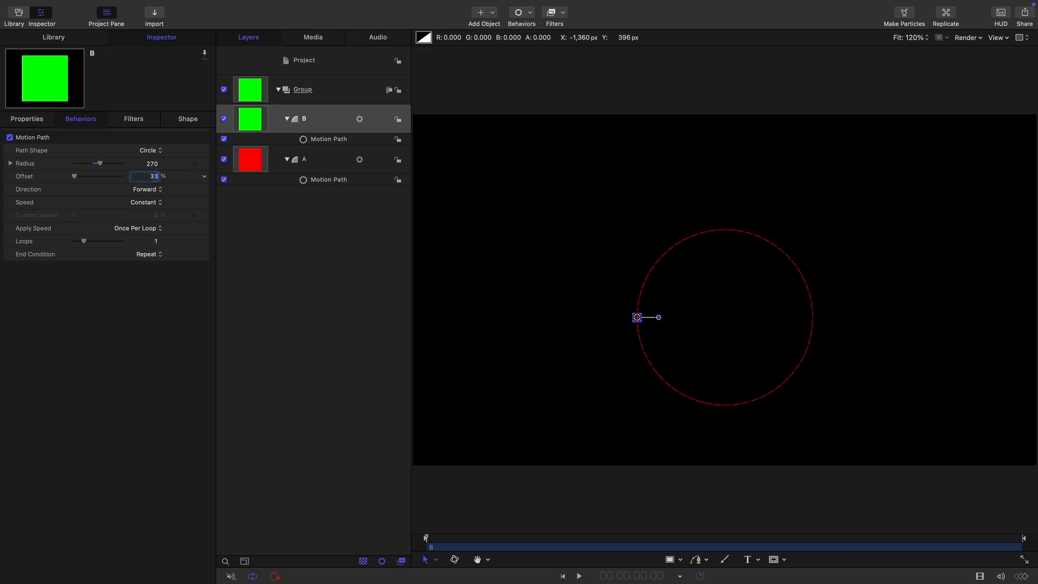
# Duplicate B as blue copy C with a 66.66% path offset
pyautogui.rightClick(250, 119)
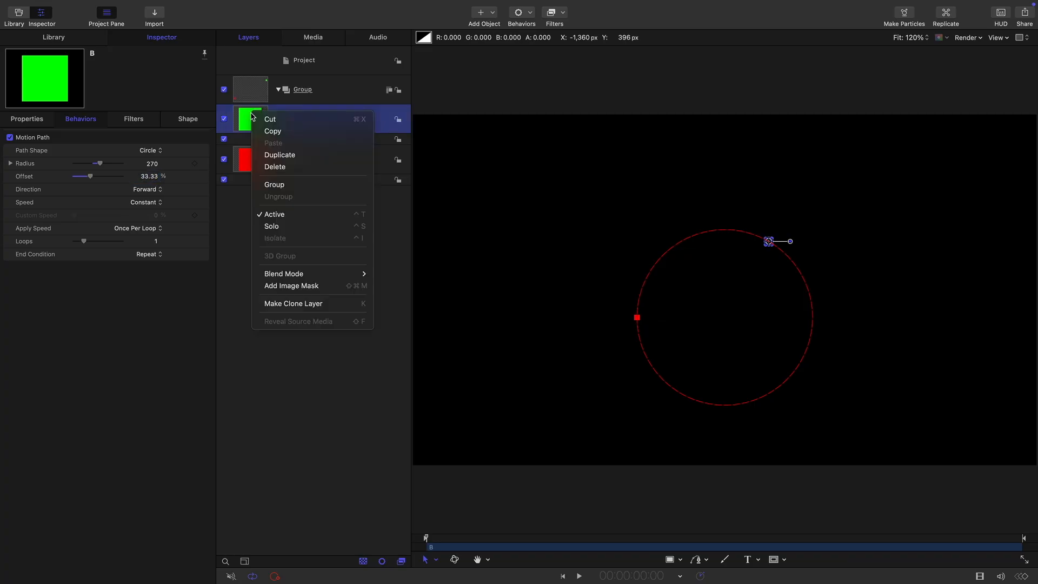
pyautogui.click(279, 155)
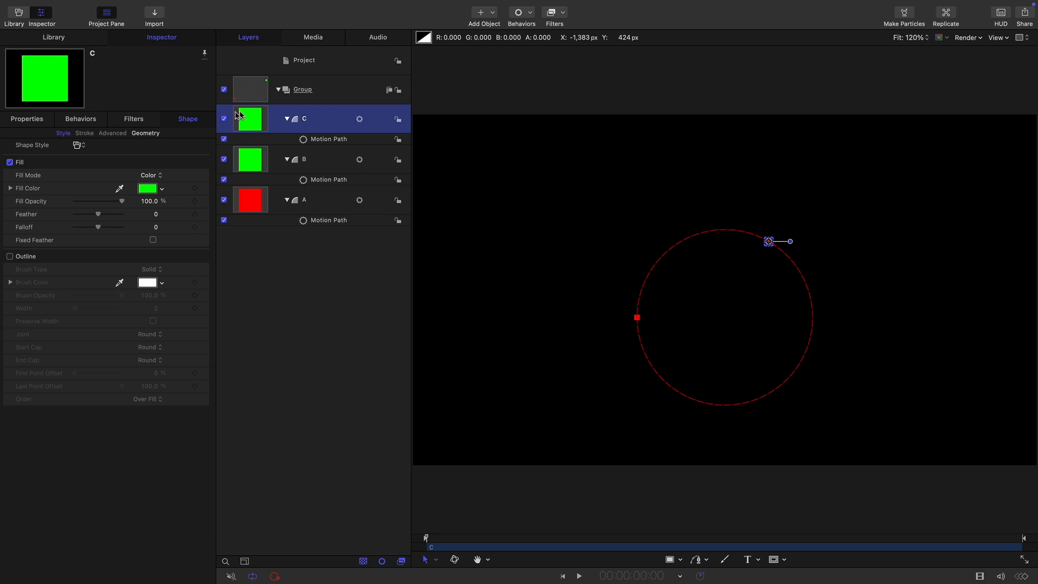
pyautogui.click(147, 188)
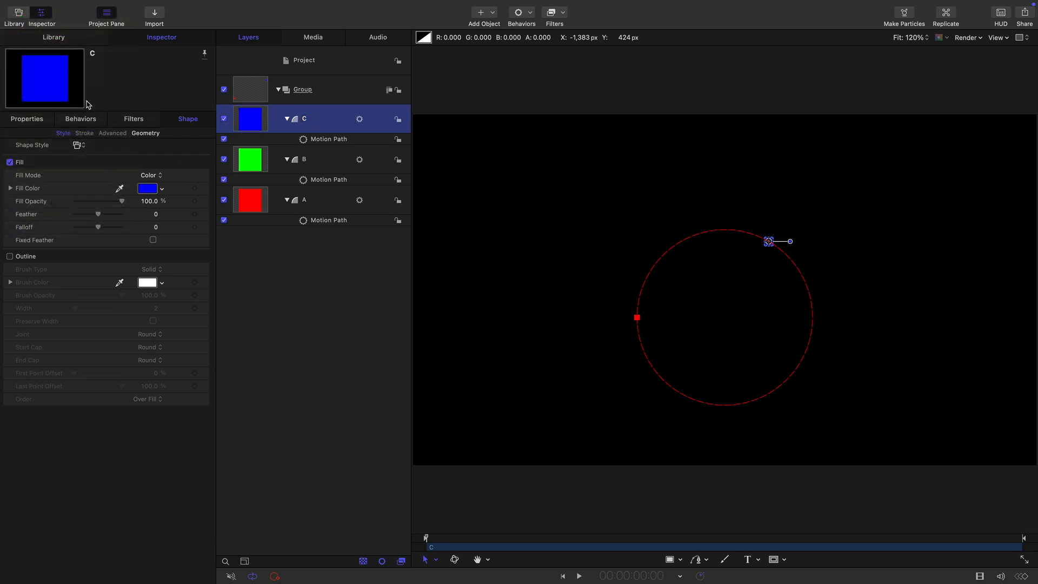
pyautogui.click(80, 119)
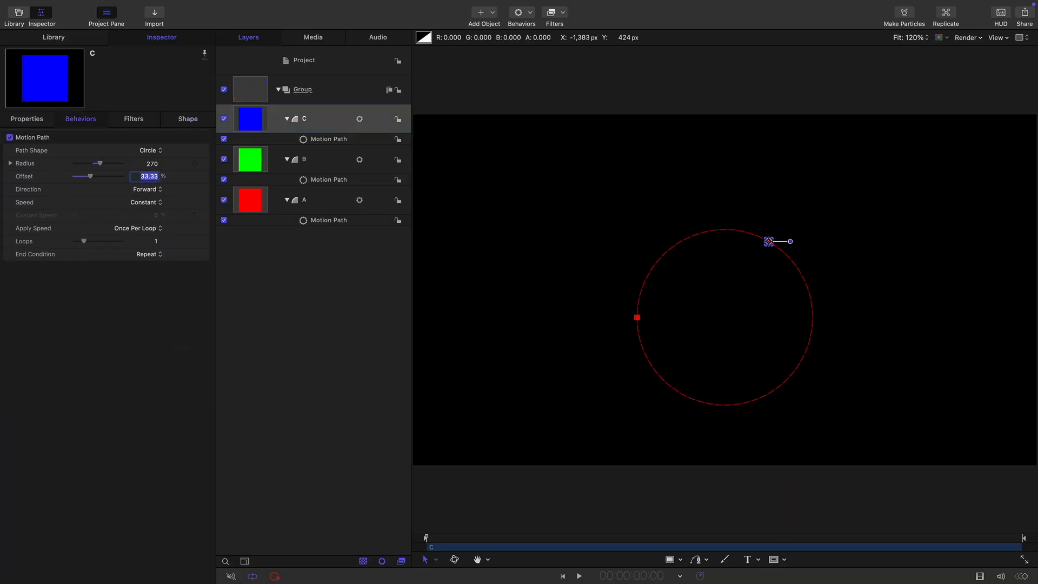
pyautogui.write('66.66')
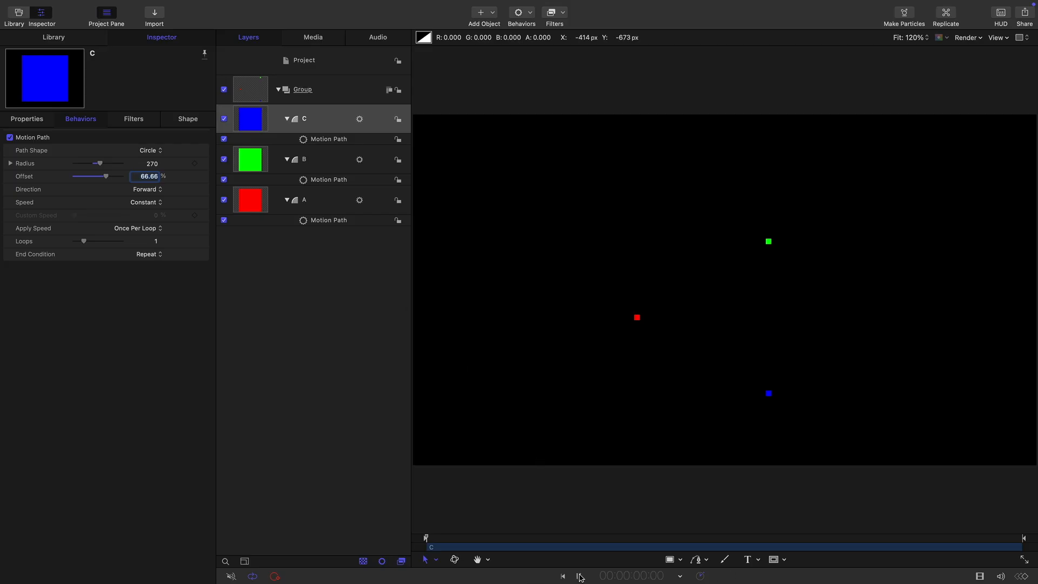
# Preview the three orbiting squares and return to the start
pyautogui.click(580, 575)
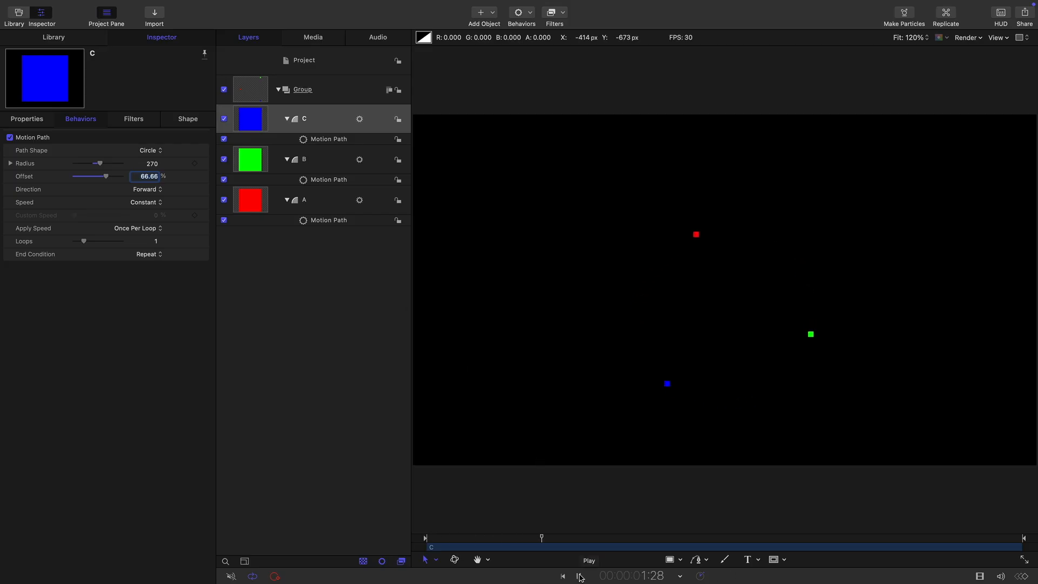
pyautogui.click(578, 575)
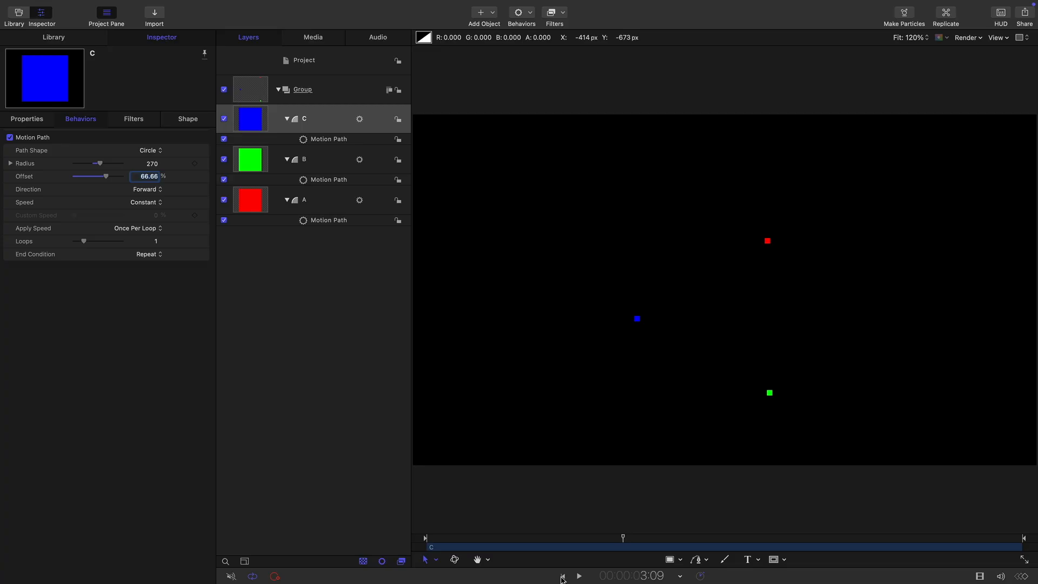
pyautogui.click(562, 576)
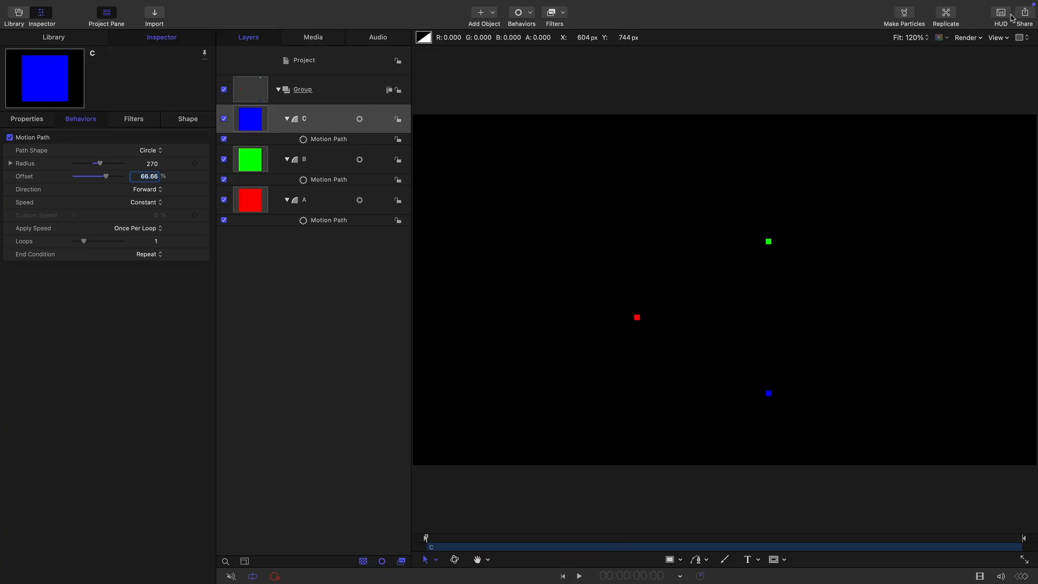
# Export the animation as Dummies Render.mov in Assets, replacing the existing file
pyautogui.click(1025, 12)
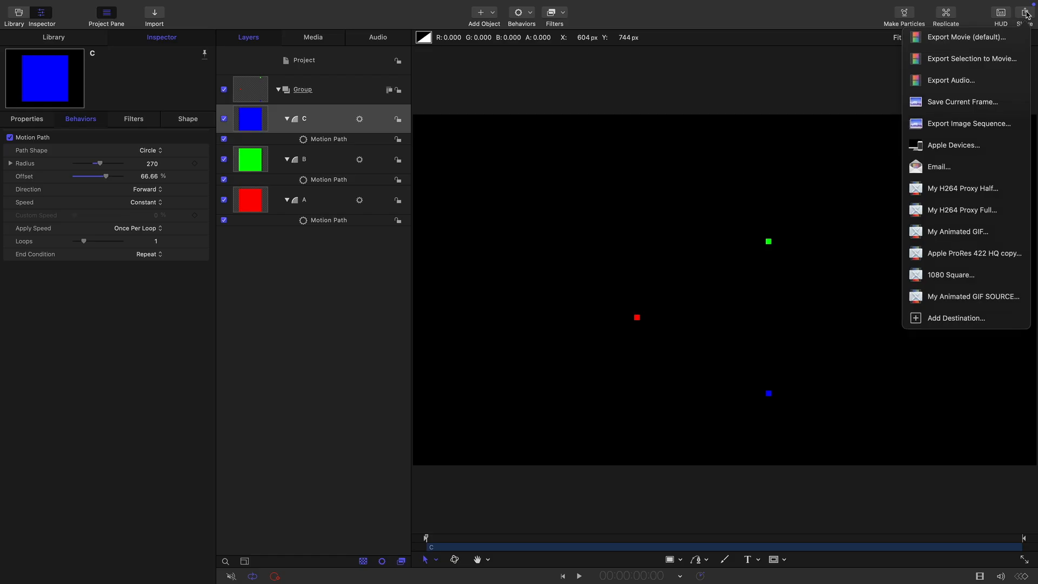
pyautogui.click(967, 37)
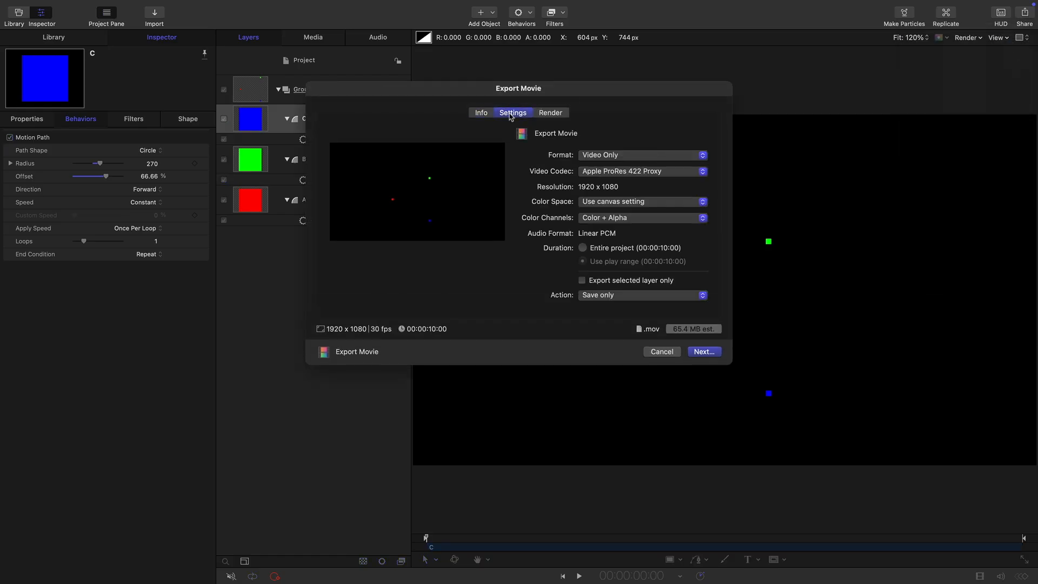
pyautogui.moveTo(657, 177)
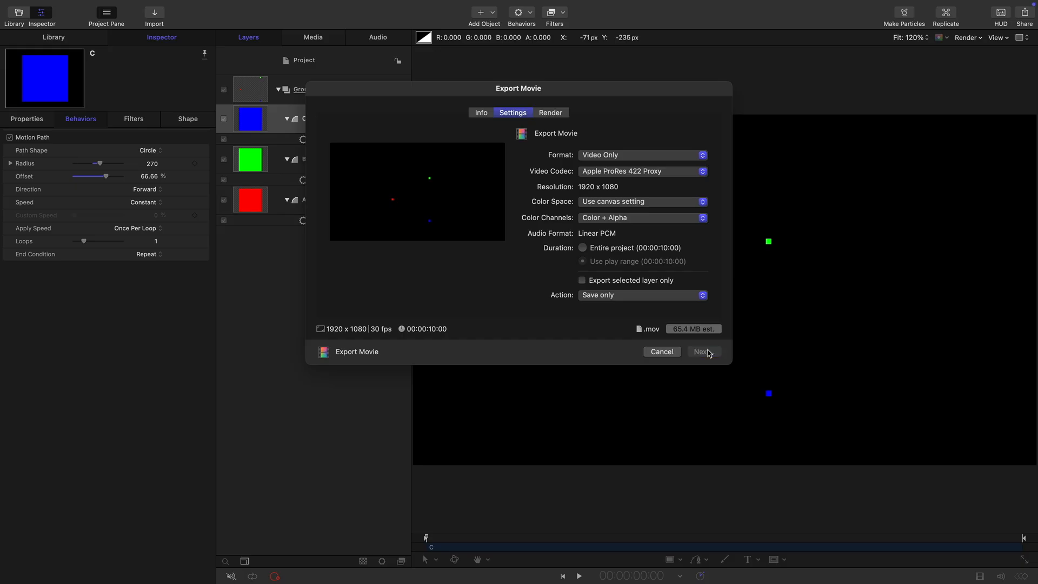
pyautogui.click(702, 351)
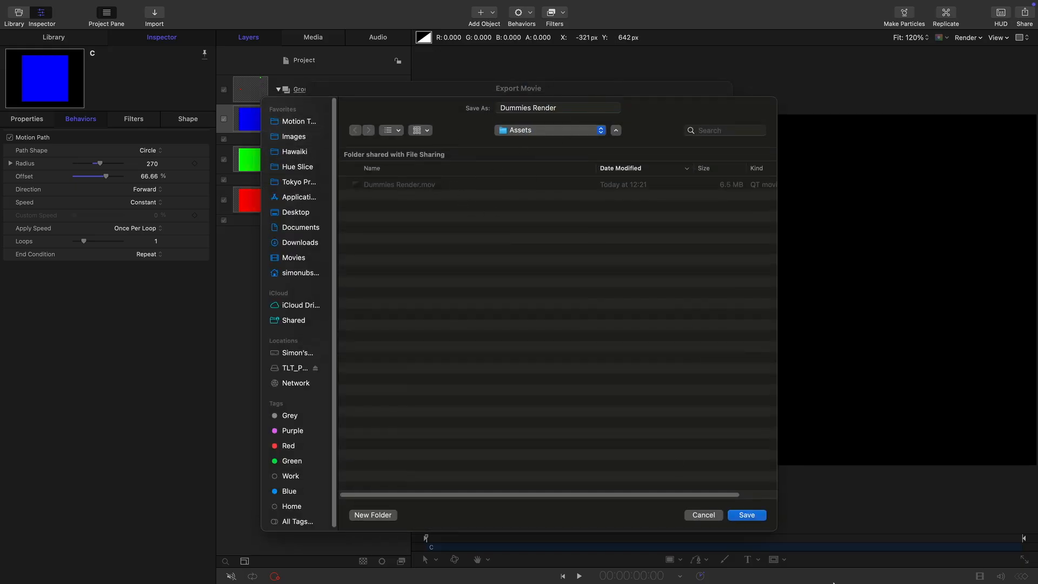
pyautogui.click(745, 514)
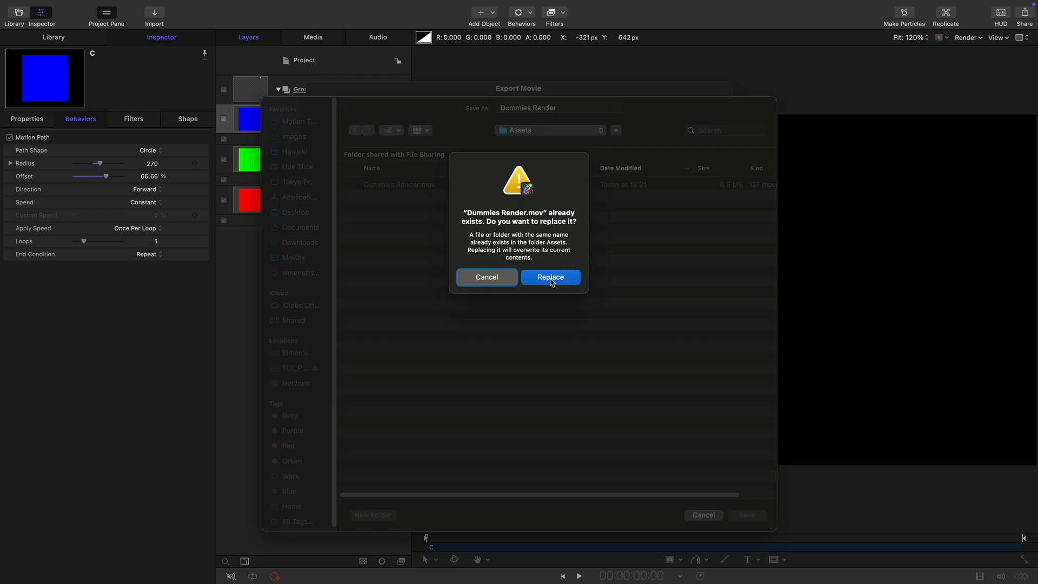
pyautogui.click(550, 276)
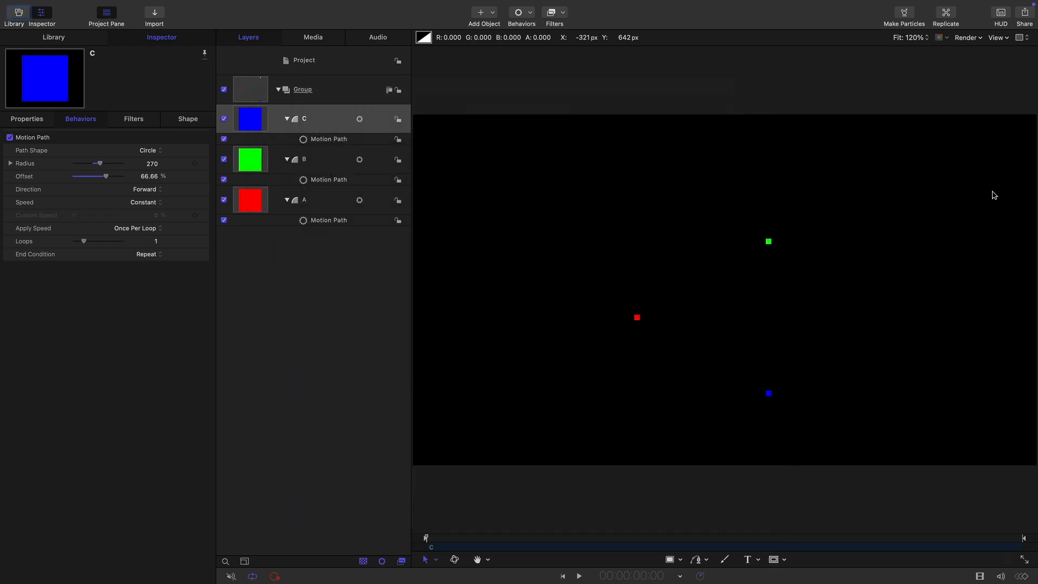
# Import the render, name the groups Dummies and Analyze, and hide Dummies
pyautogui.click(153, 13)
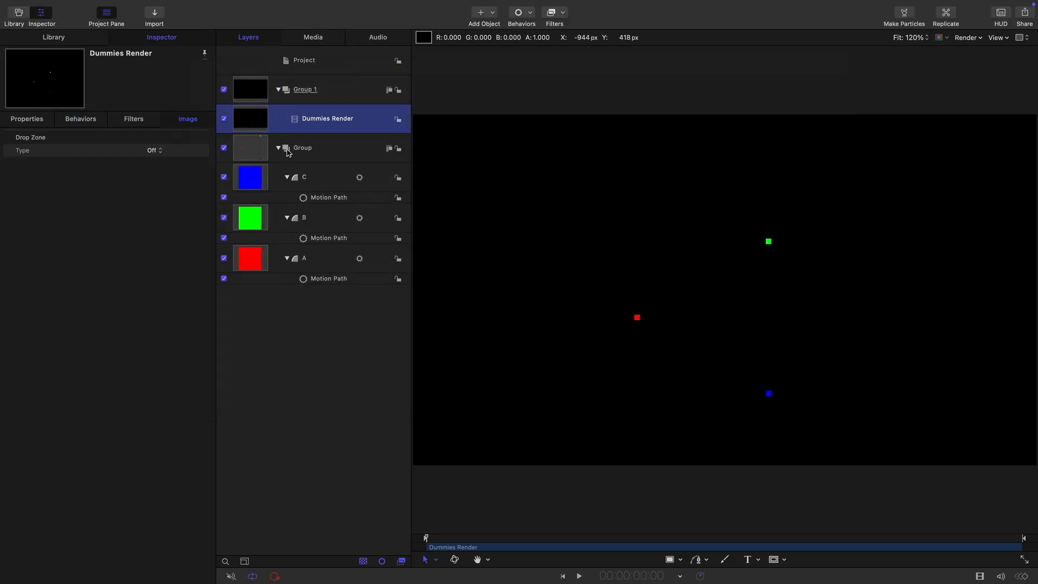
pyautogui.doubleClick(301, 147)
pyautogui.write('Dummies')
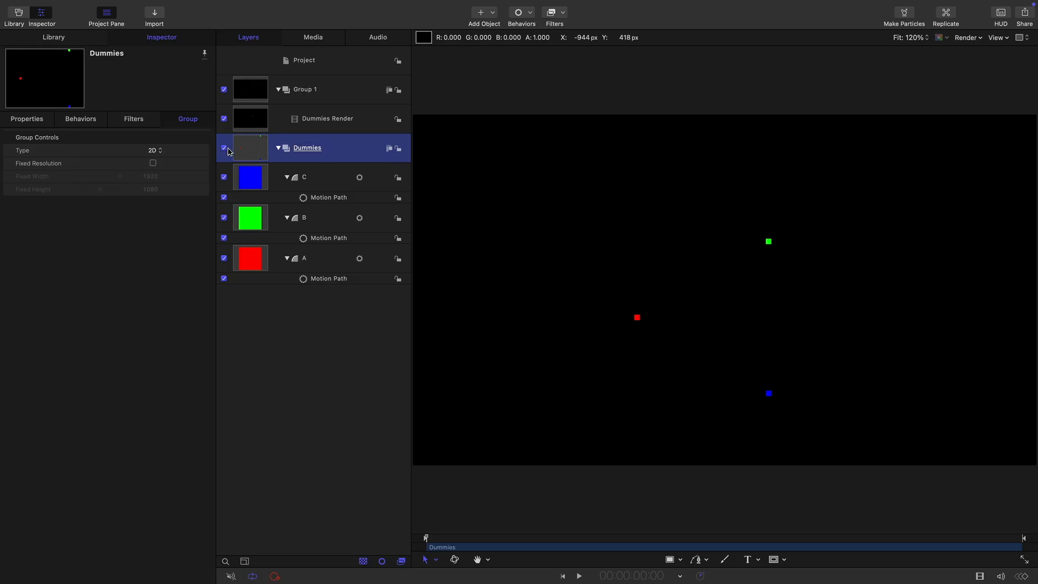
pyautogui.click(277, 147)
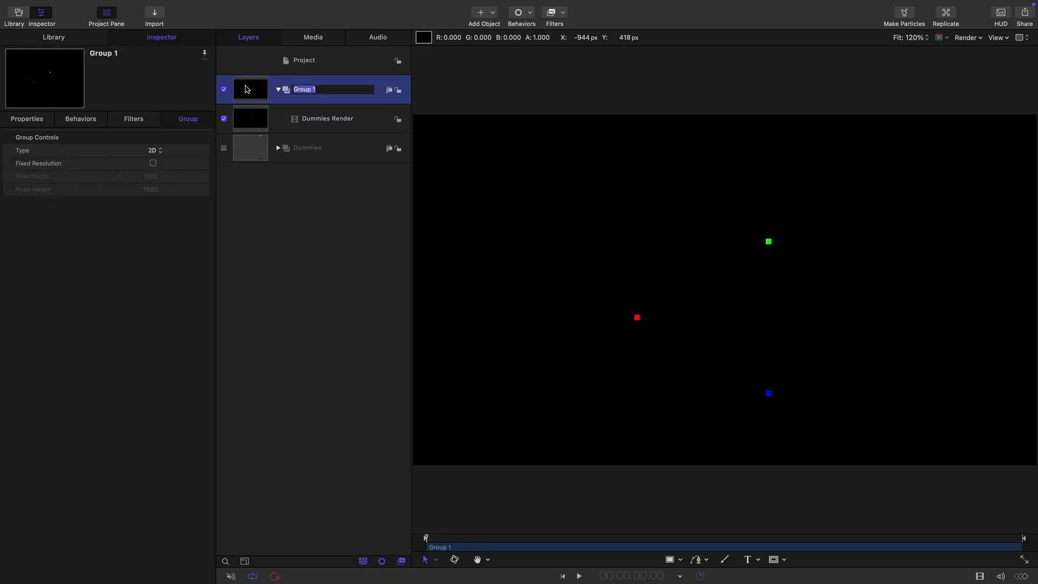
pyautogui.write('Analyze')
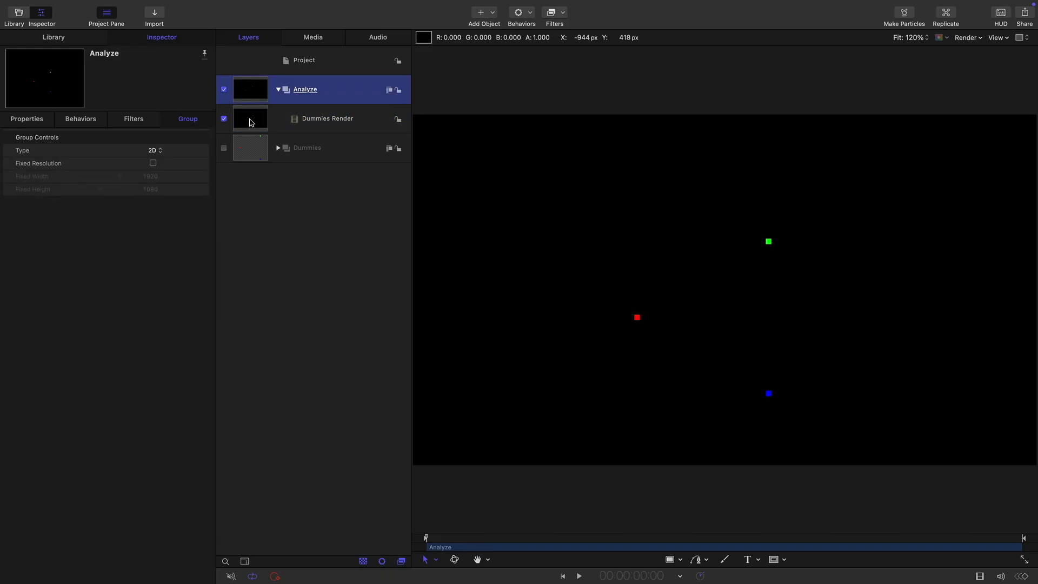
pyautogui.click(521, 12)
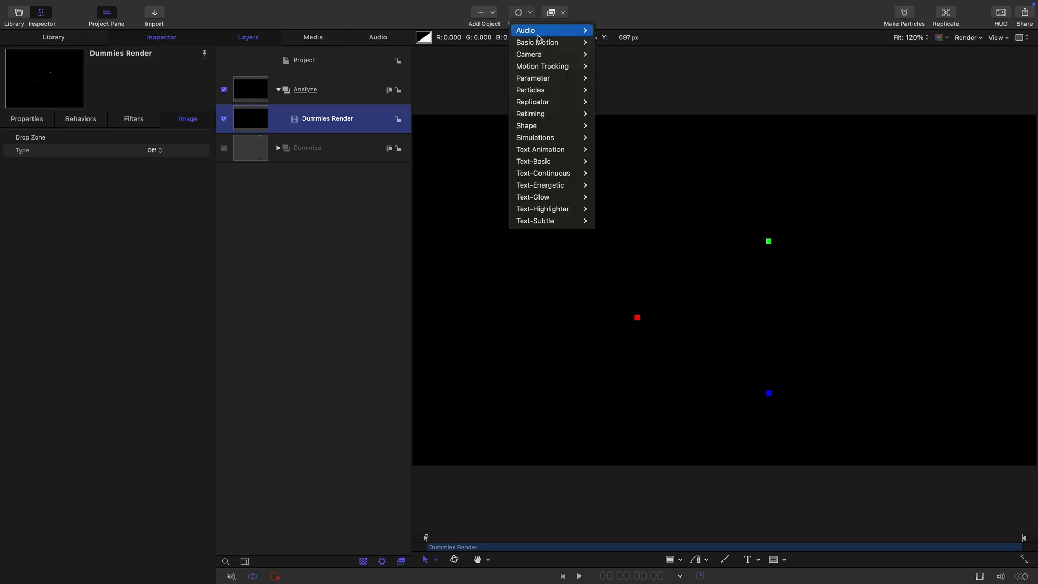
# Add Analyze Motion in Point mode with three trackers and analyse the three dots
pyautogui.click(541, 65)
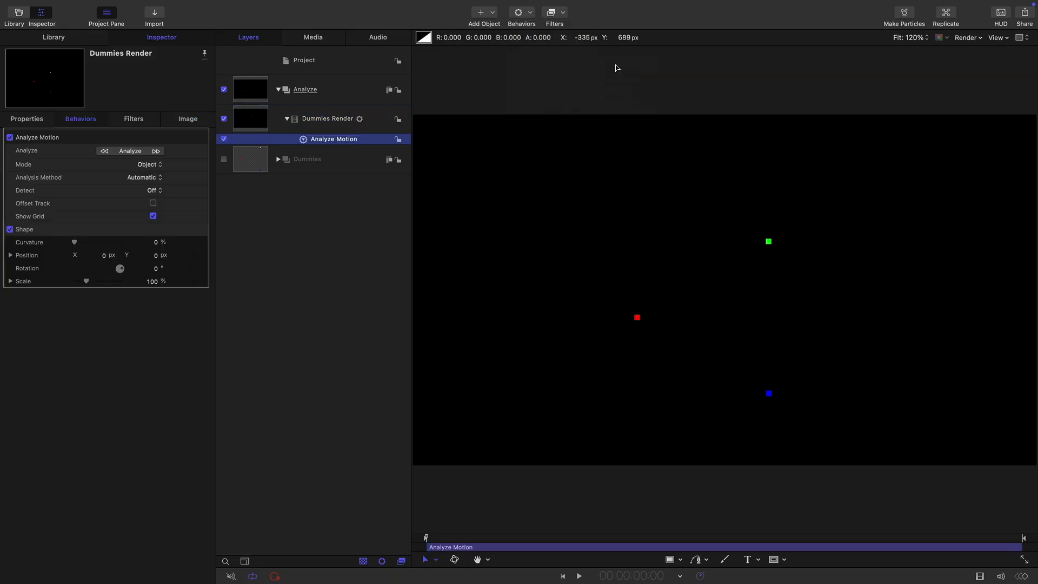
pyautogui.moveTo(391, 357)
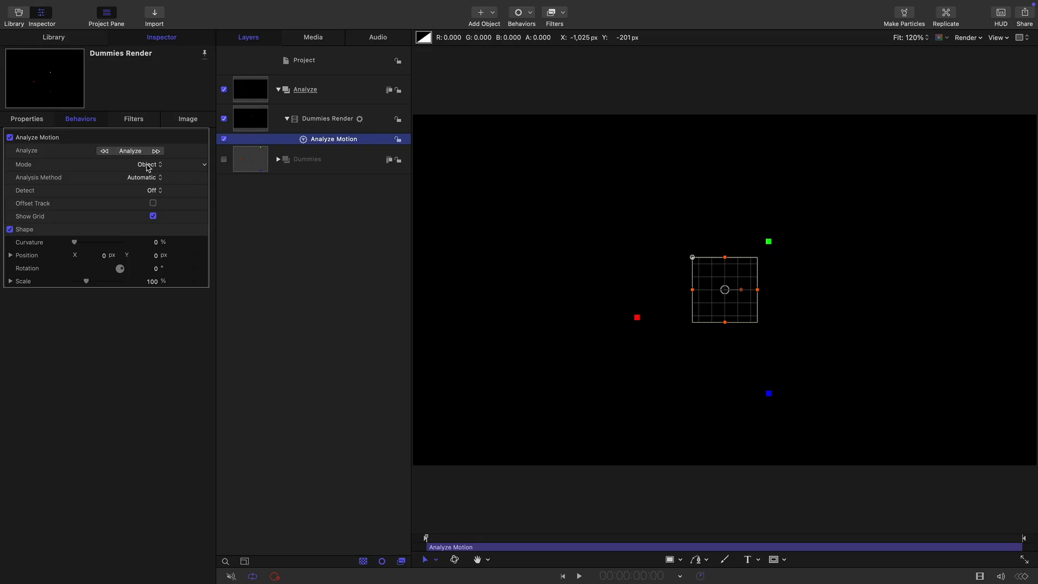
pyautogui.click(148, 164)
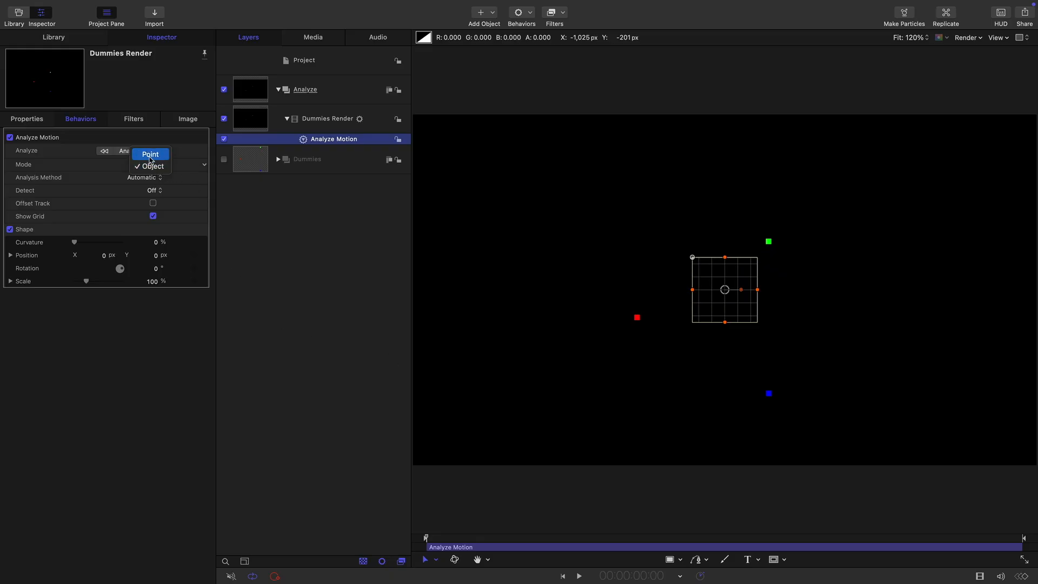
pyautogui.click(150, 154)
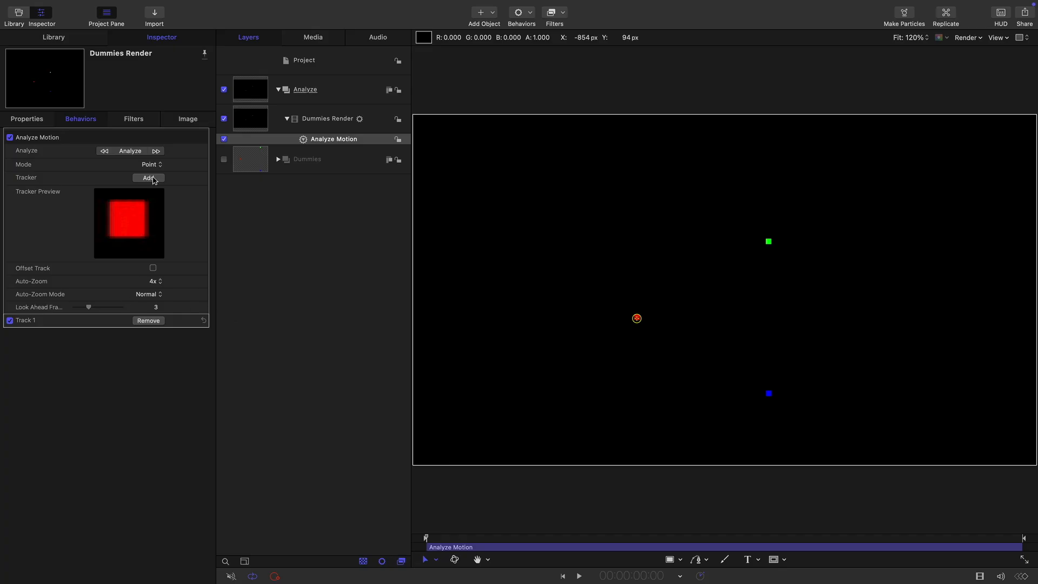
pyautogui.click(148, 178)
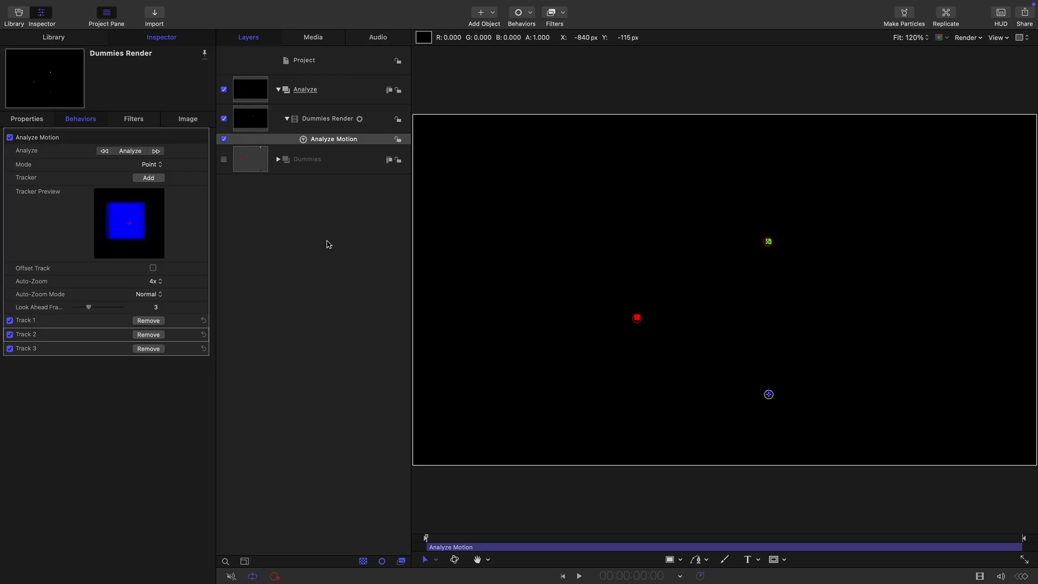
pyautogui.click(130, 151)
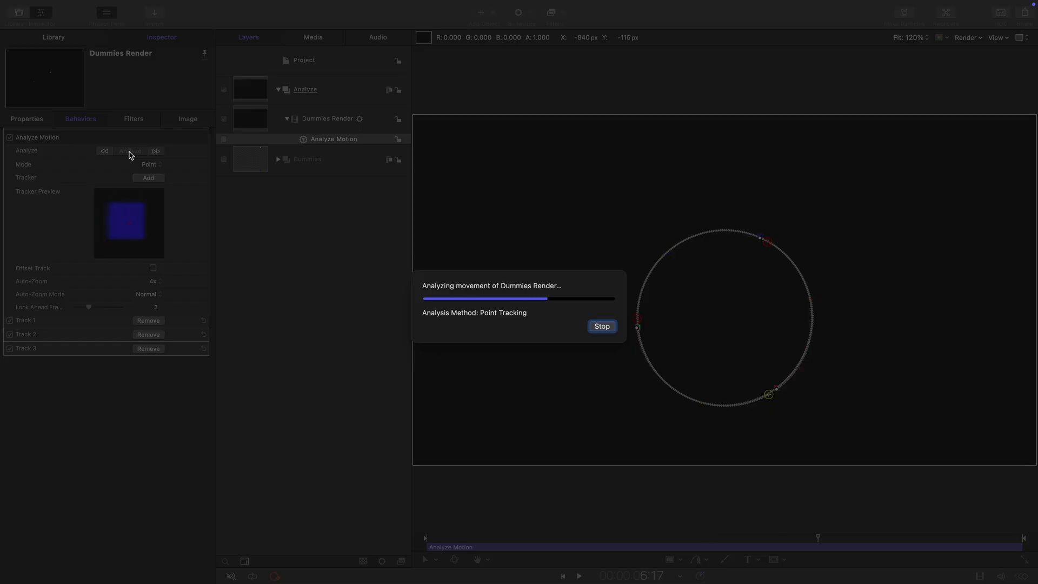
pyautogui.click(601, 326)
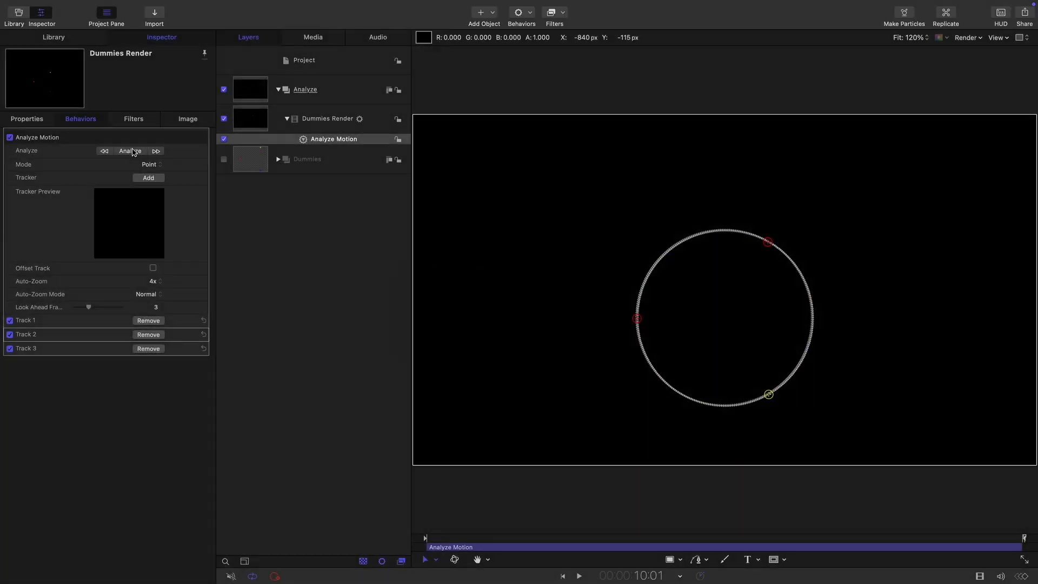
pyautogui.click(326, 119)
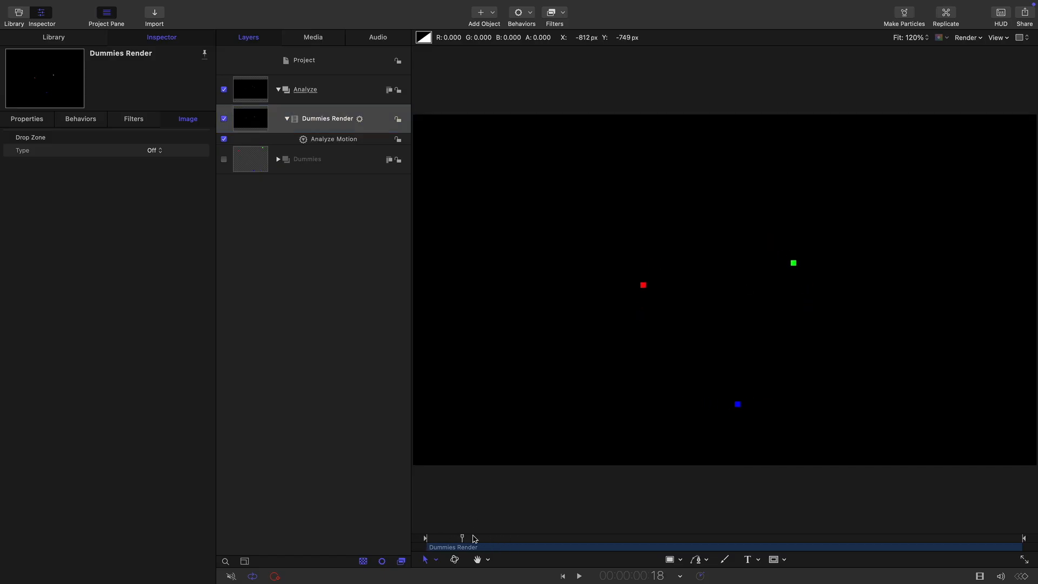
# Draw a Bezier triangle with no fill and a 10-pixel white outline
pyautogui.click(304, 61)
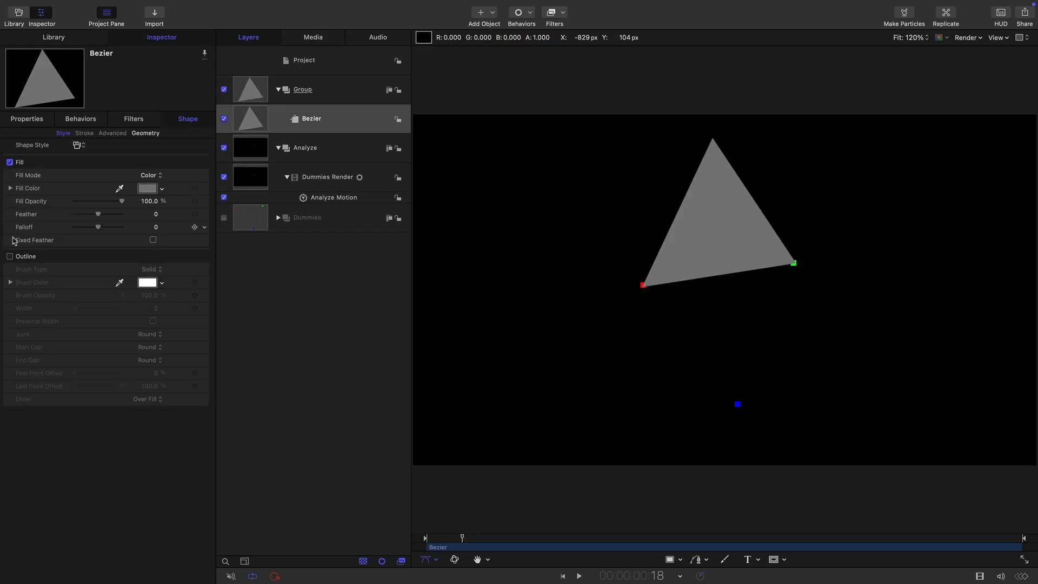
pyautogui.click(9, 162)
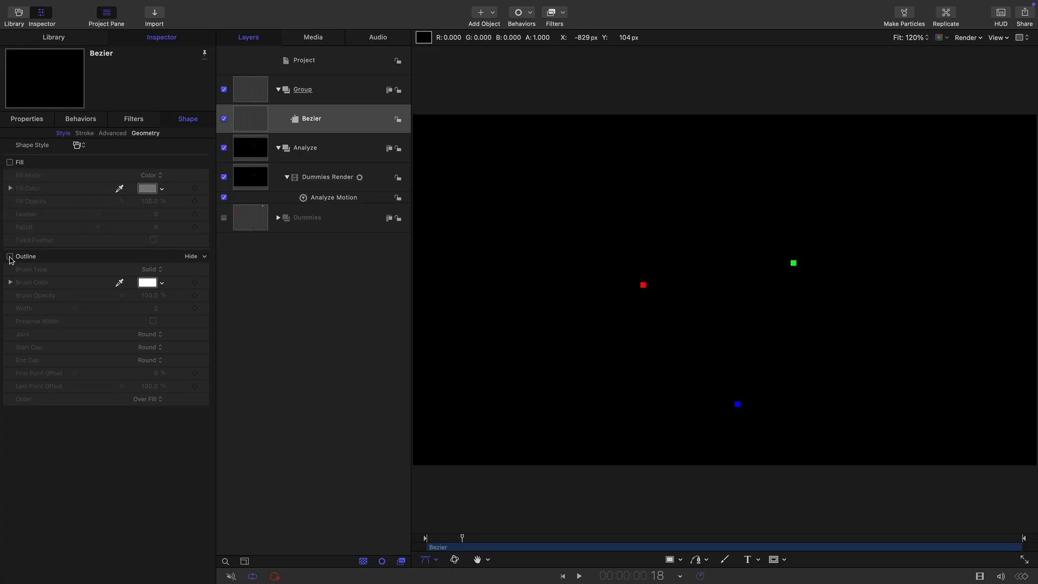
pyautogui.click(10, 257)
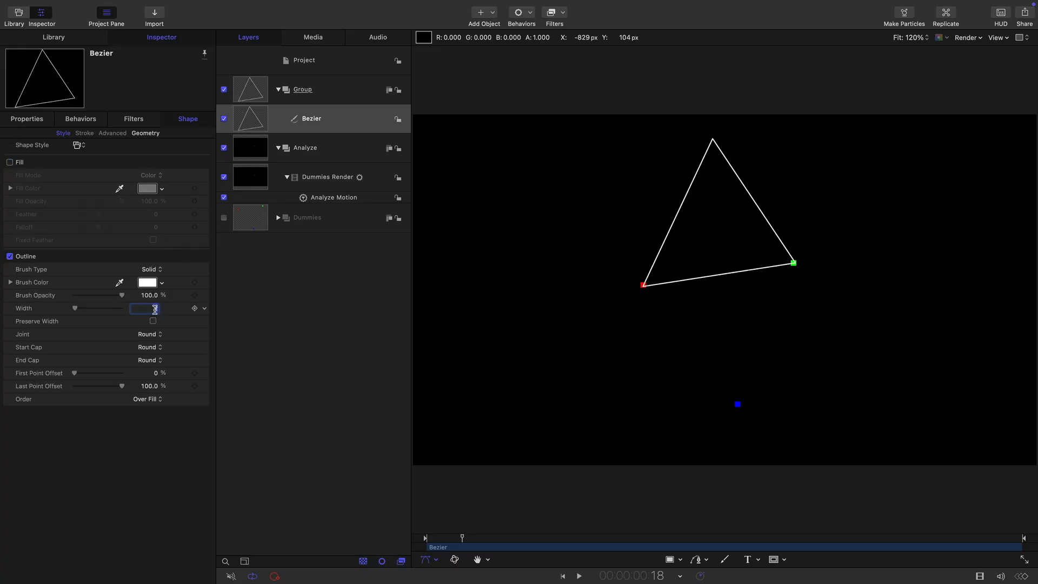
pyautogui.write('10')
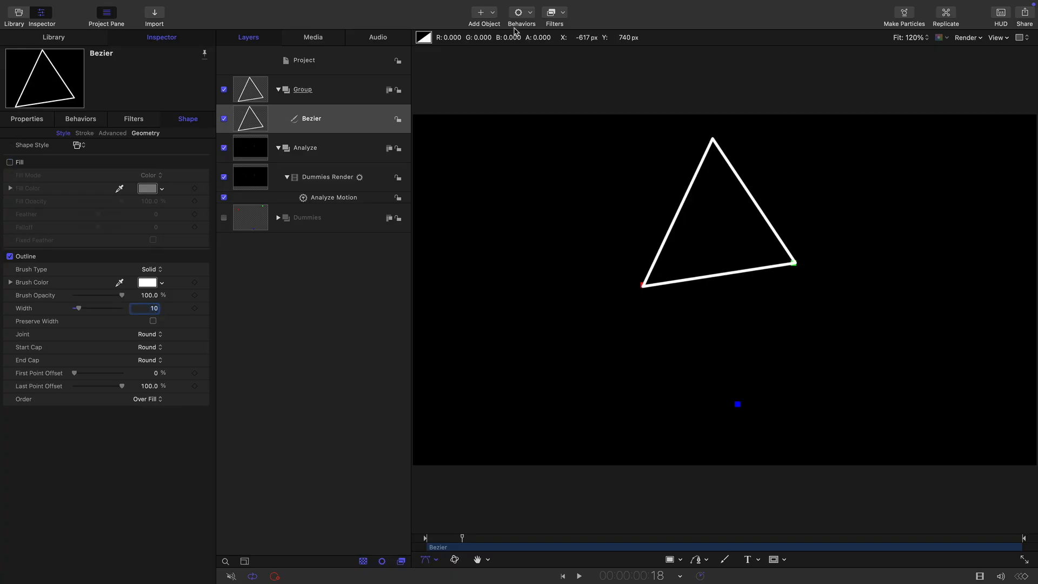
pyautogui.moveTo(136, 105)
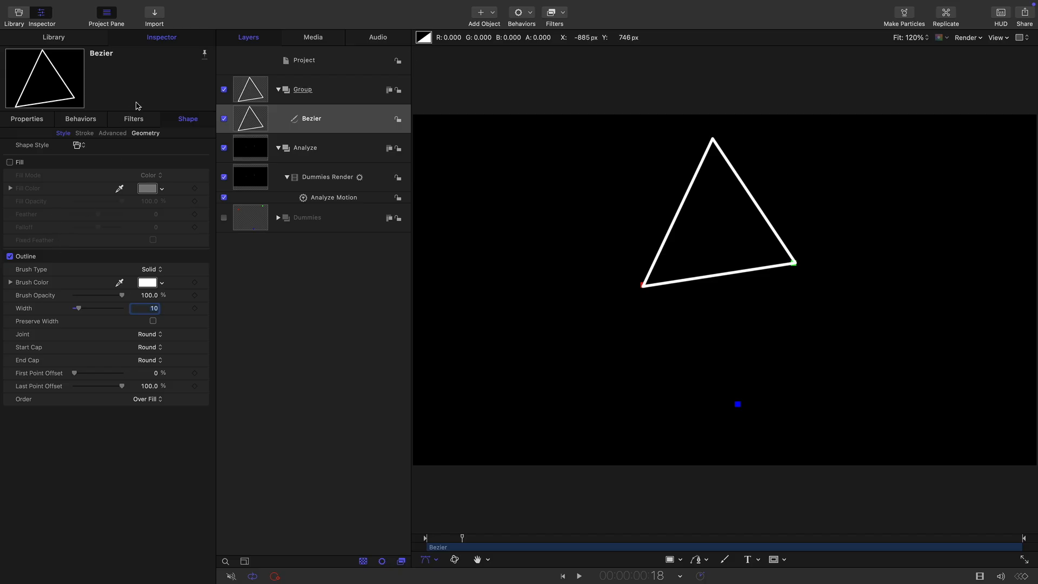
# Set the triangle's top control point to X 0, Y 460
pyautogui.click(143, 133)
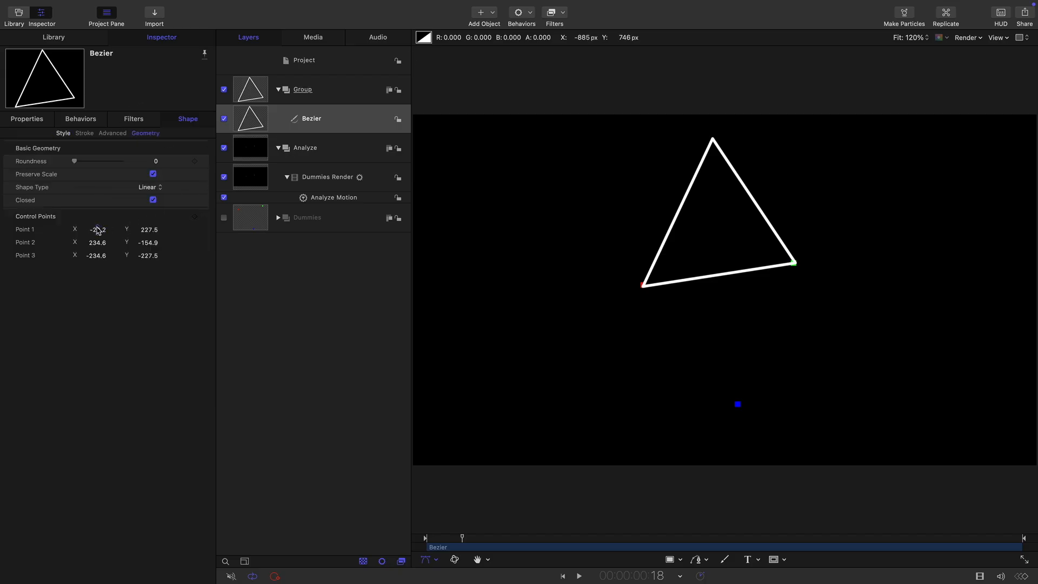
pyautogui.doubleClick(96, 229)
pyautogui.write('0')
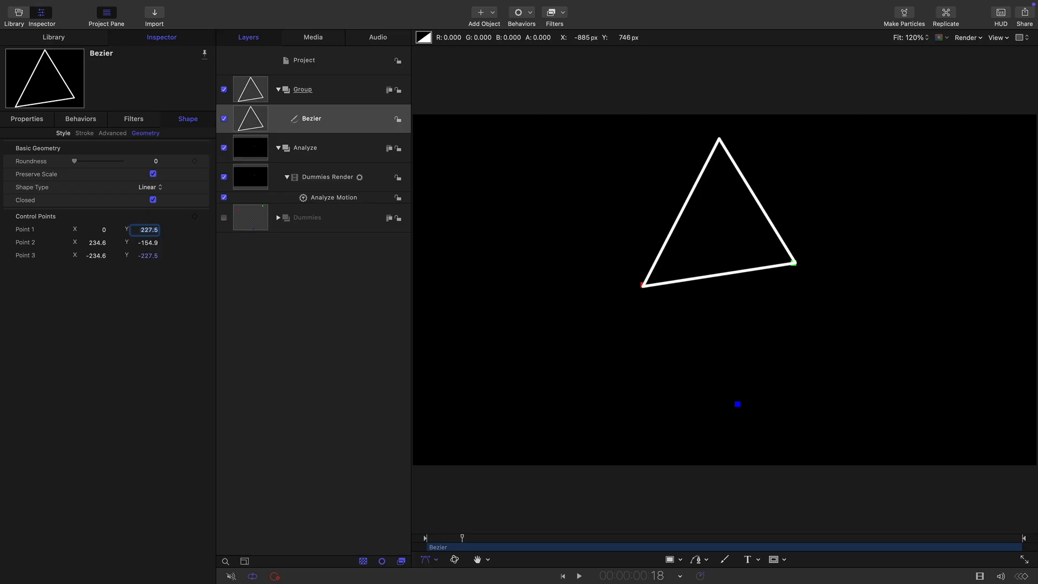
pyautogui.write('460.0')
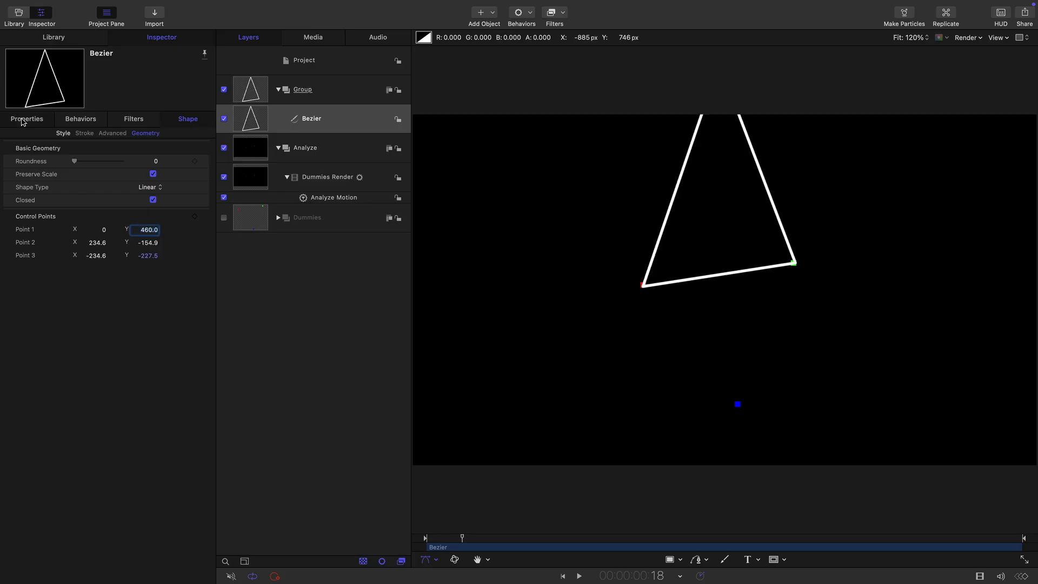
pyautogui.click(26, 119)
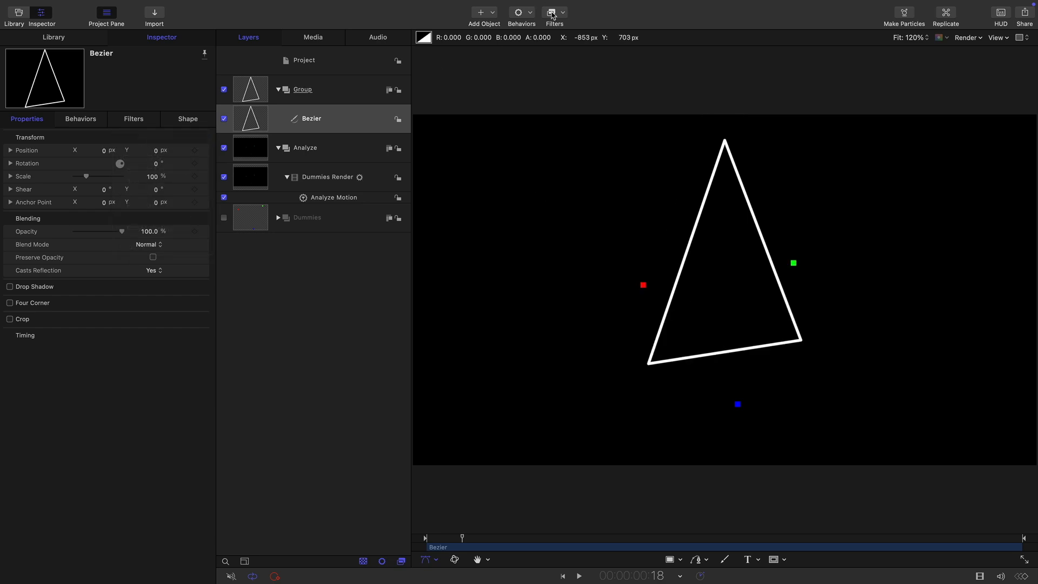
# Add Track Points so corner 2 follows Track 2 (green) and corner 3 follows Track 1 (red)
pyautogui.click(521, 12)
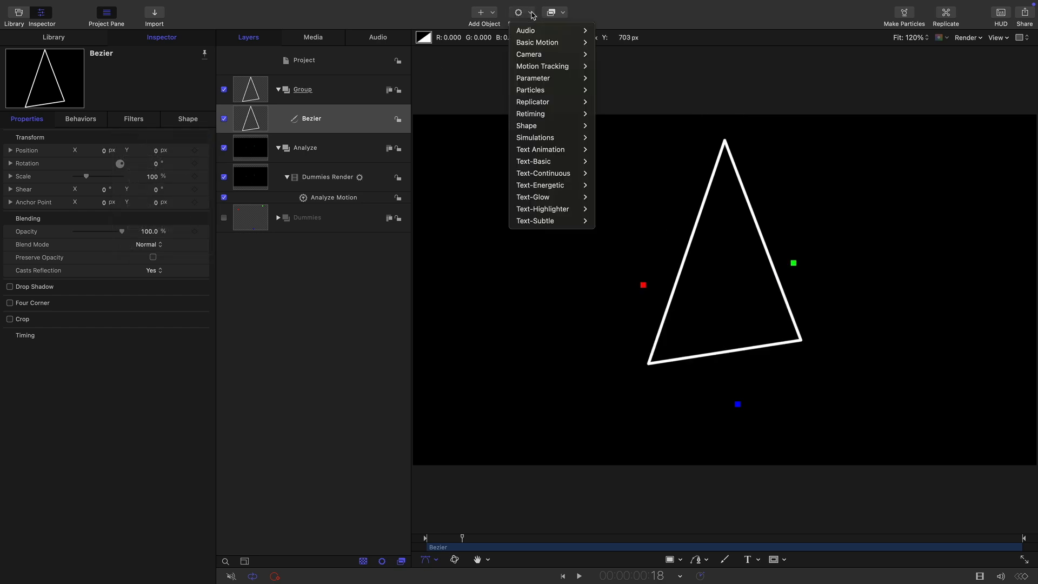
pyautogui.moveTo(538, 43)
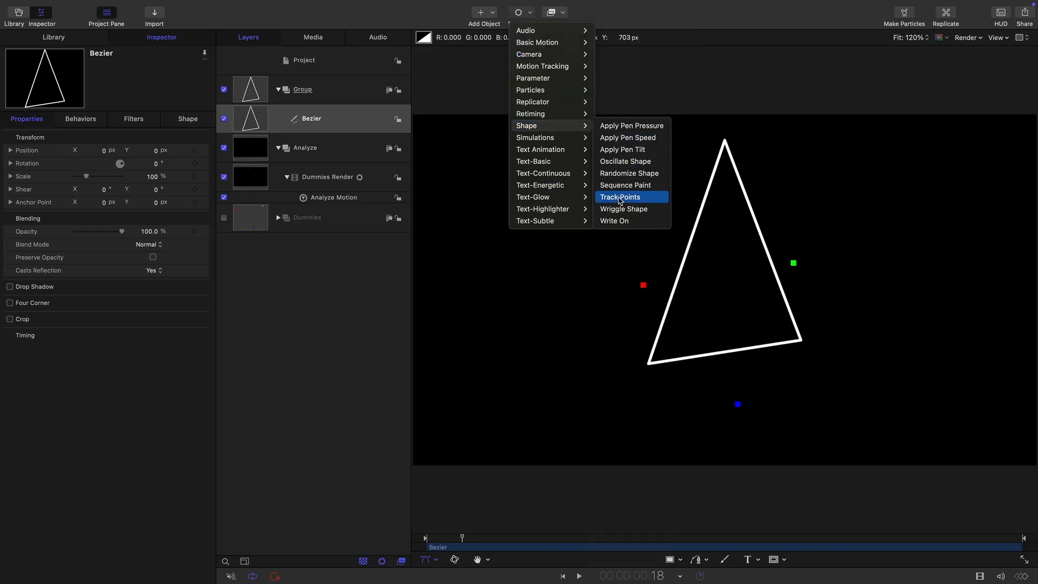
pyautogui.click(618, 197)
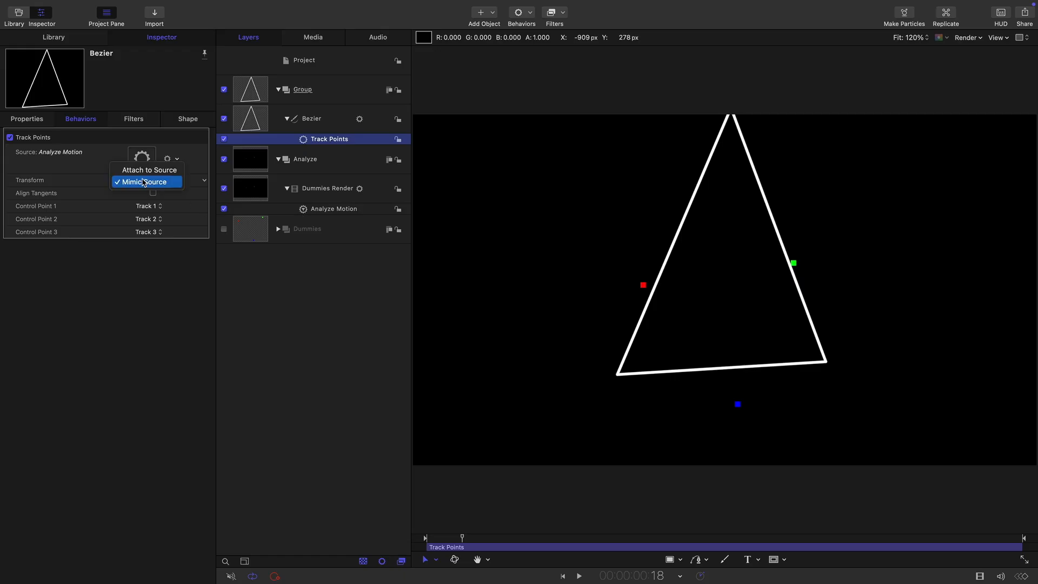
pyautogui.click(148, 170)
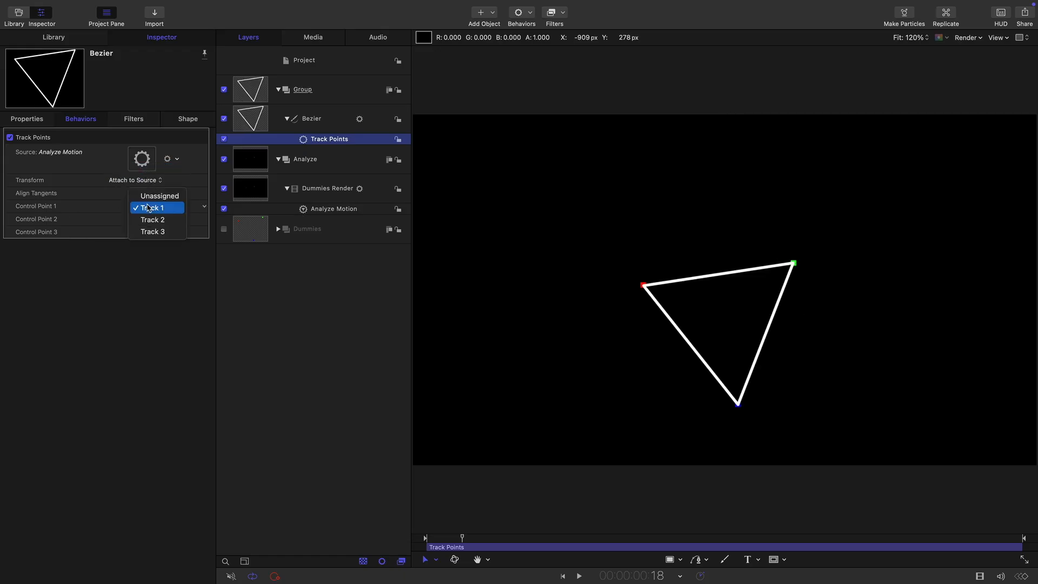
pyautogui.click(159, 195)
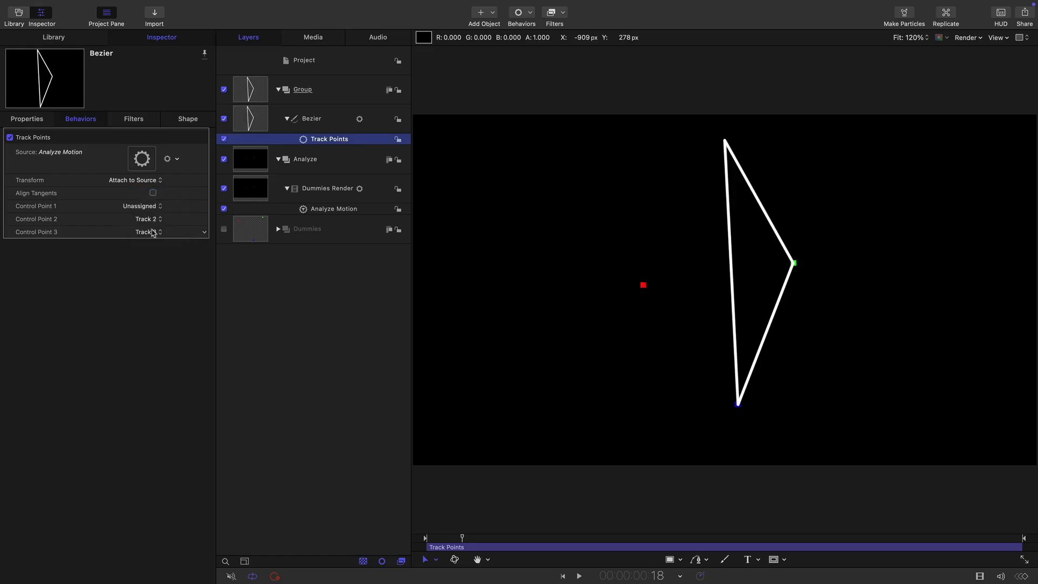
pyautogui.click(148, 231)
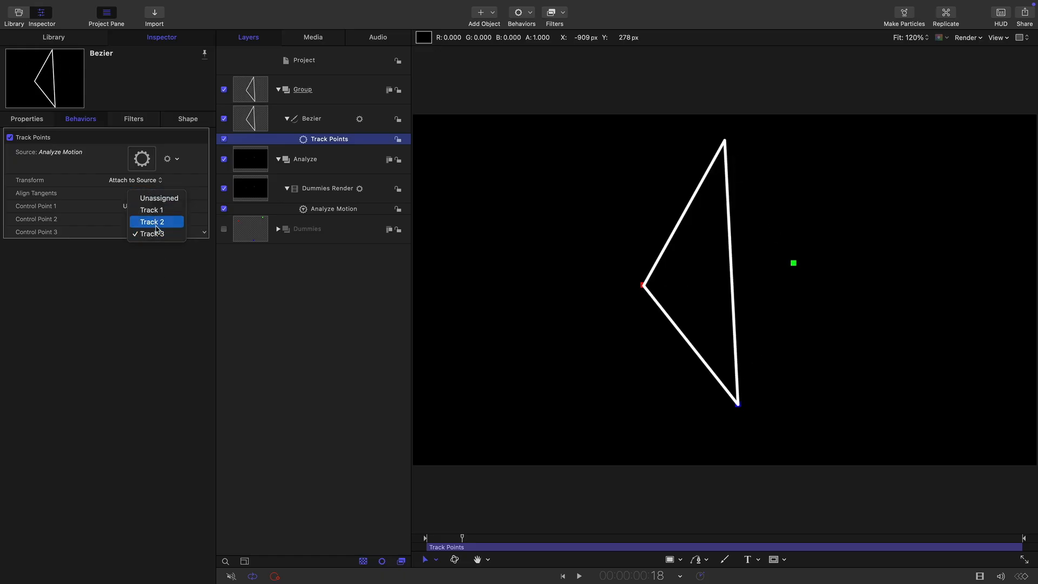
pyautogui.click(152, 220)
pyautogui.write('A')
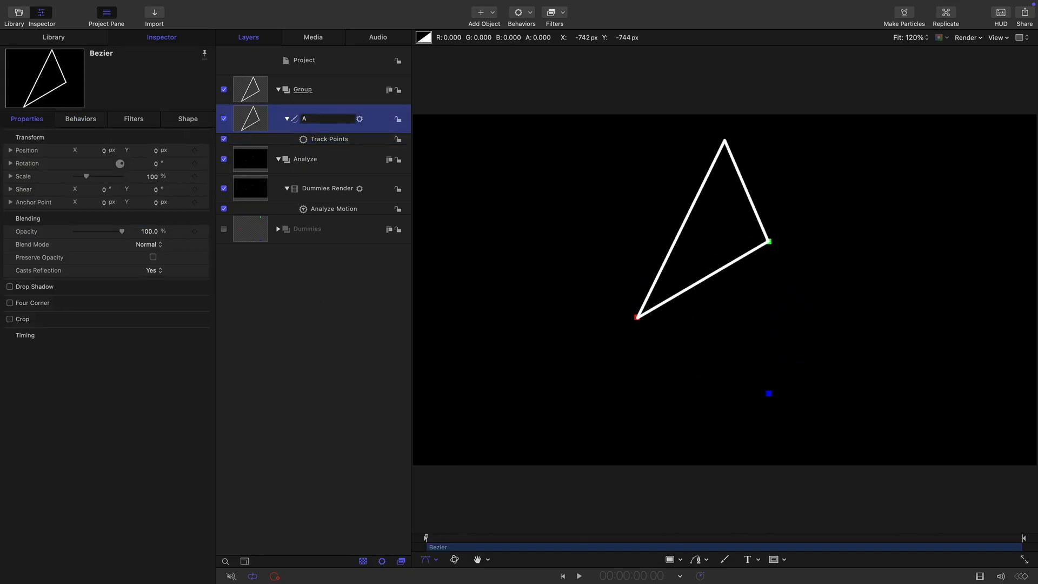
# Duplicate triangle A and pin the copy's third corner to Track 3 (blue)
pyautogui.click(257, 117)
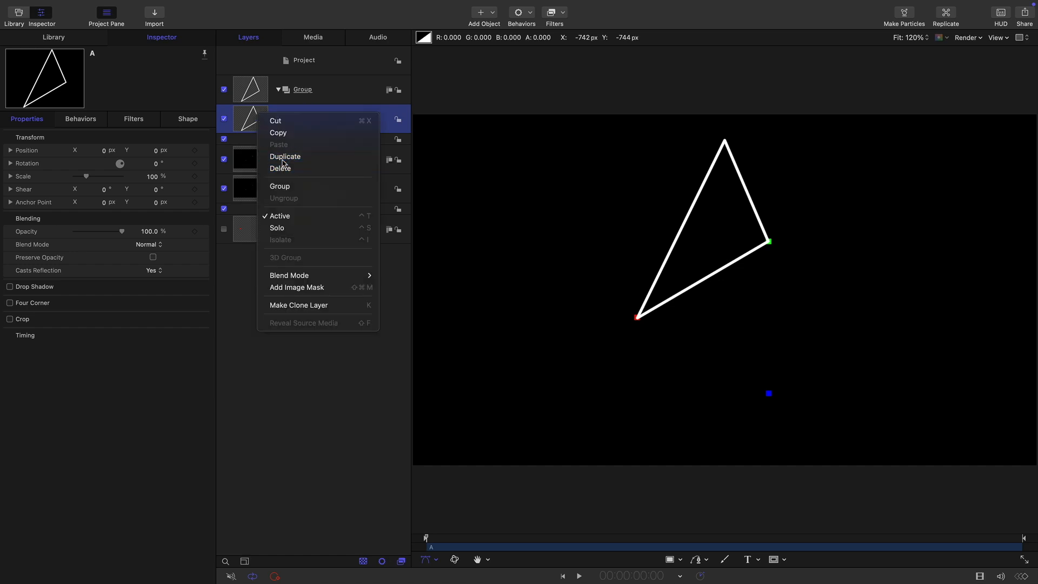
pyautogui.click(285, 155)
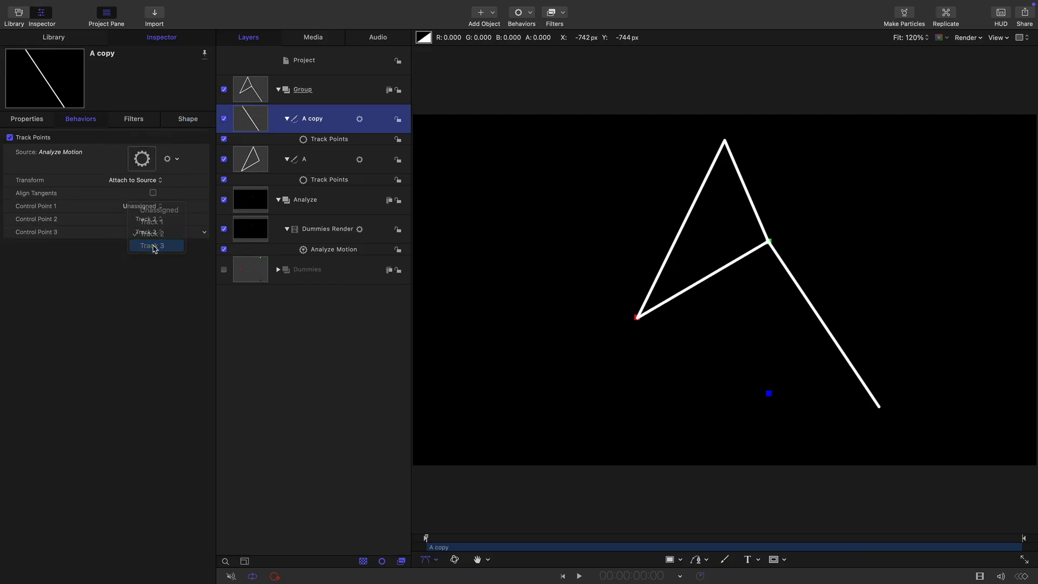
pyautogui.click(153, 245)
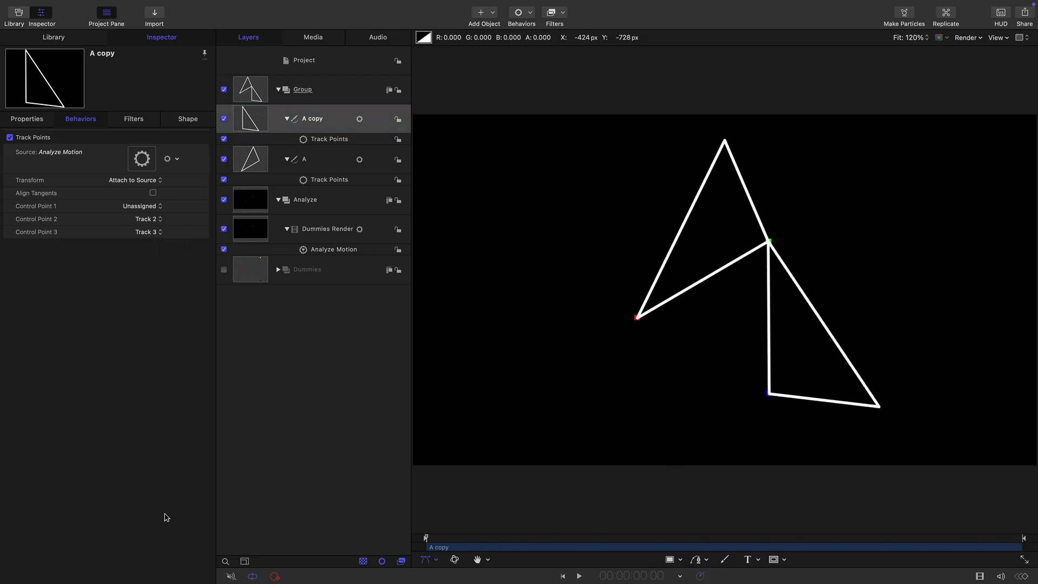
pyautogui.doubleClick(312, 119)
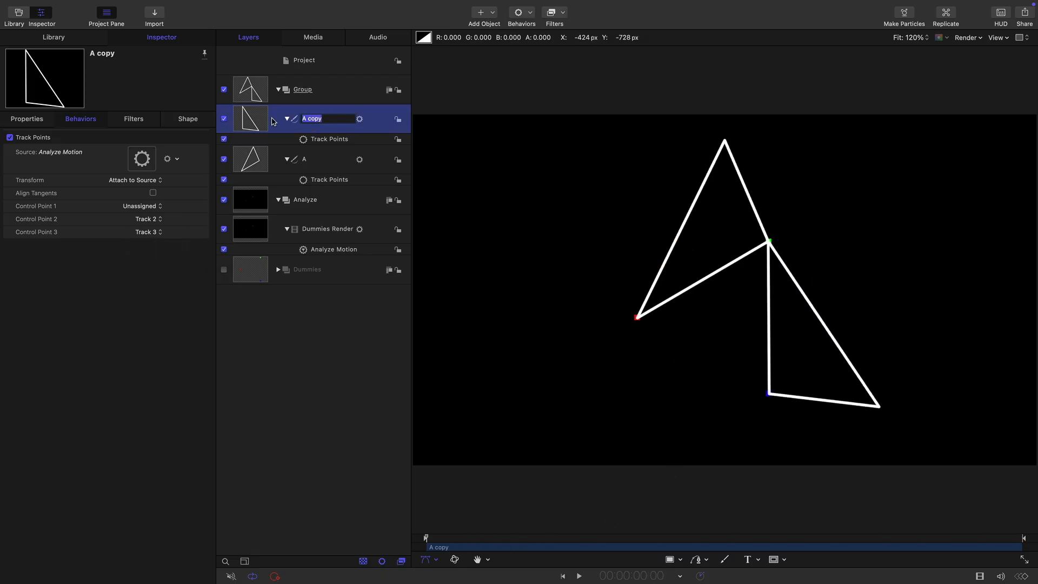
# Duplicate B as triangle C with corner 2 on Track 3 (blue) and corner 3 on Track 1 (red)
pyautogui.rightClick(271, 119)
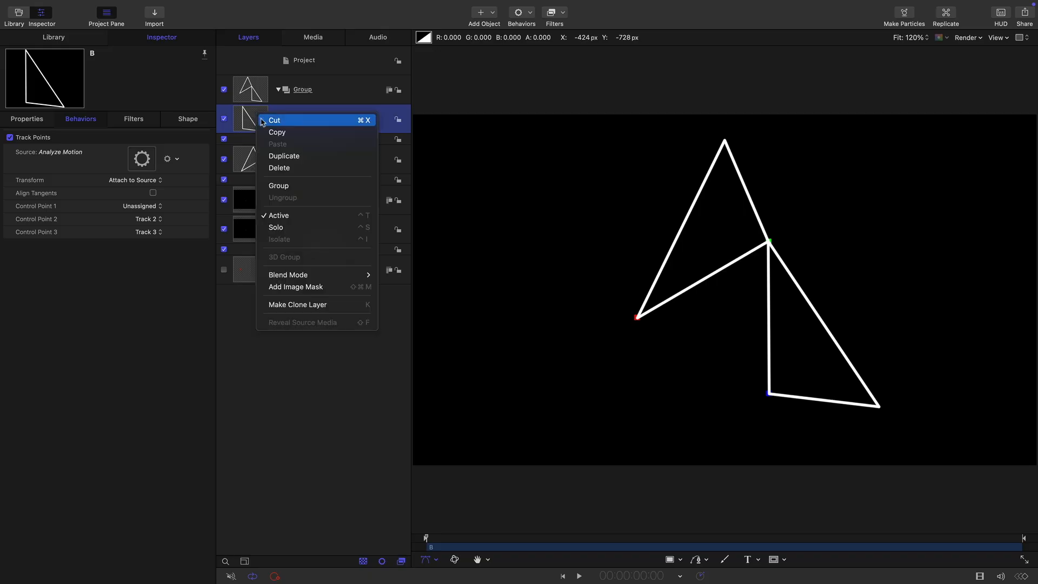
pyautogui.click(285, 156)
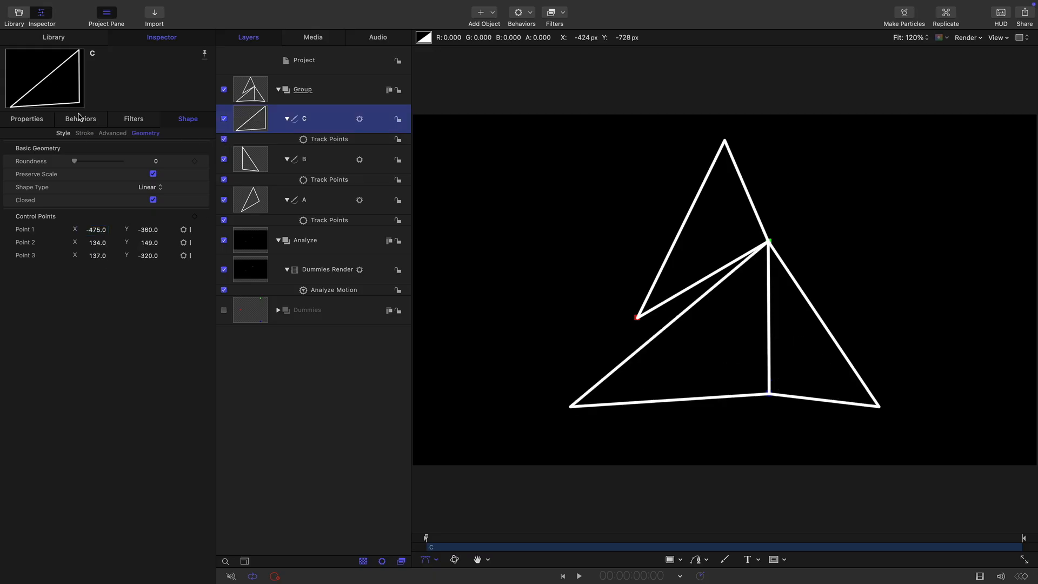
pyautogui.click(80, 118)
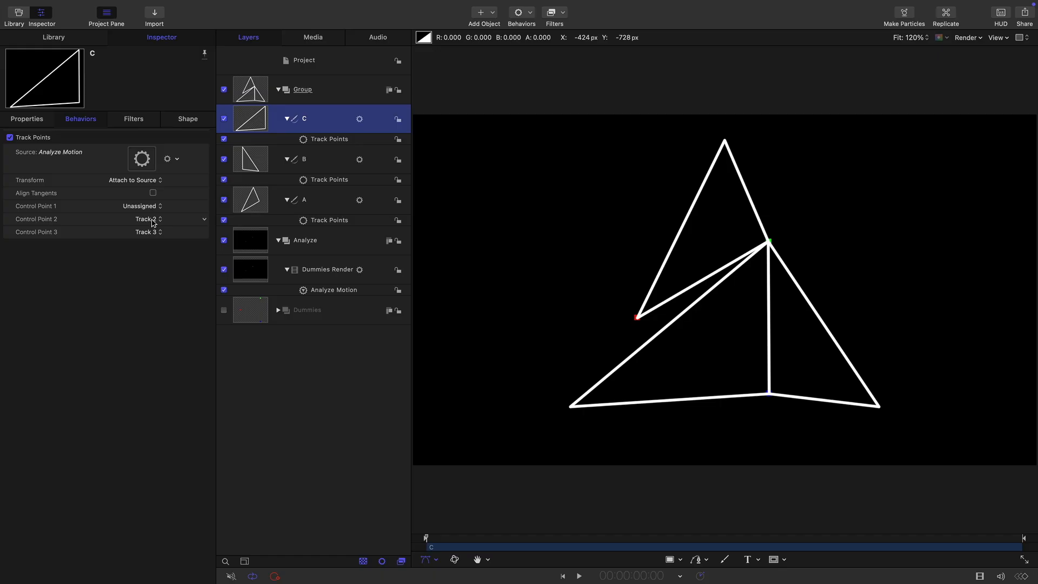
pyautogui.click(147, 219)
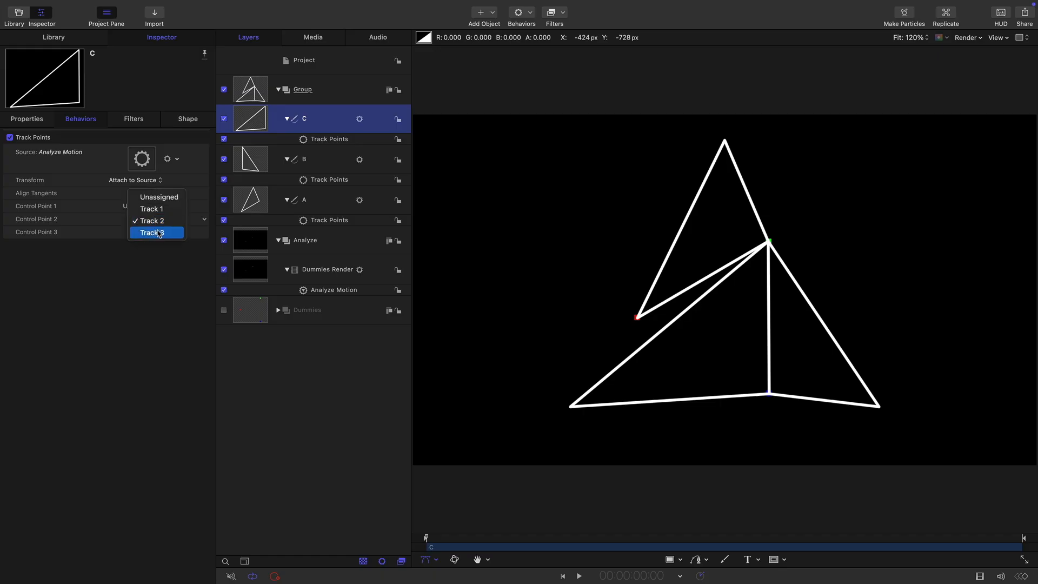
pyautogui.click(155, 232)
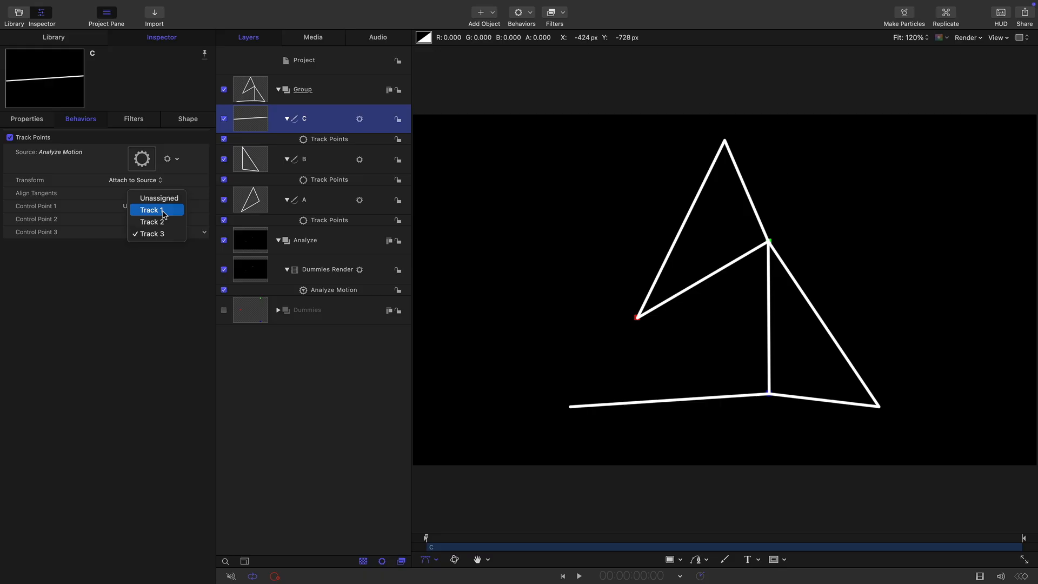
pyautogui.click(159, 197)
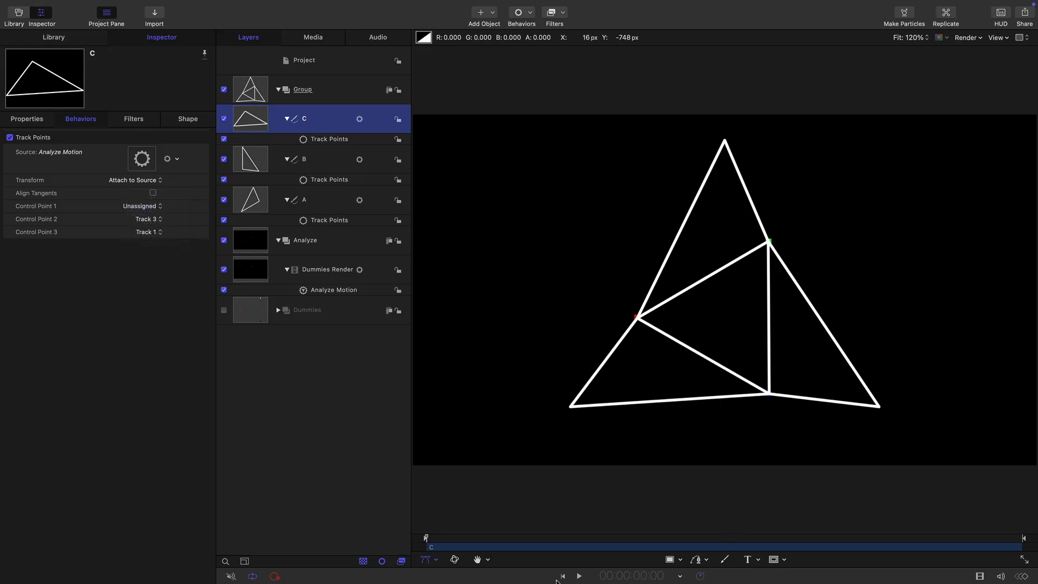
# Preview the three triangles flexing with the tracked dots, then stop playback
pyautogui.click(579, 575)
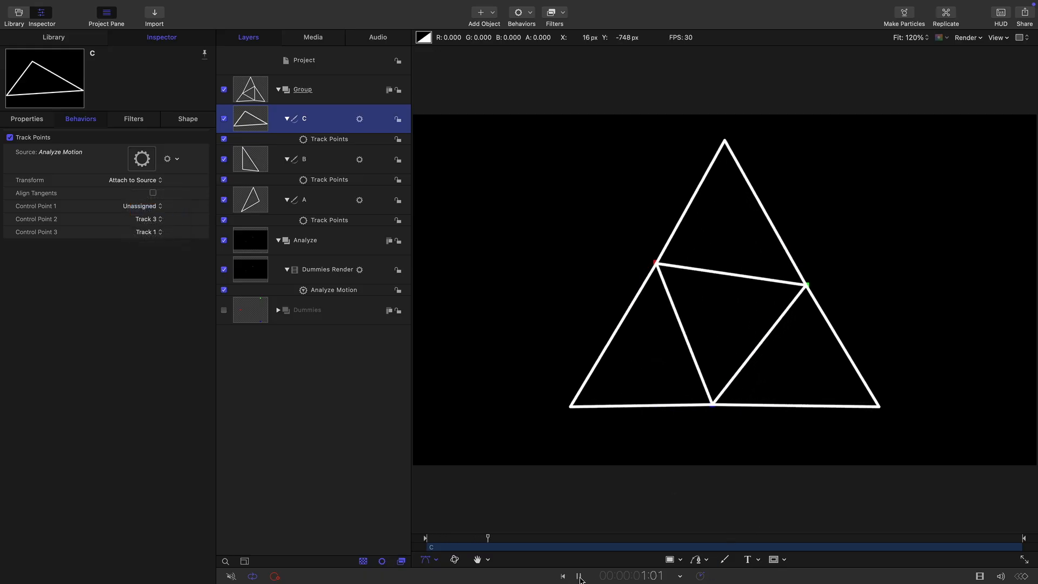
pyautogui.click(579, 576)
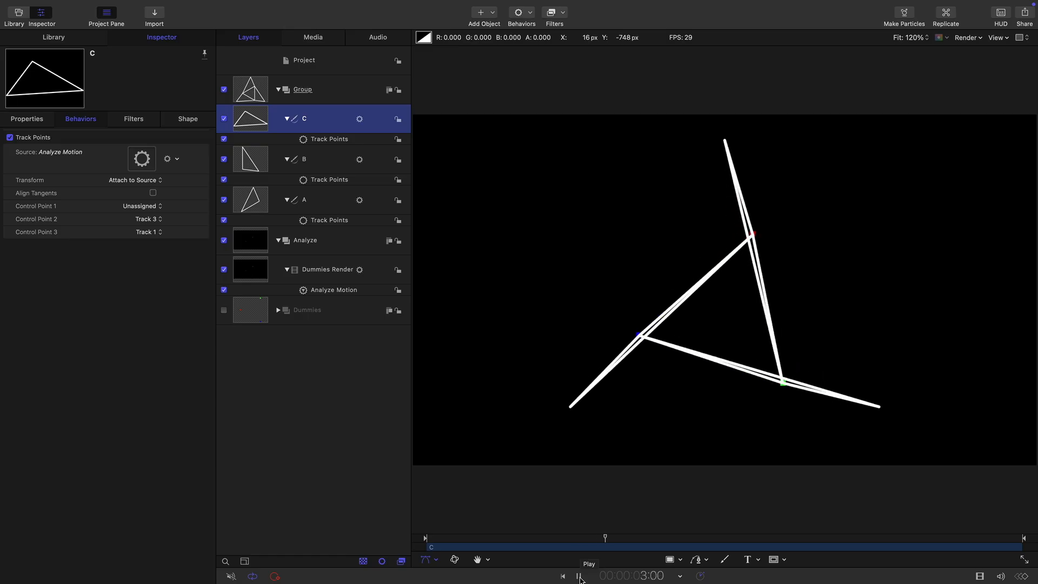
pyautogui.click(577, 575)
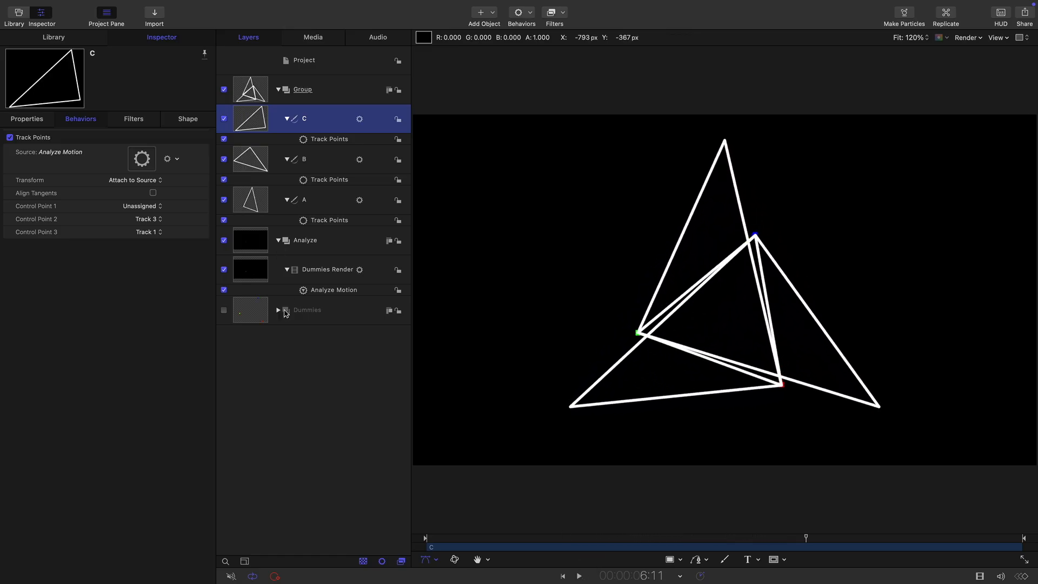
# Collapse the Analyze group and switch it off so the tracking dots disappear
pyautogui.click(285, 240)
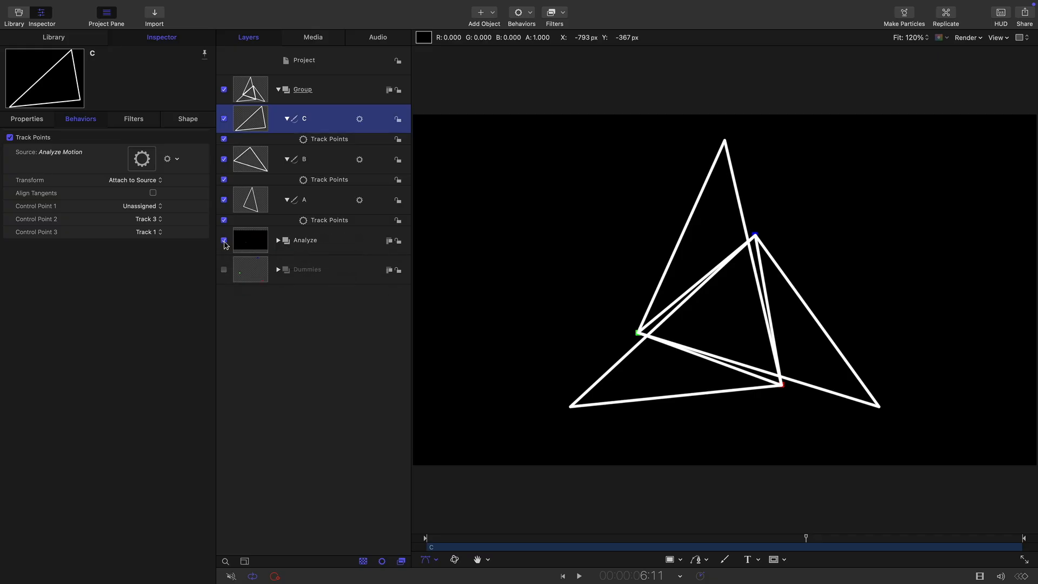
pyautogui.click(224, 240)
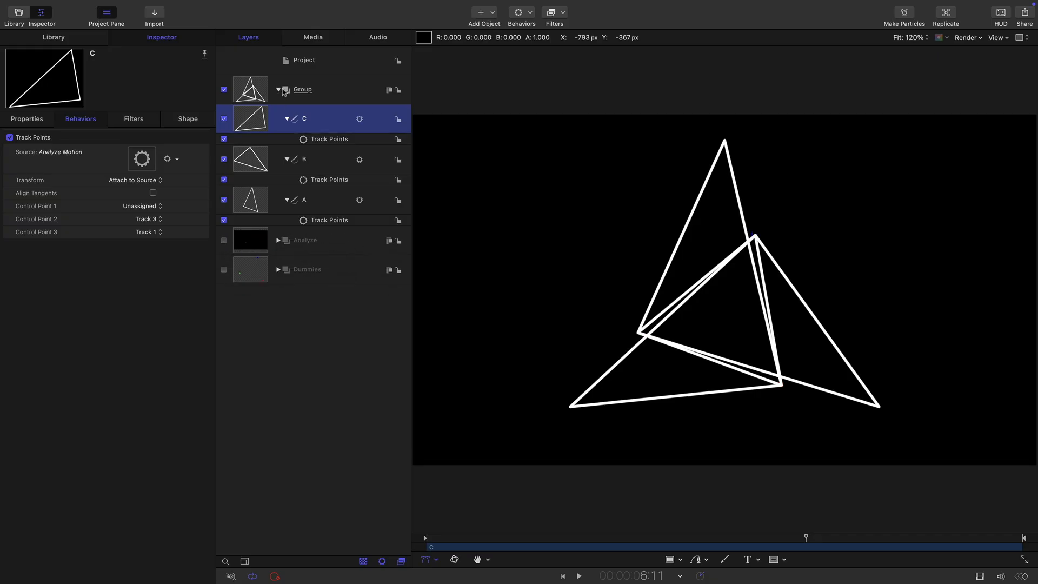
# Name the triangles group Intermediate, clone it into a group named Final, and switch Intermediate off
pyautogui.doubleClick(303, 89)
pyautogui.write('Intermediate')
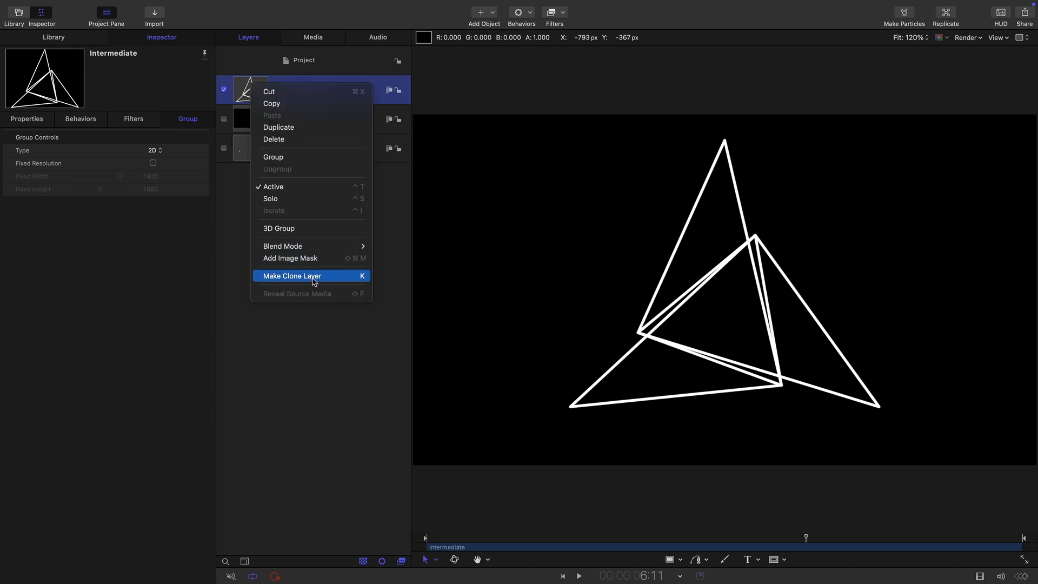
pyautogui.click(292, 276)
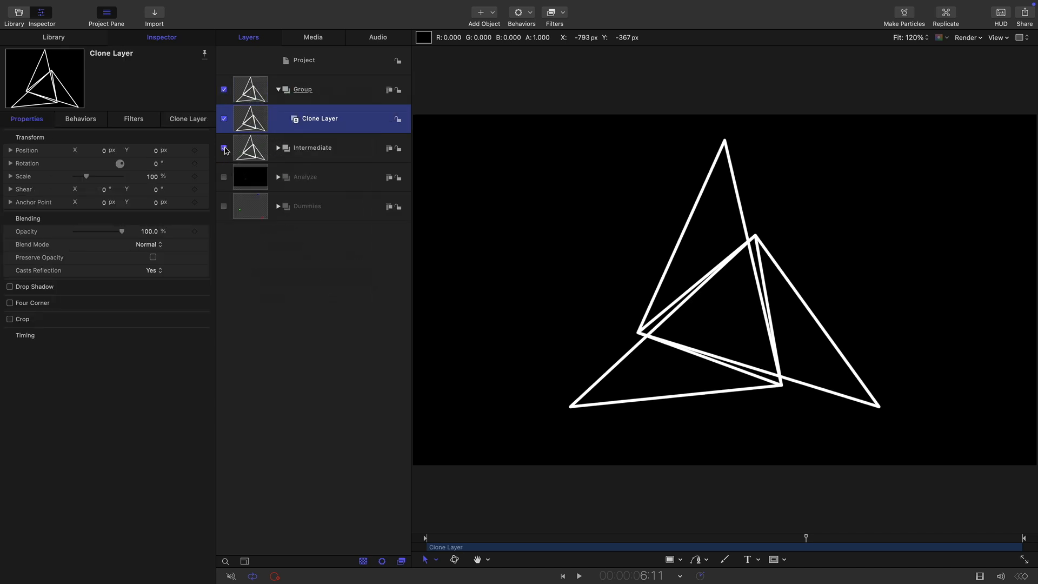
pyautogui.click(303, 90)
pyautogui.write('Fi')
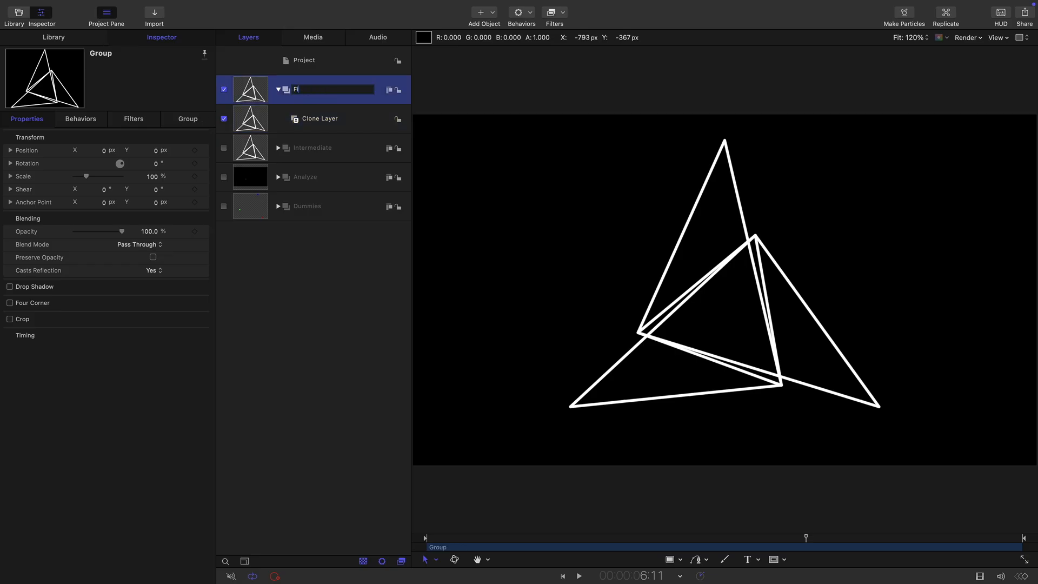
pyautogui.click(319, 119)
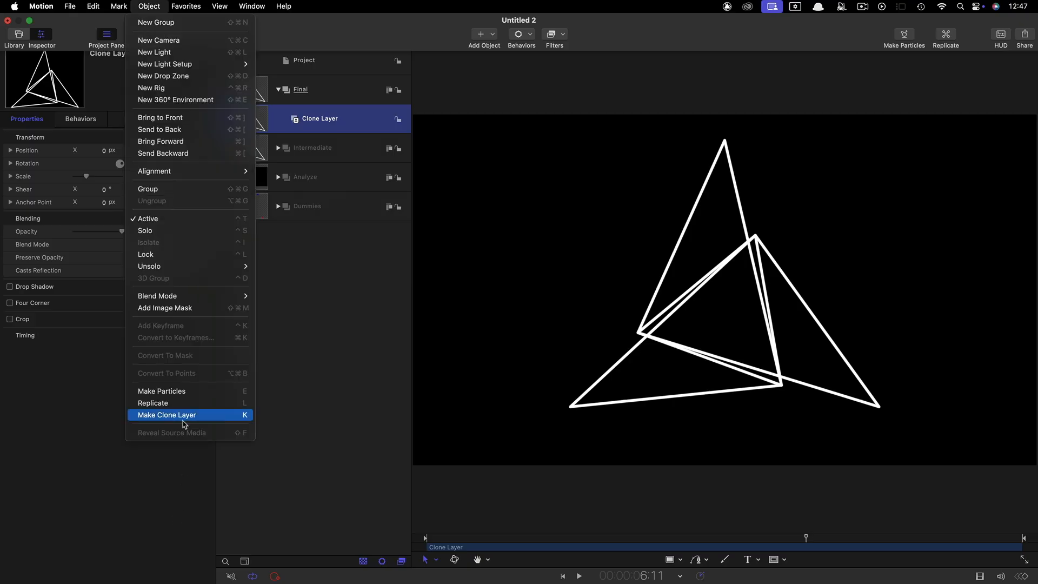
# Replicate the clone along a 50-point Line with Additive Blend and Source Frame Offset 1
pyautogui.click(153, 402)
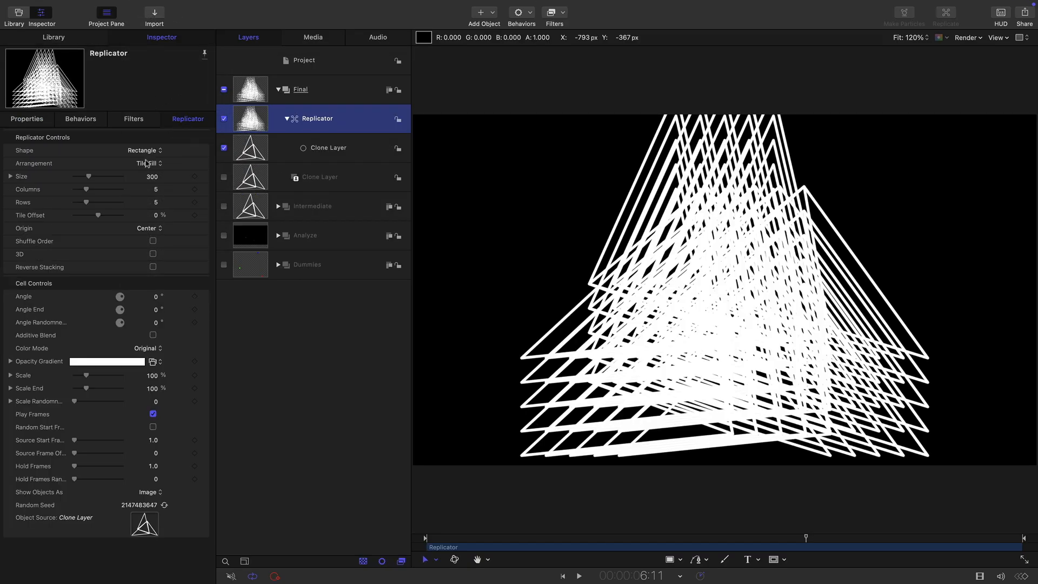
pyautogui.click(143, 150)
pyautogui.write('50')
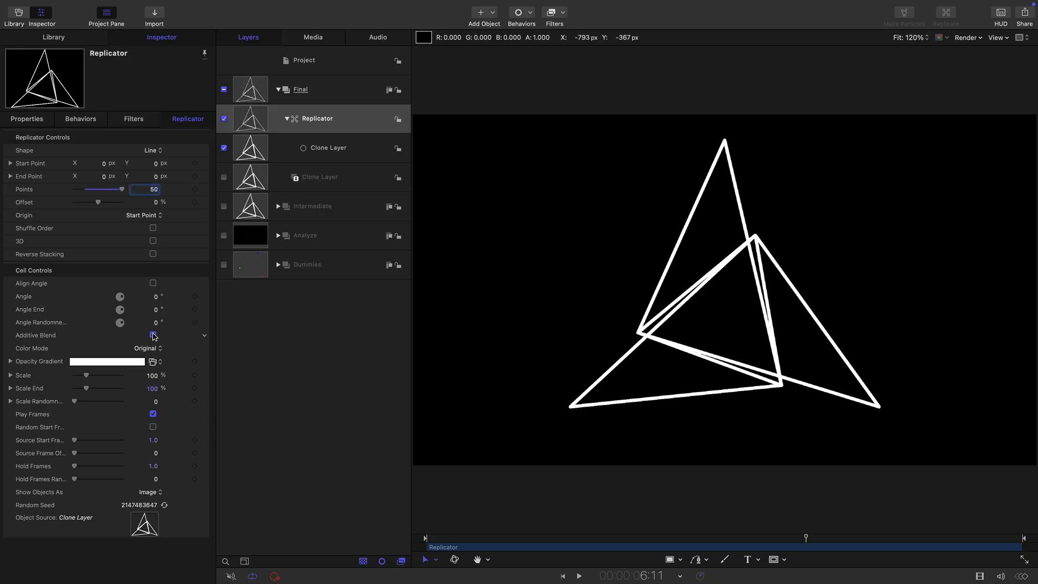
pyautogui.click(152, 335)
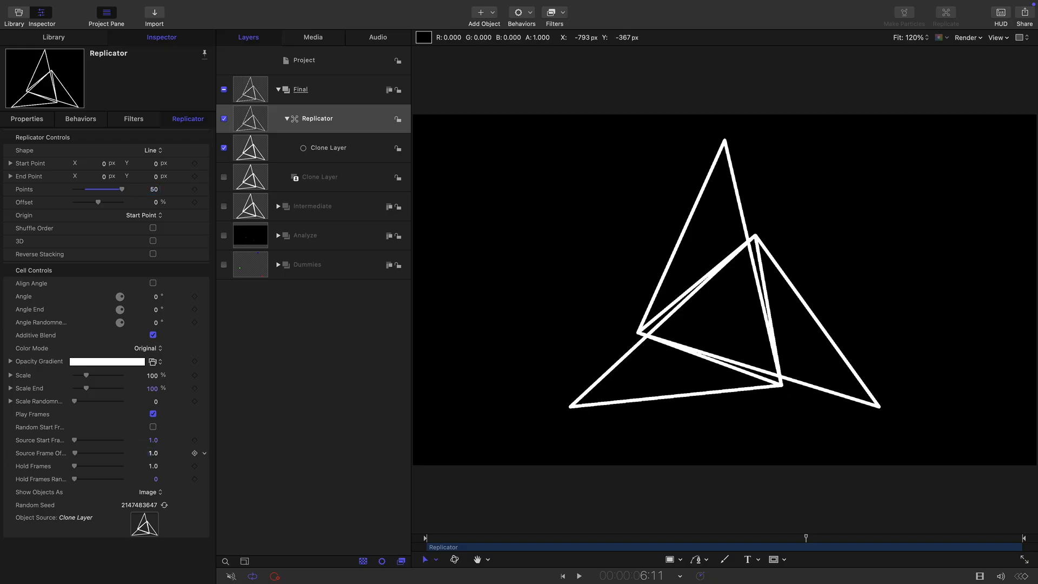
pyautogui.click(144, 453)
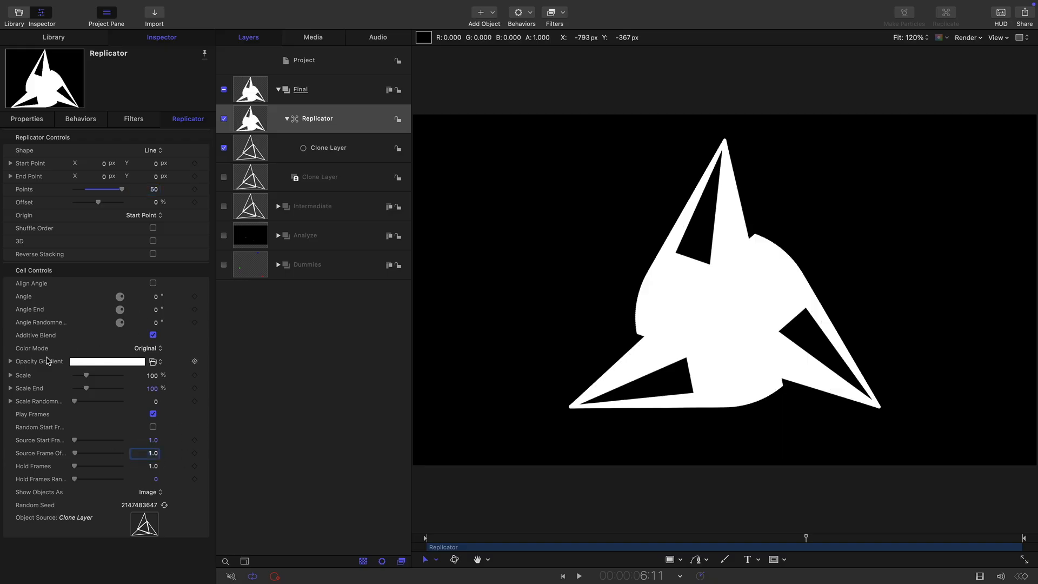
# Give the replicator an opacity gradient starting at 20 so the copies fade into ghostly trails
pyautogui.click(10, 361)
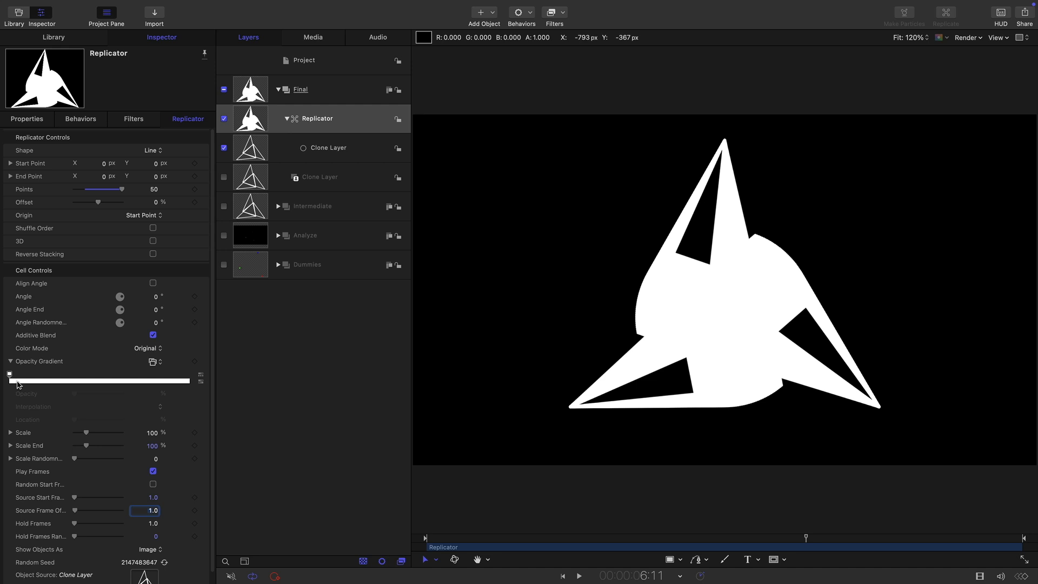
pyautogui.click(20, 381)
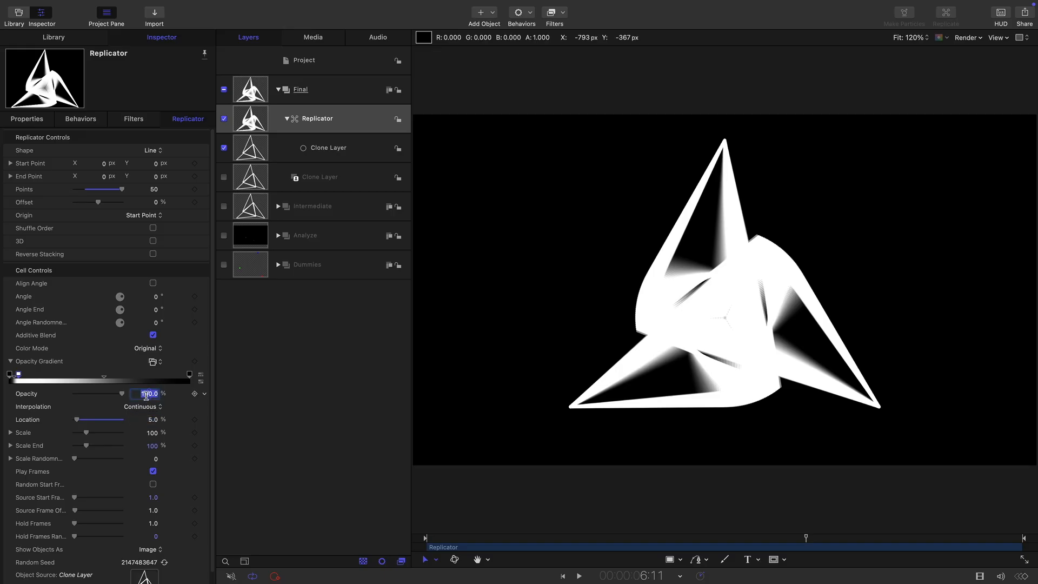
pyautogui.write('20.0')
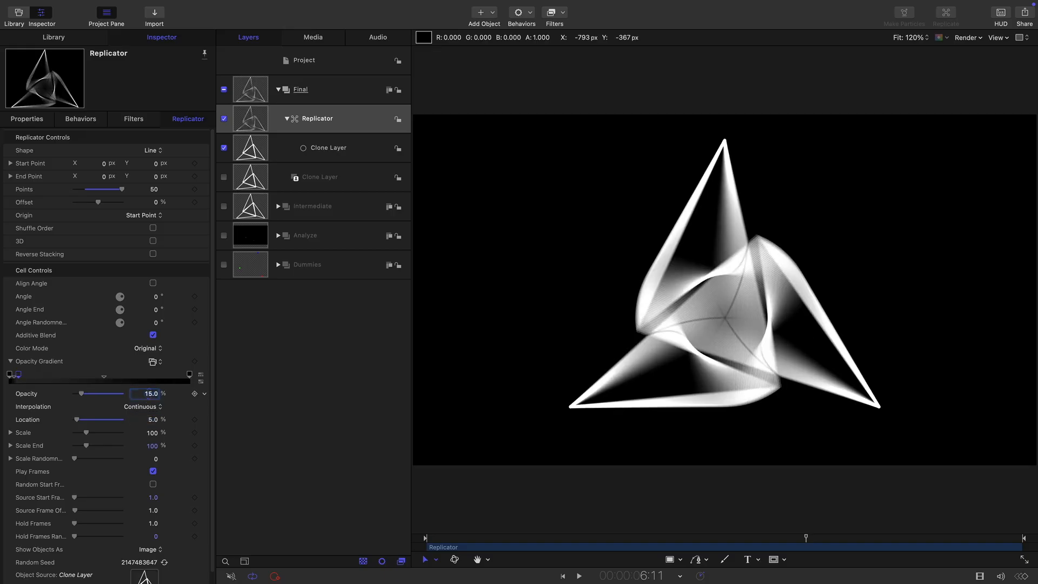
# Play the trails from the first frame and collapse the Final group
pyautogui.click(562, 575)
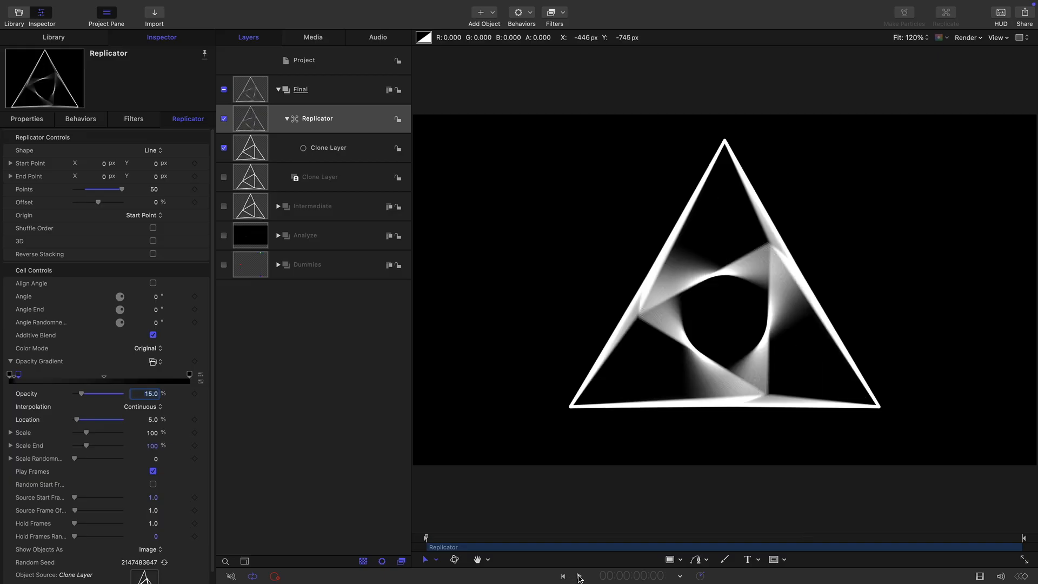
pyautogui.click(580, 576)
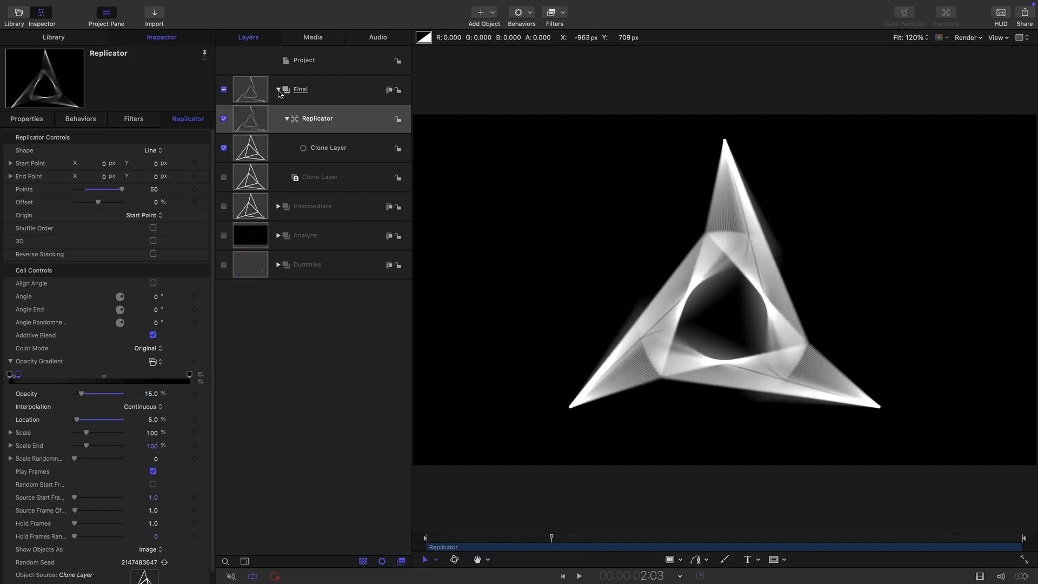
pyautogui.click(279, 89)
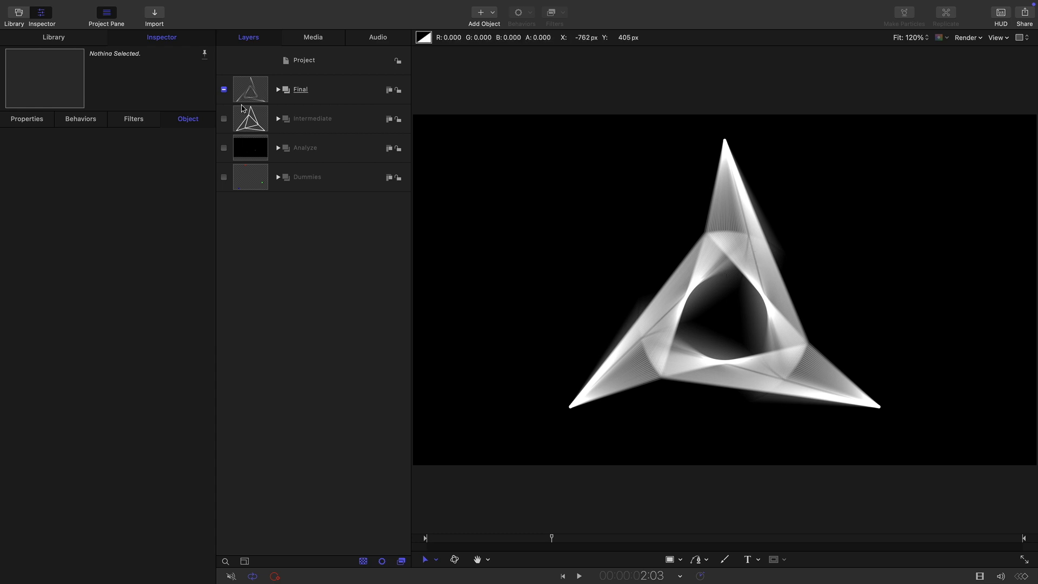
# Clone the Final group and mask the clone with a 270-radius circle at 0, -85
pyautogui.click(299, 89)
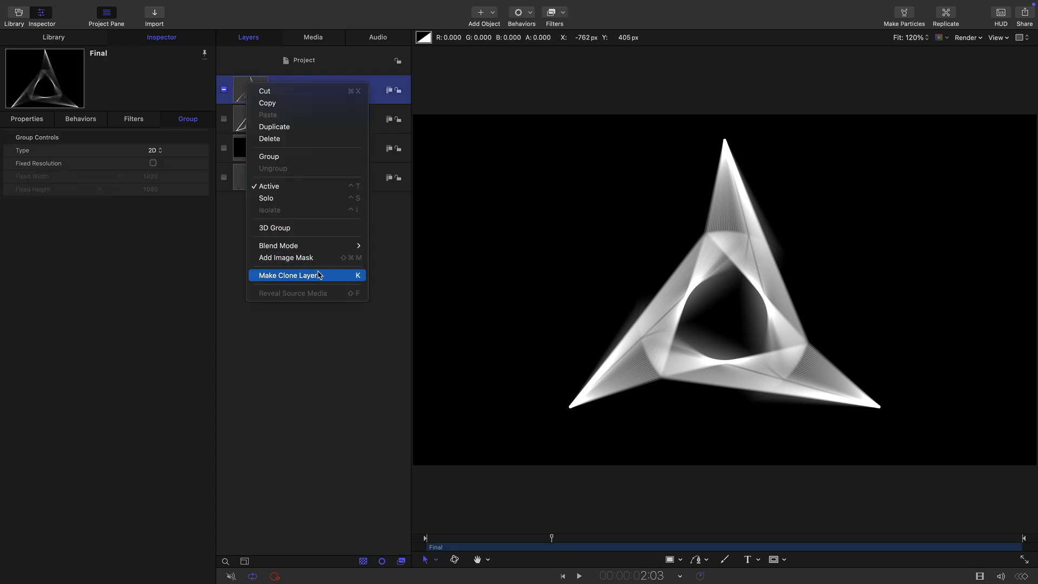
pyautogui.click(289, 274)
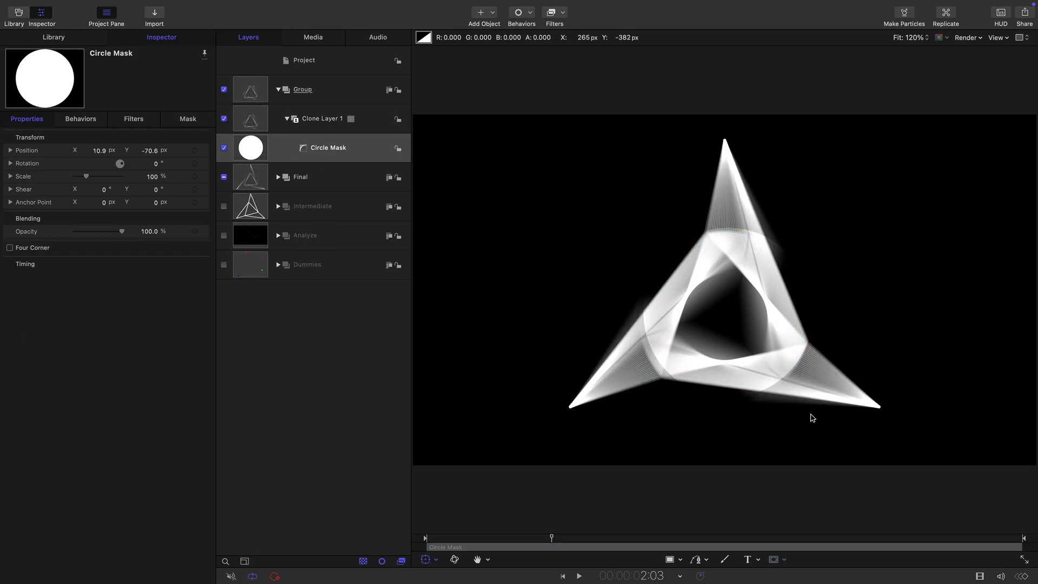
pyautogui.moveTo(98, 137)
pyautogui.write('-85')
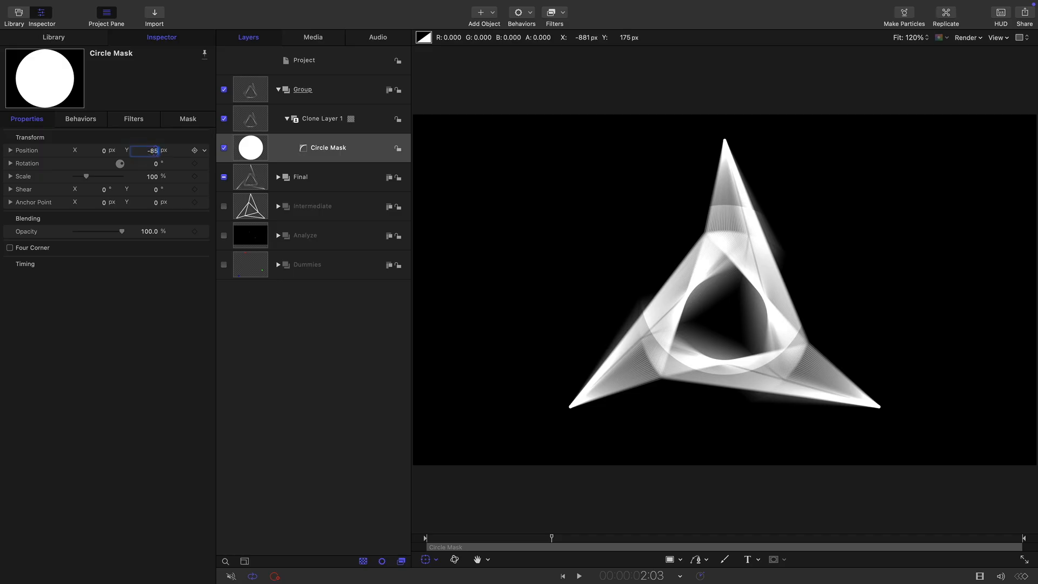
pyautogui.click(187, 119)
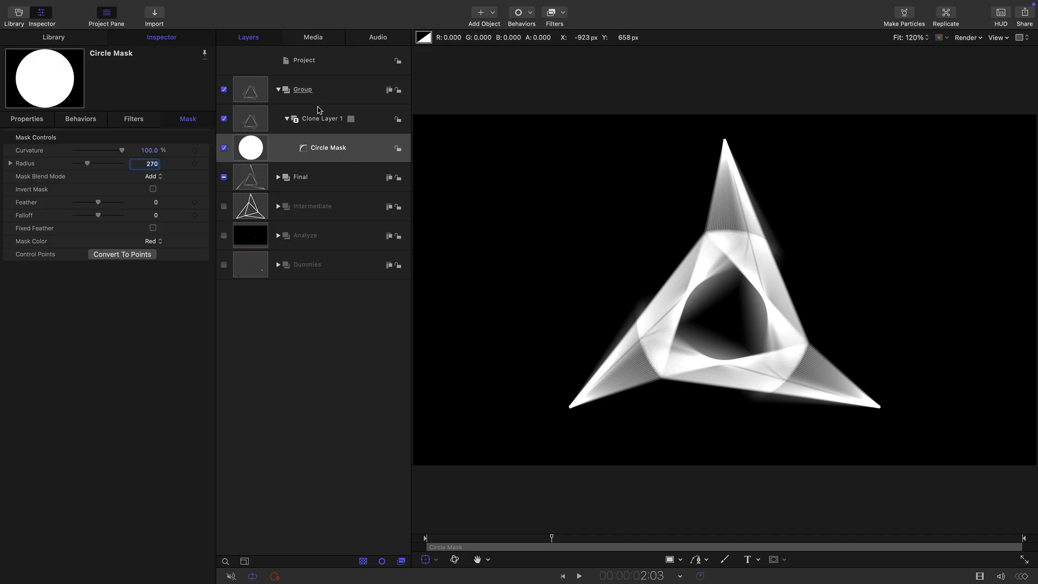
pyautogui.click(553, 12)
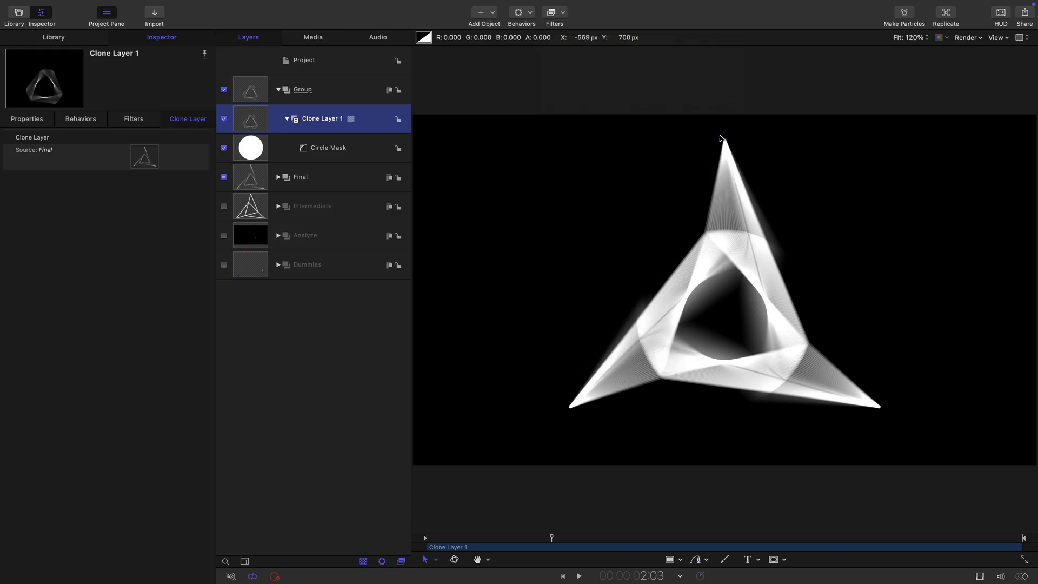
# Name the cloned group Circle Blur, set its mask to Y -90 and select Clone Layer 1
pyautogui.click(326, 148)
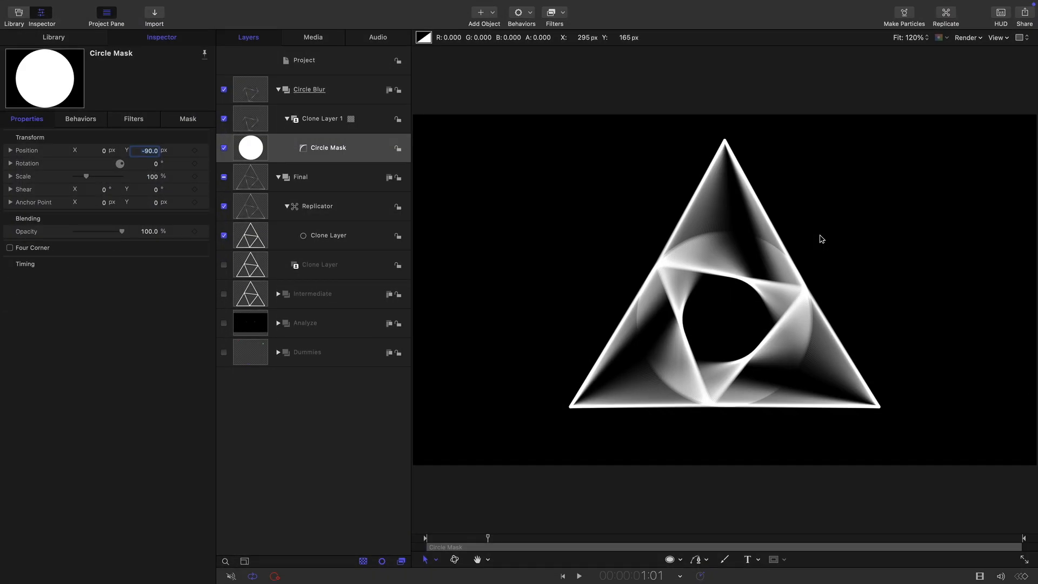
pyautogui.click(321, 118)
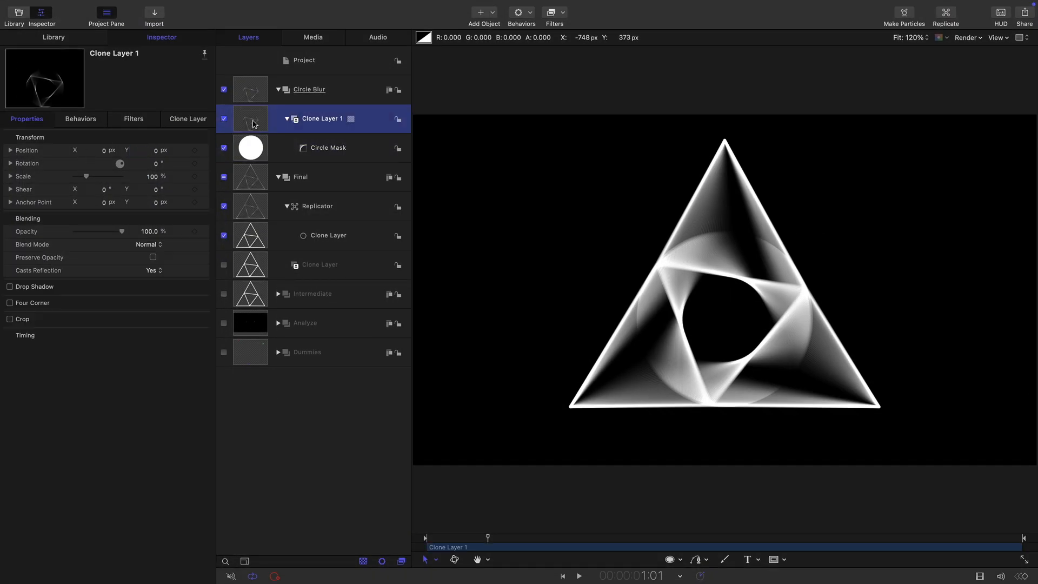
pyautogui.moveTo(817, 329)
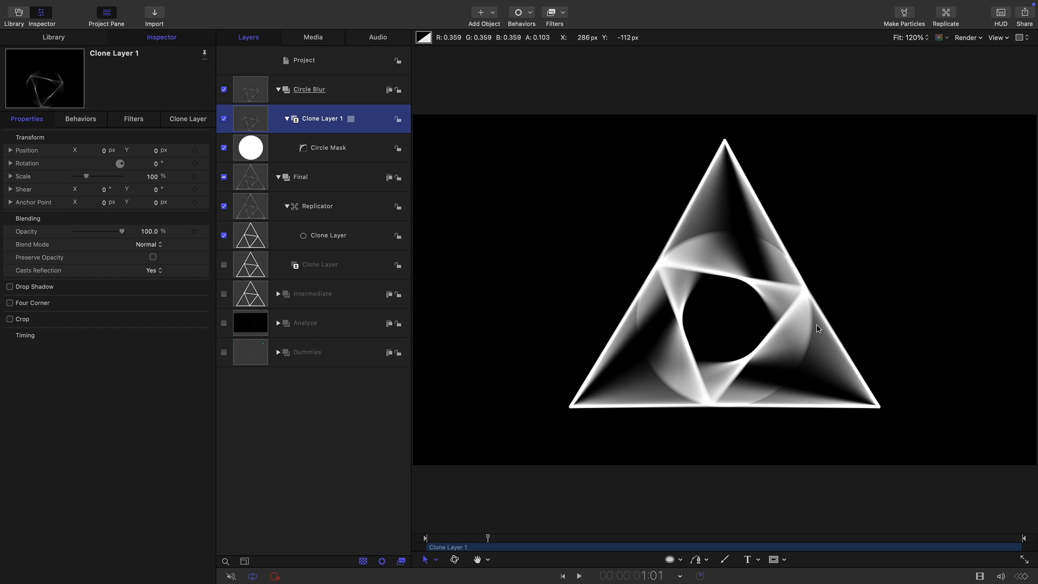
pyautogui.moveTo(608, 414)
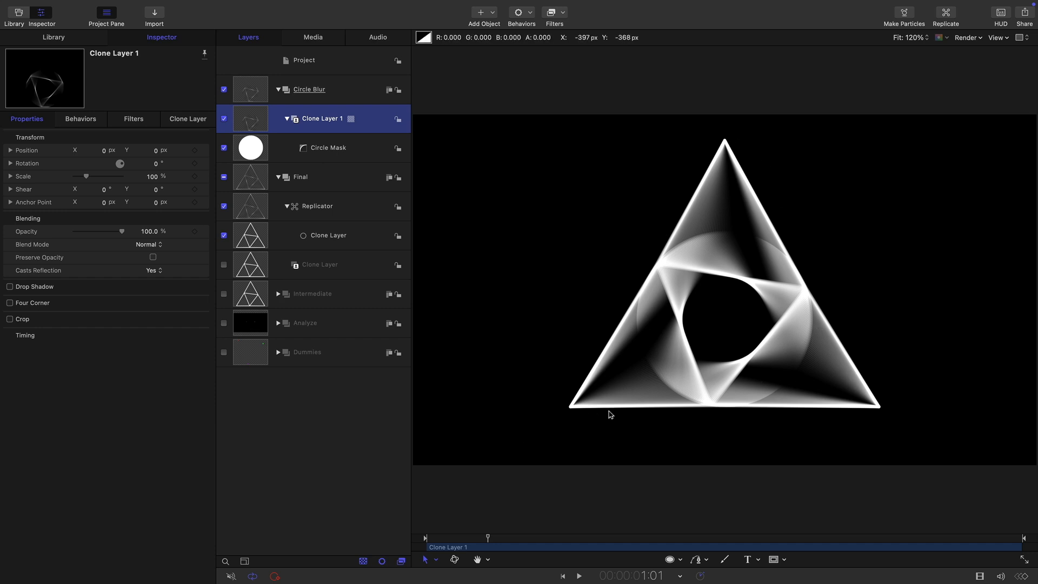
pyautogui.moveTo(890, 418)
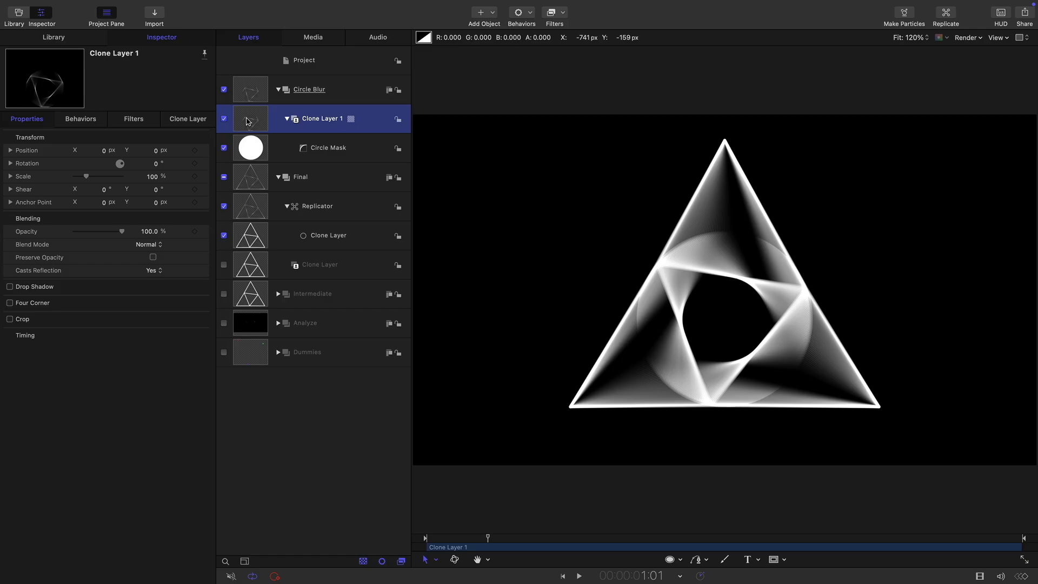
pyautogui.moveTo(564, 14)
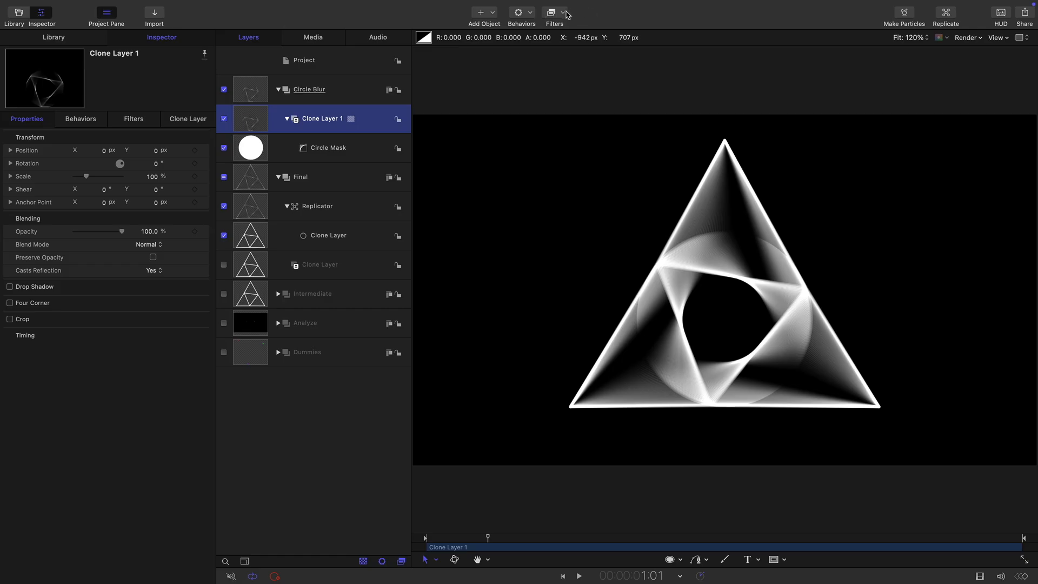
# Add a Radial Blur centred at Y -140 with a 30° angle to Clone Layer 1 and scrub to check it
pyautogui.click(553, 12)
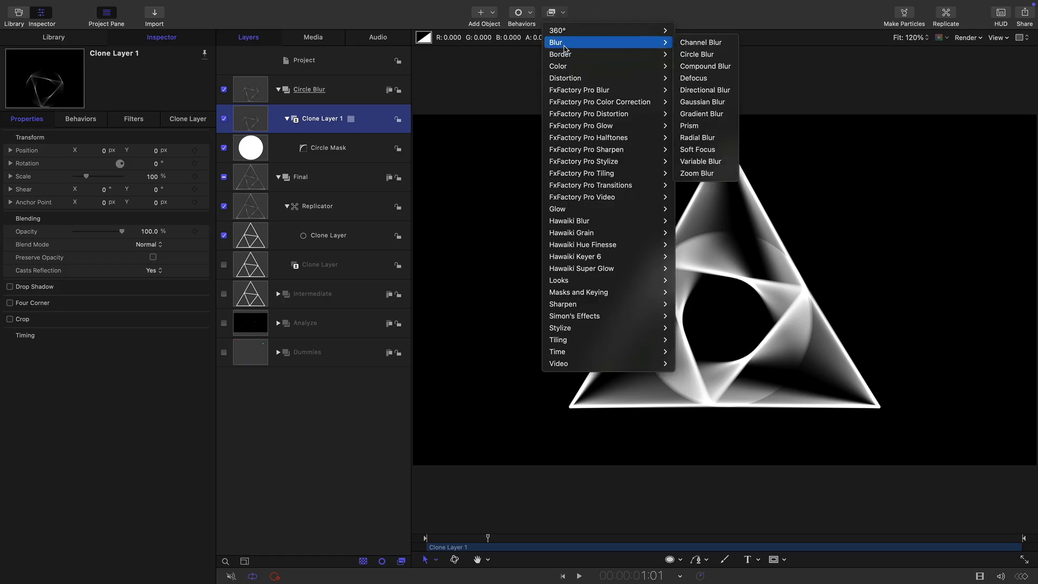
pyautogui.moveTo(697, 138)
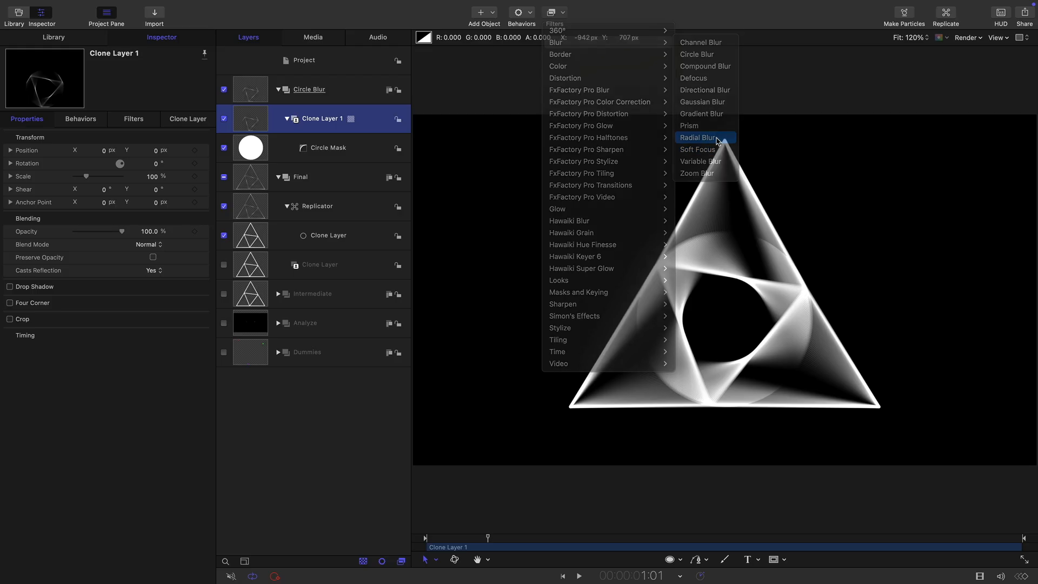
pyautogui.click(699, 137)
pyautogui.write('-140')
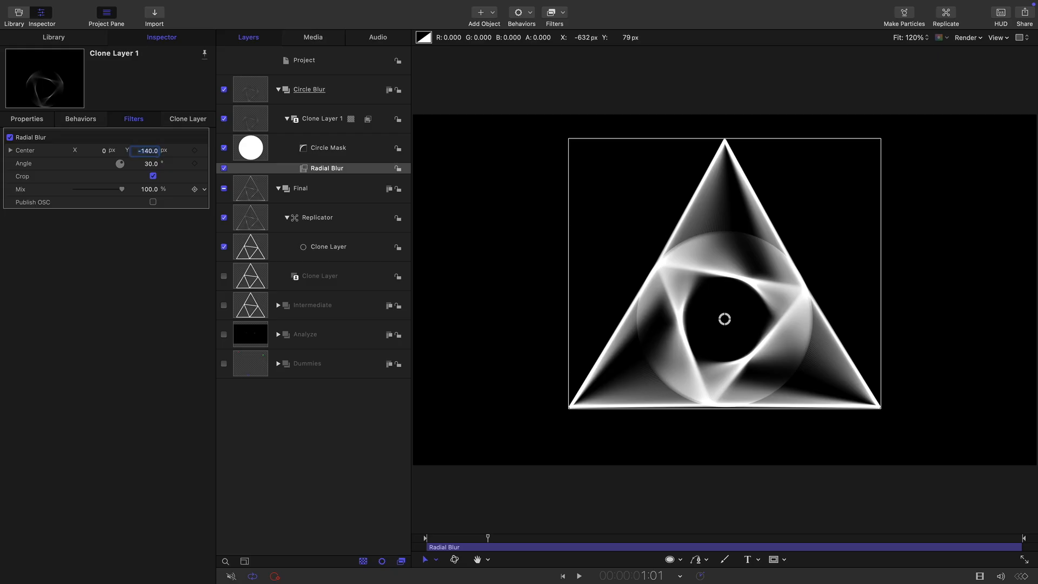
pyautogui.moveTo(264, 165)
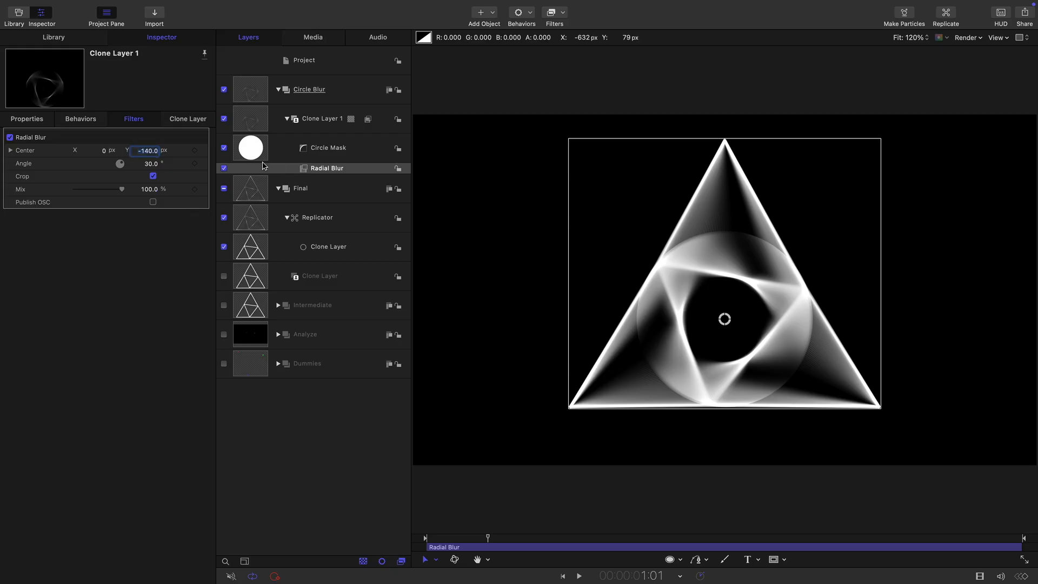
pyautogui.click(224, 168)
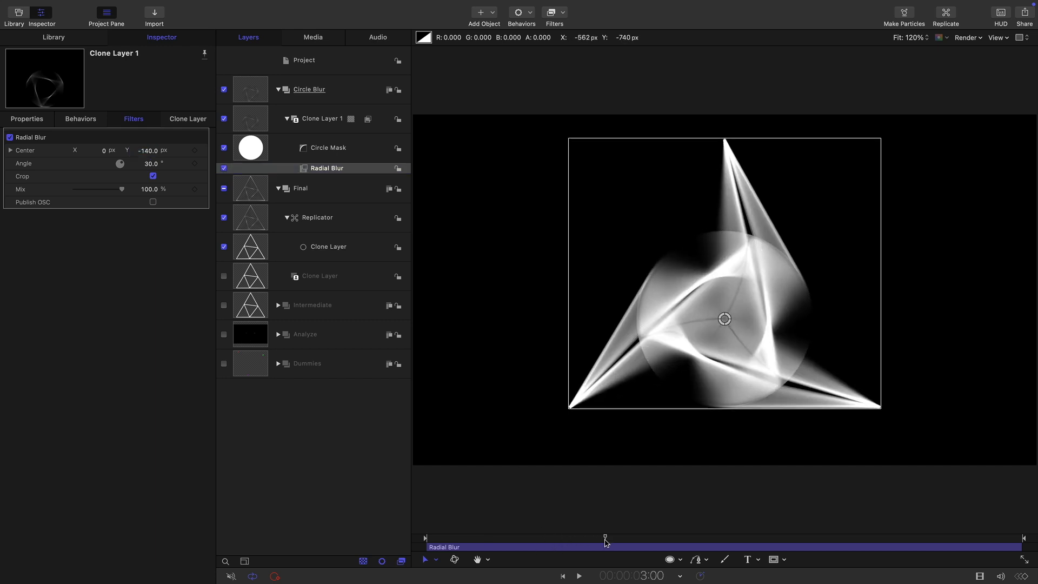
pyautogui.click(224, 169)
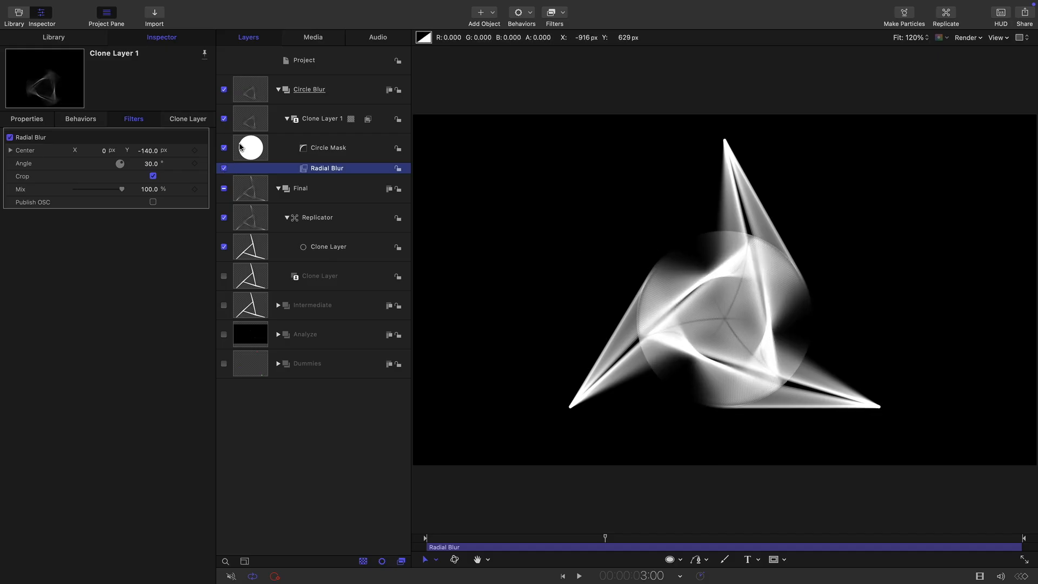
# Draw a circle at the triangle's centre, Y -85, and fill it black
pyautogui.click(323, 119)
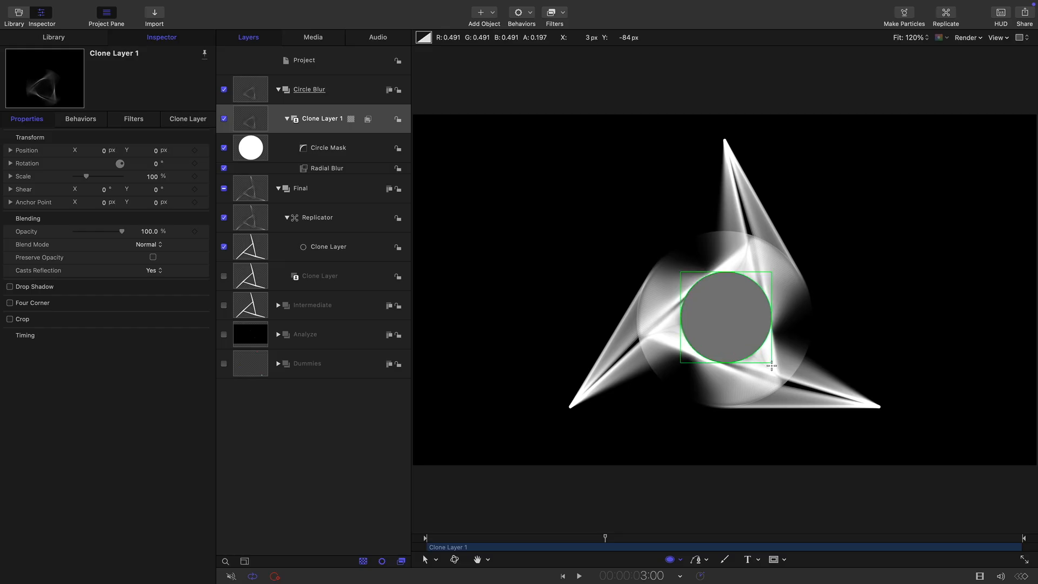
pyautogui.click(310, 118)
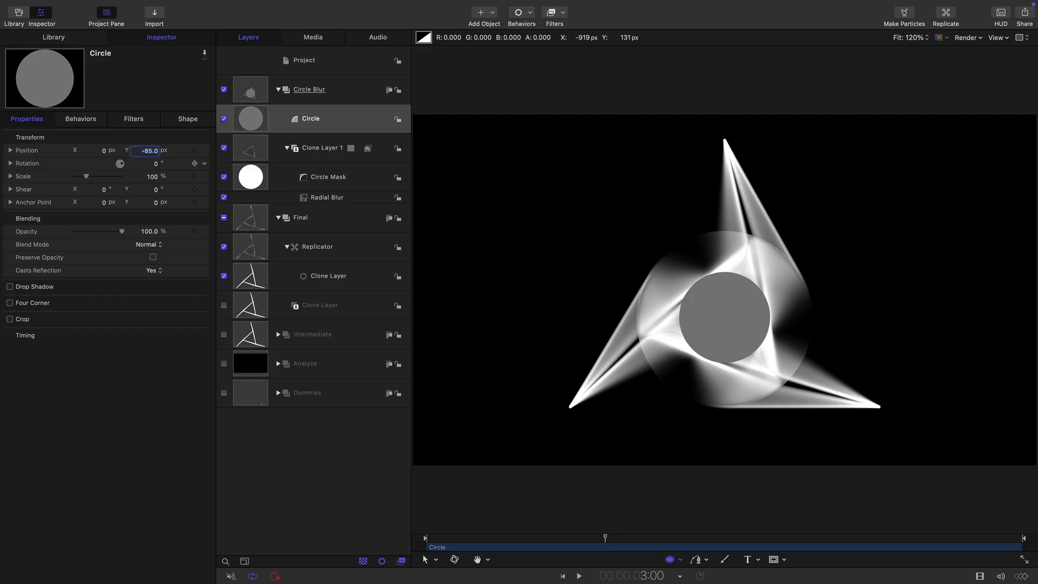
pyautogui.click(187, 119)
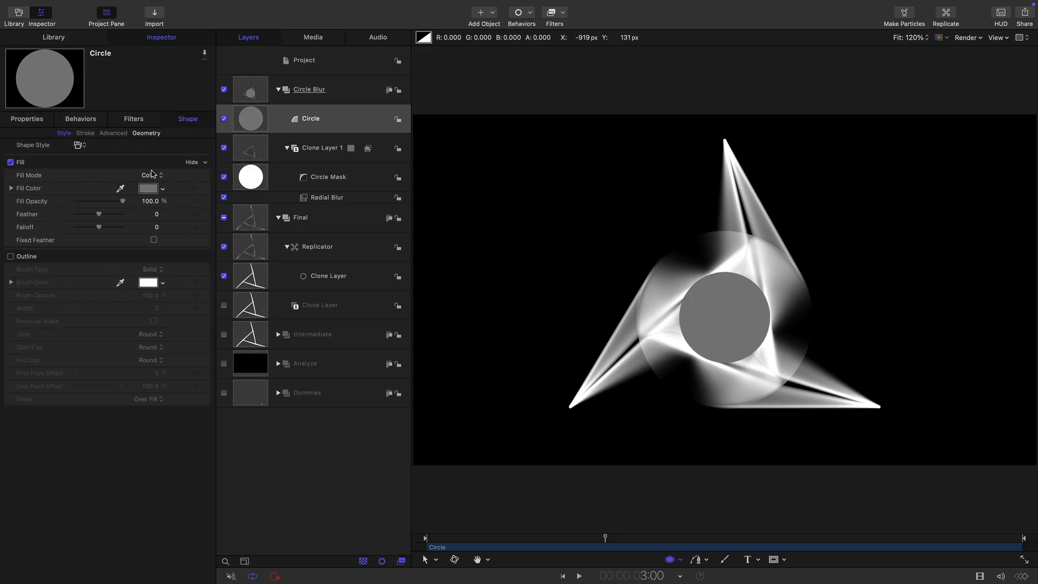
pyautogui.click(148, 188)
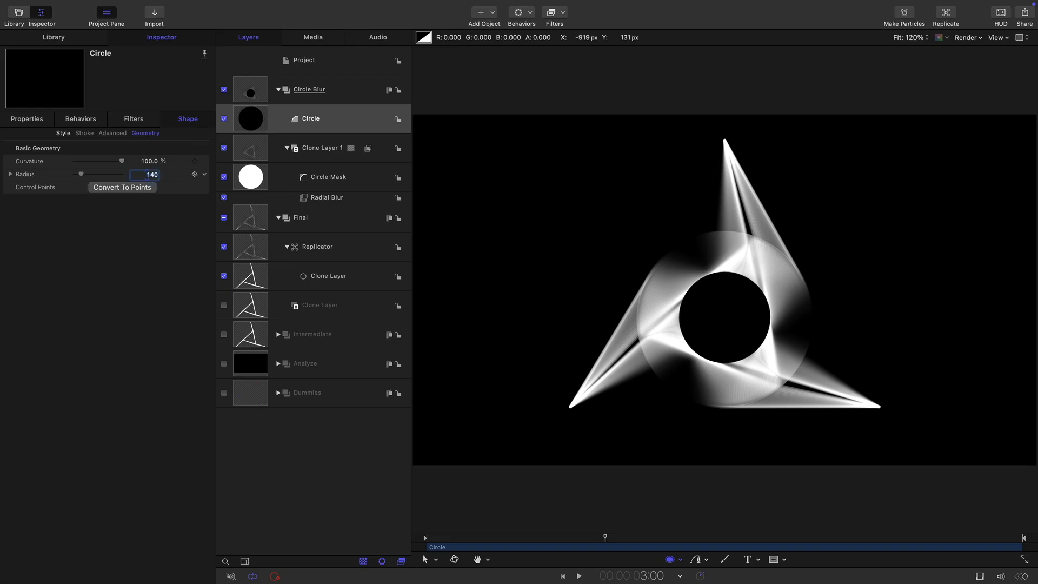
# Set the black circle to radius 140 with a feathered edge inside the Circle Blur group
pyautogui.click(63, 133)
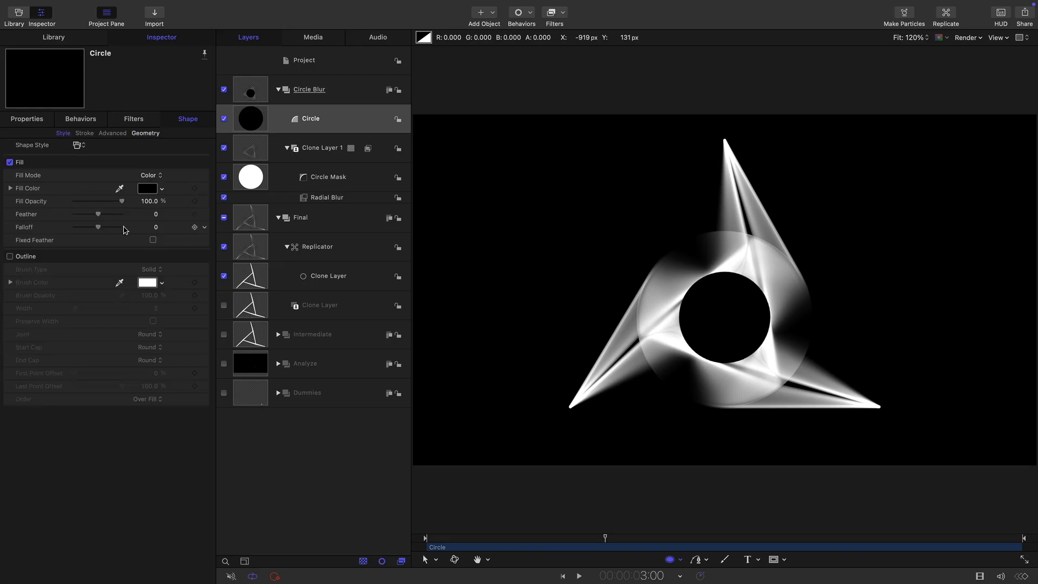
pyautogui.moveTo(98, 214); pyautogui.dragTo(95, 214)
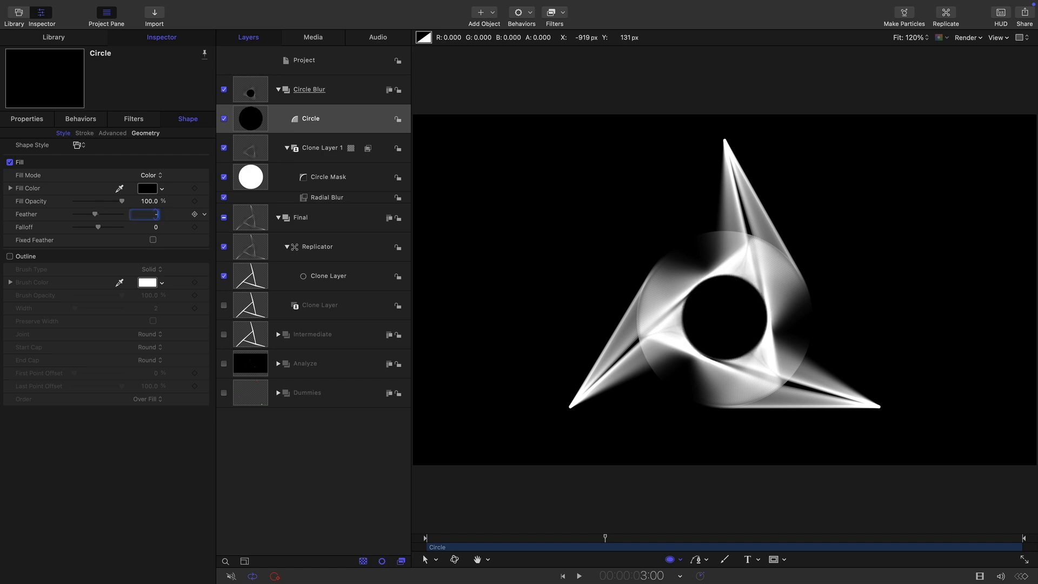
pyautogui.click(308, 89)
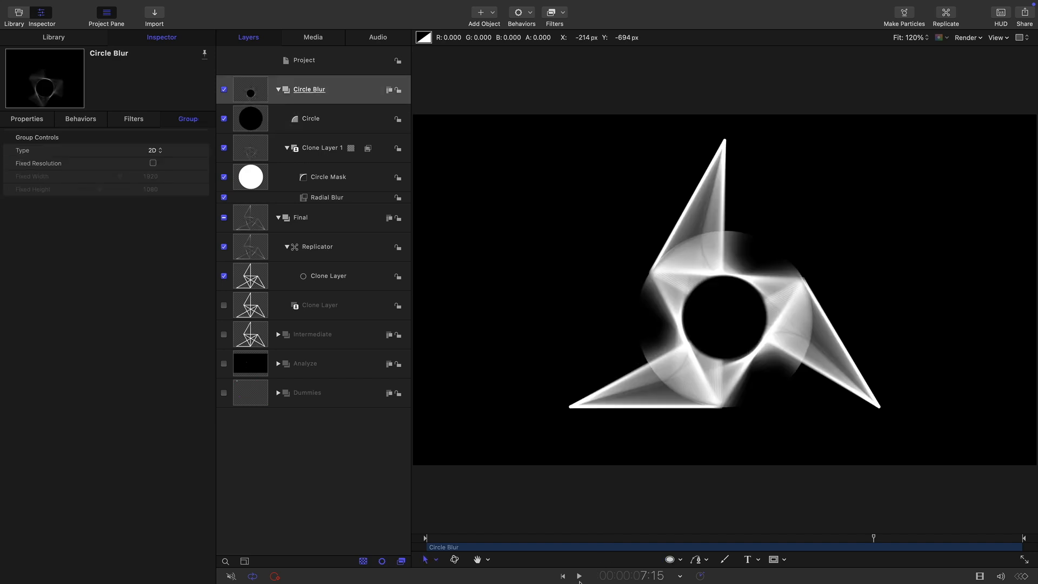
pyautogui.click(578, 575)
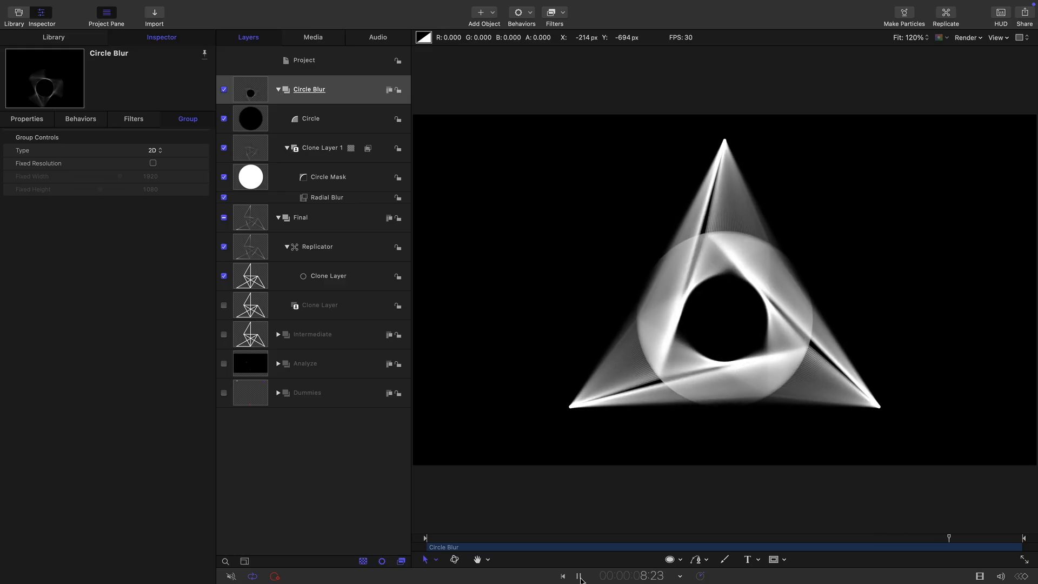
pyautogui.click(579, 575)
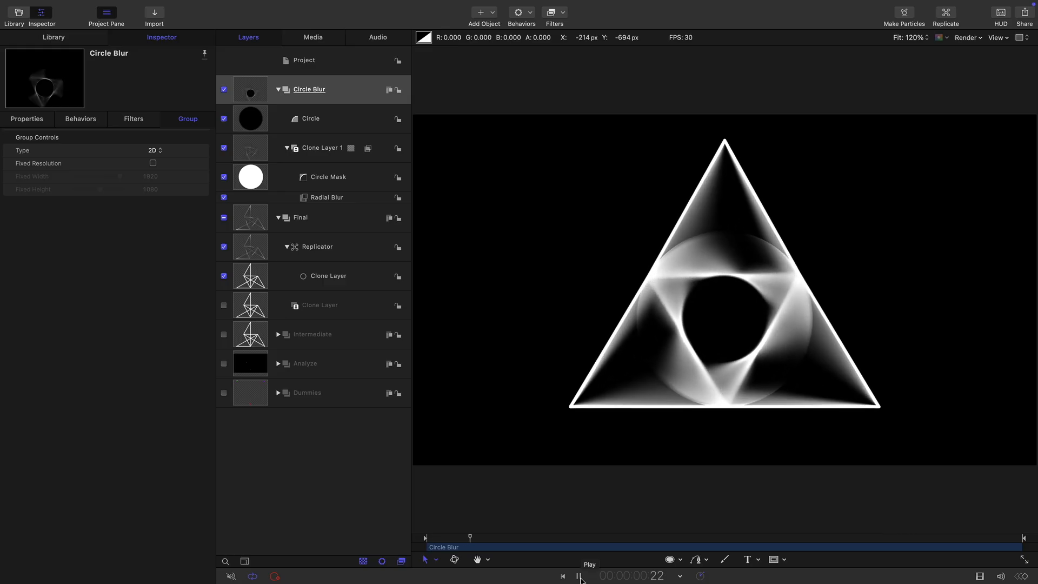
pyautogui.click(577, 575)
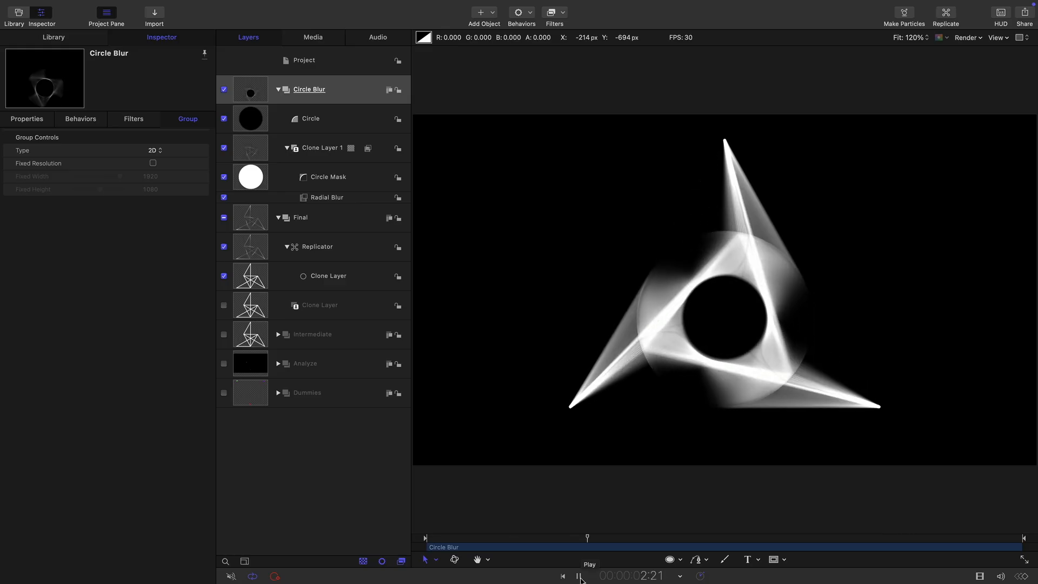